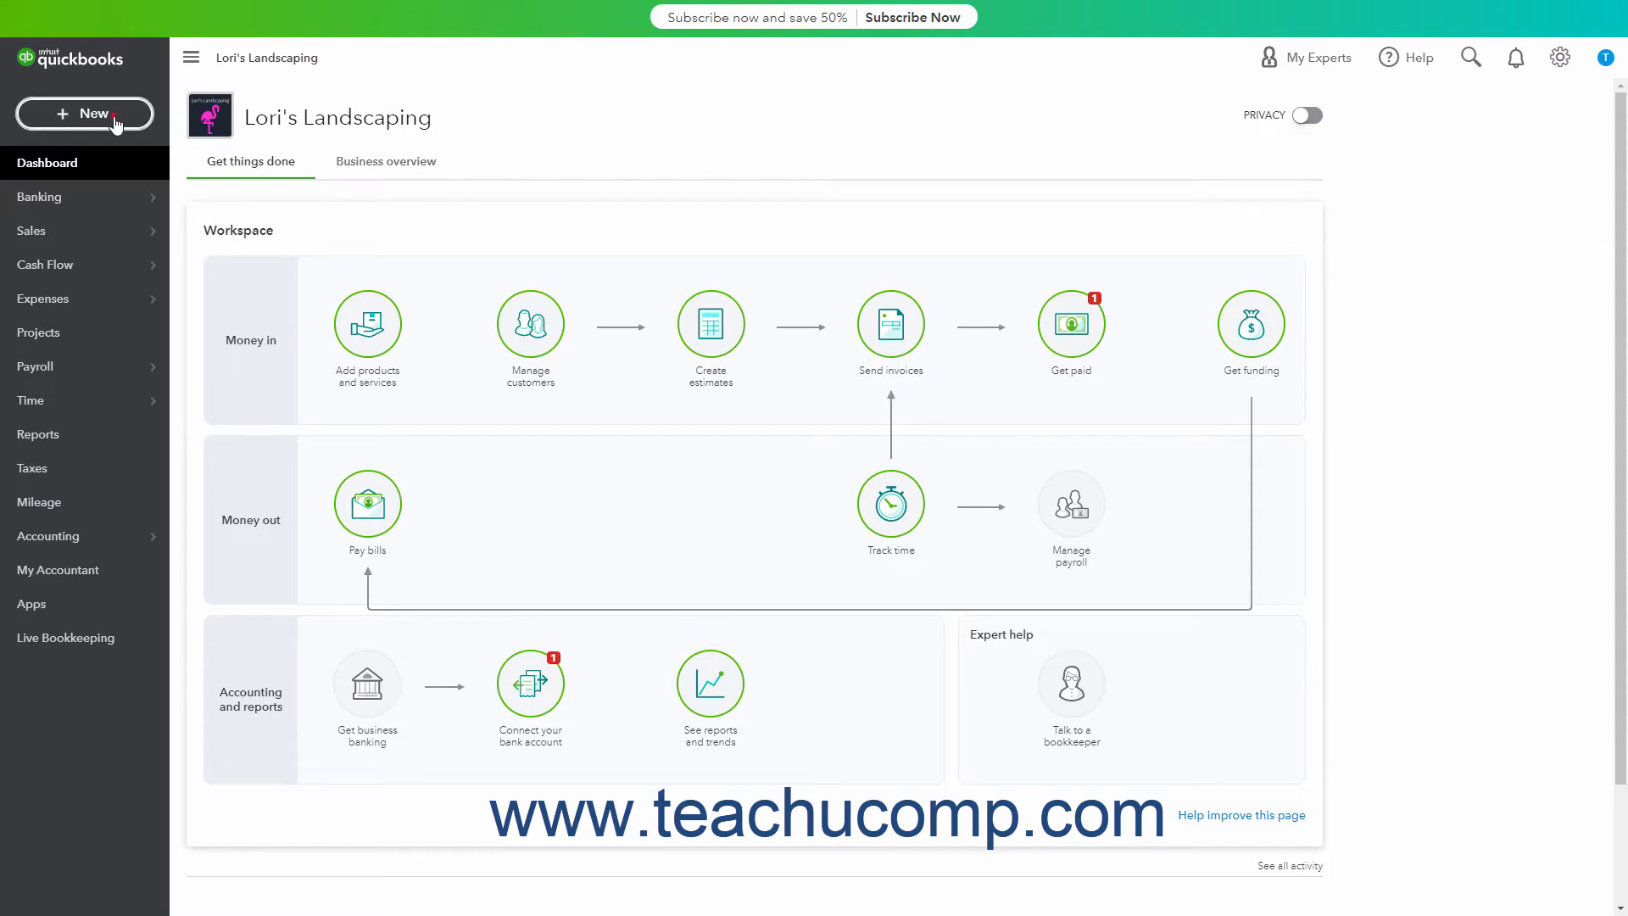
Start a blank estimate from the New menu, then close it without saving
{"action": "left_click", "coordinate": [84, 113]}
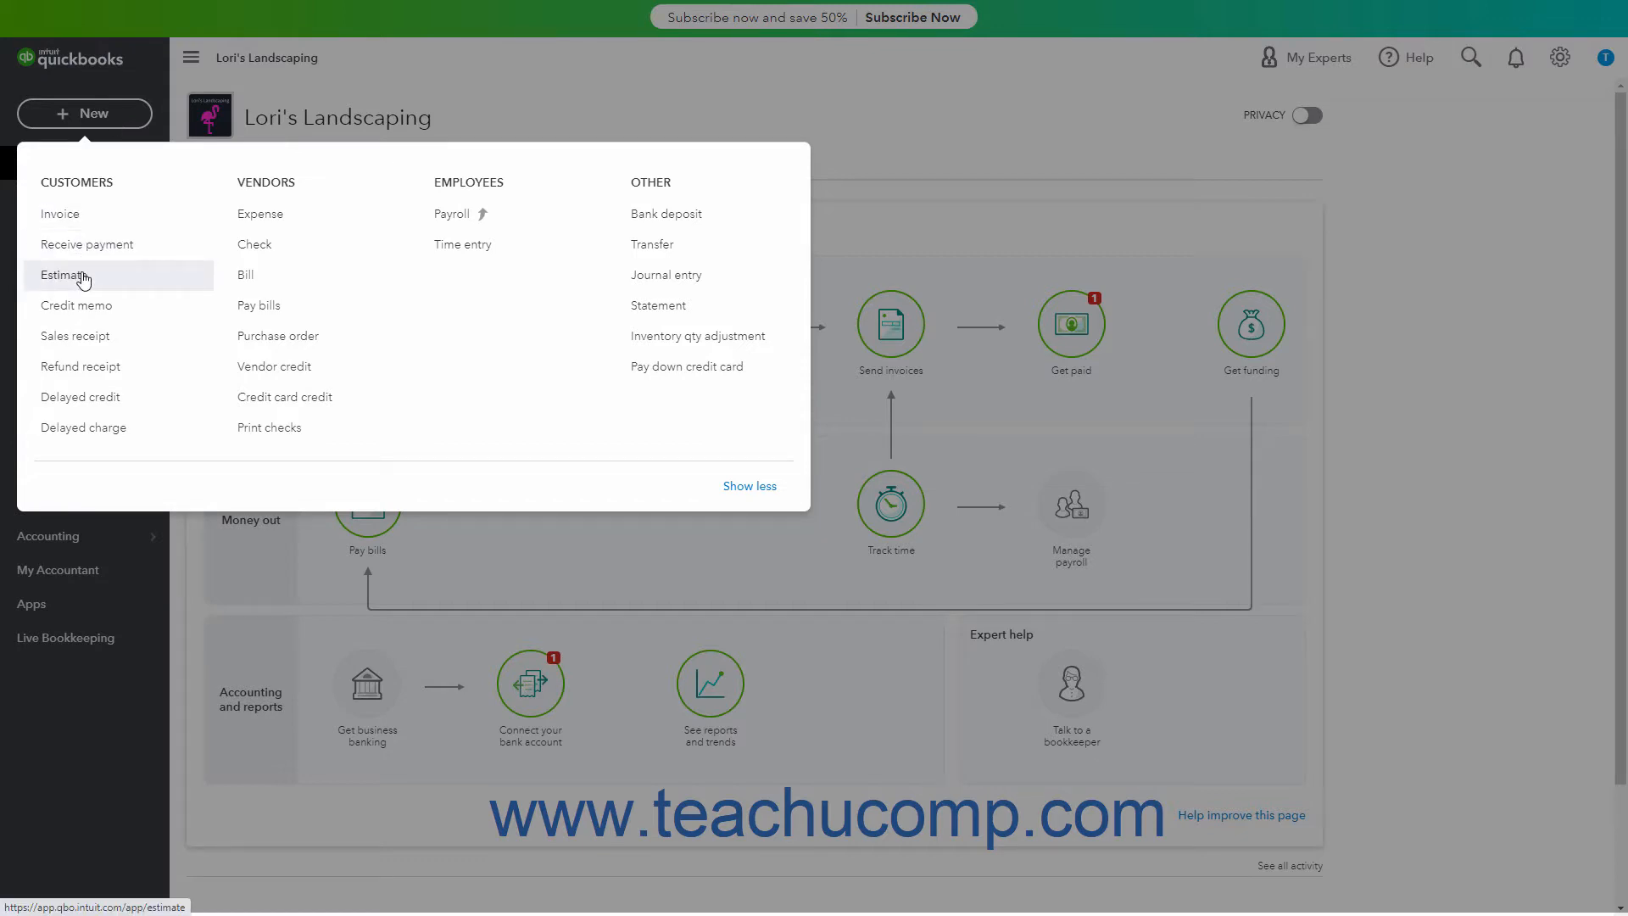
{"action": "left_click", "coordinate": [66, 275]}
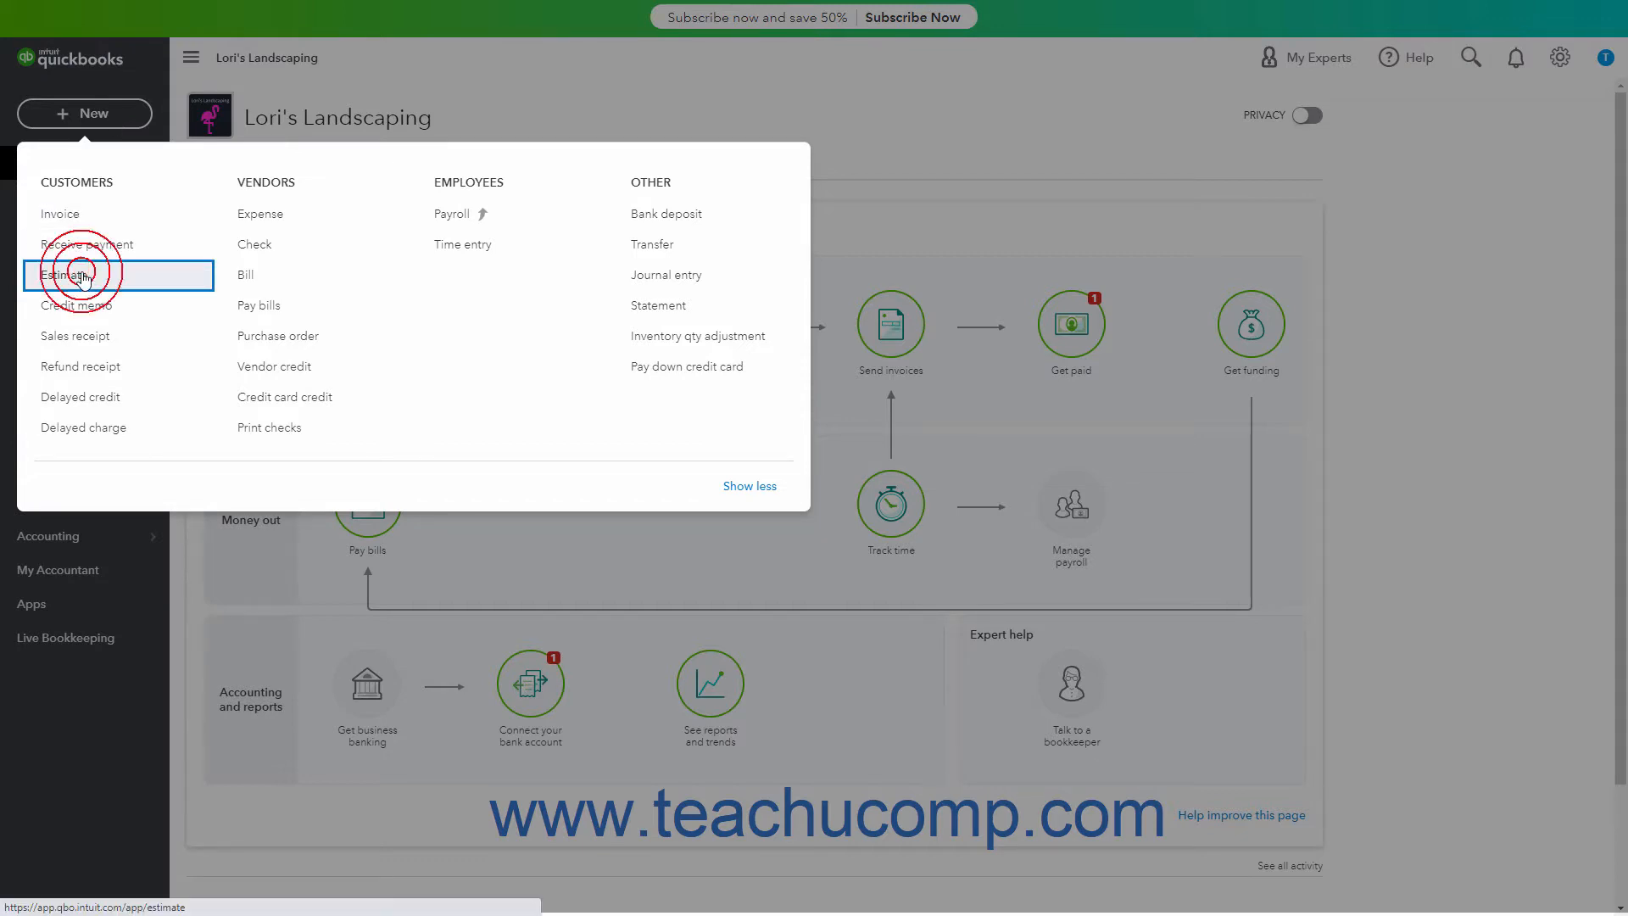
{"action": "left_click", "coordinate": [67, 274]}
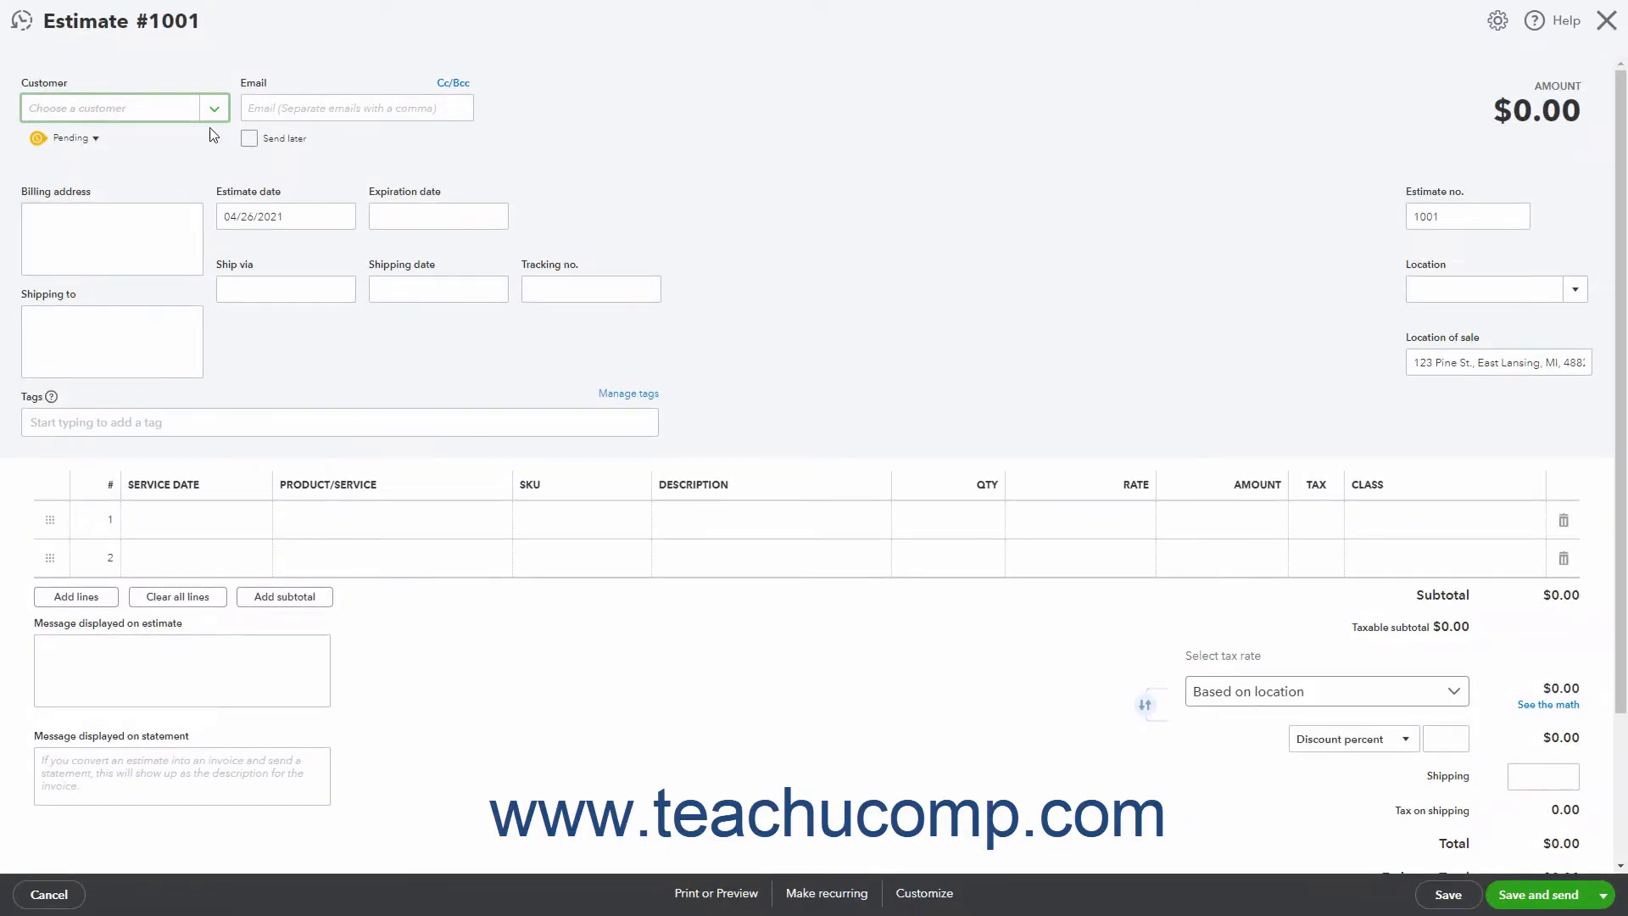
{"action": "left_click", "coordinate": [213, 107]}
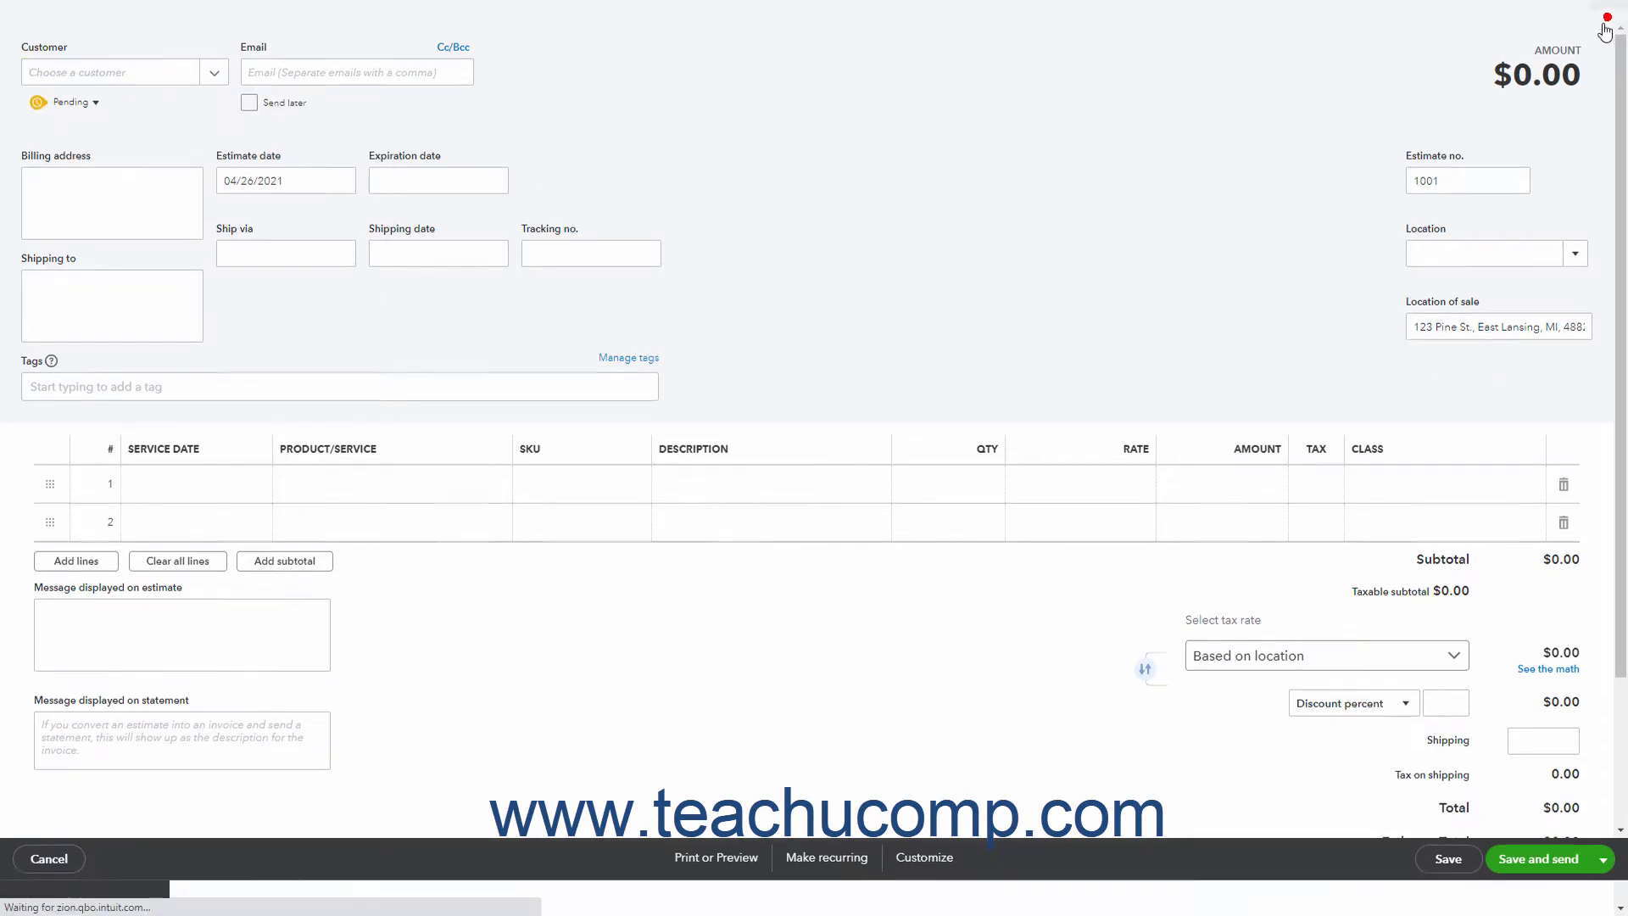
{"action": "left_click", "coordinate": [48, 859]}
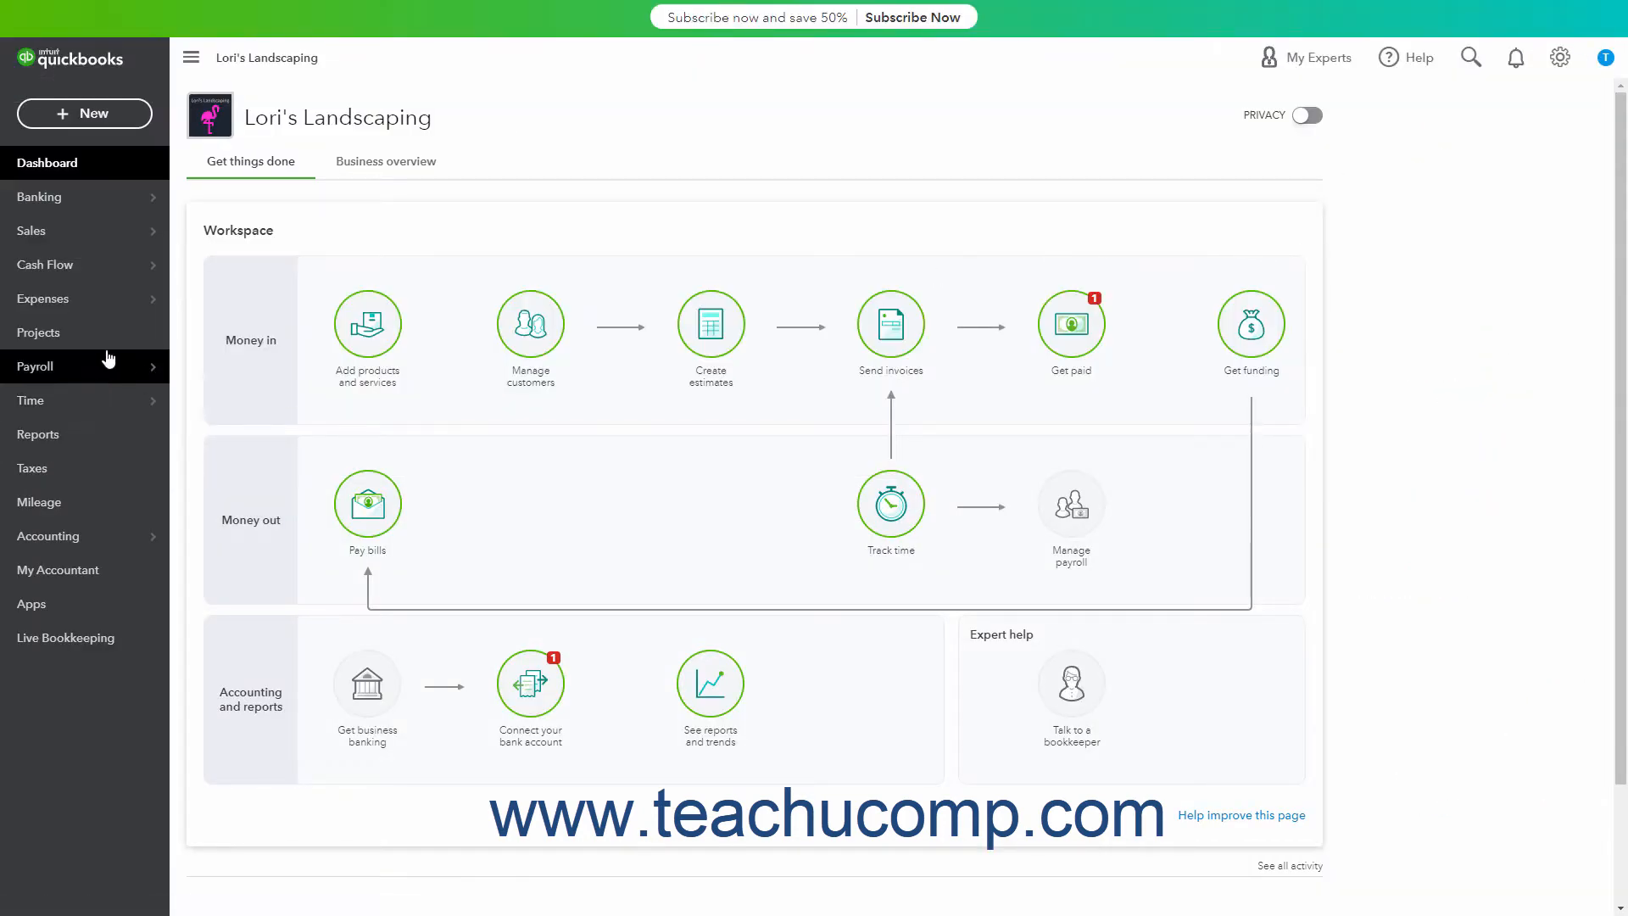
Add an estimate from within the 100 Pine St. Cleanup Project
{"action": "left_click", "coordinate": [39, 332]}
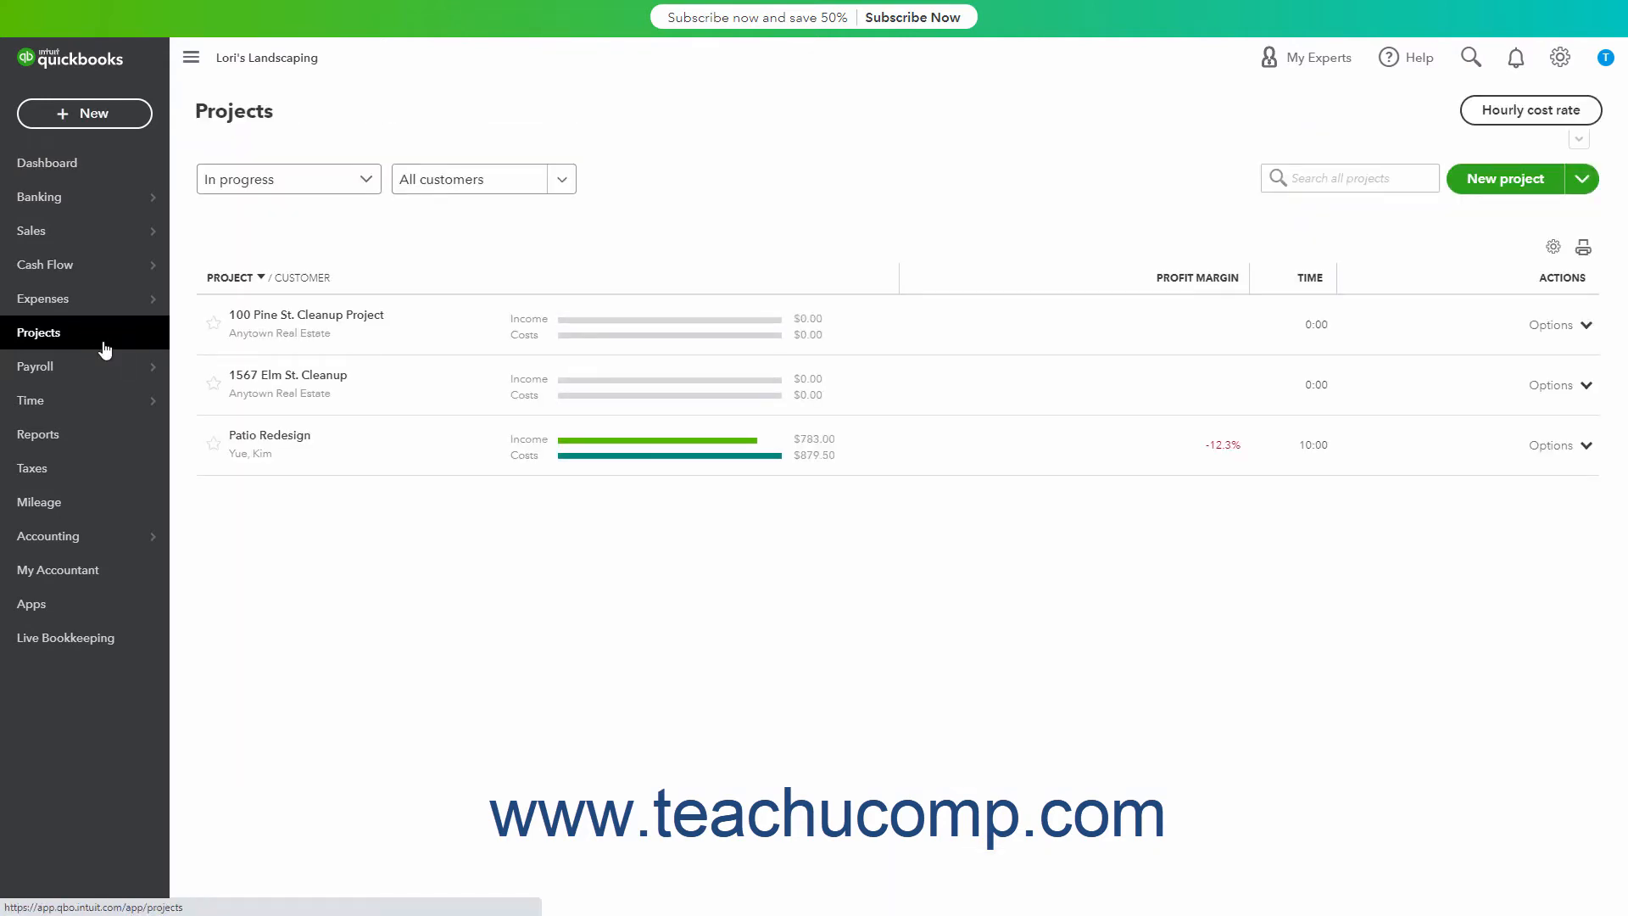
{"action": "left_click", "coordinate": [306, 314]}
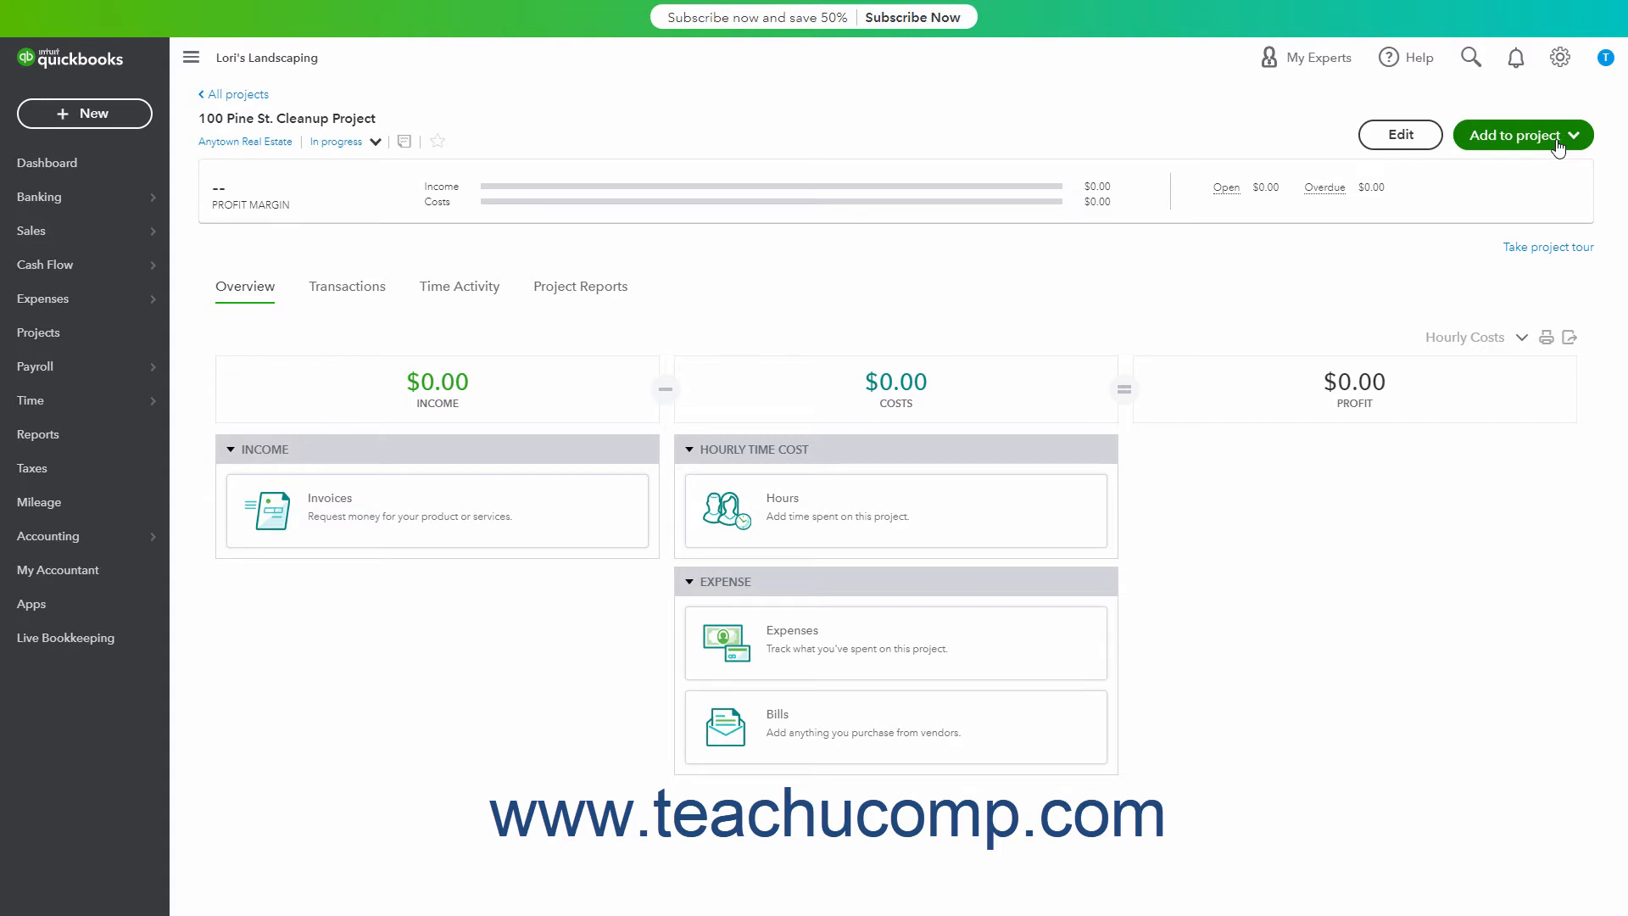
{"action": "left_click", "coordinate": [1522, 135]}
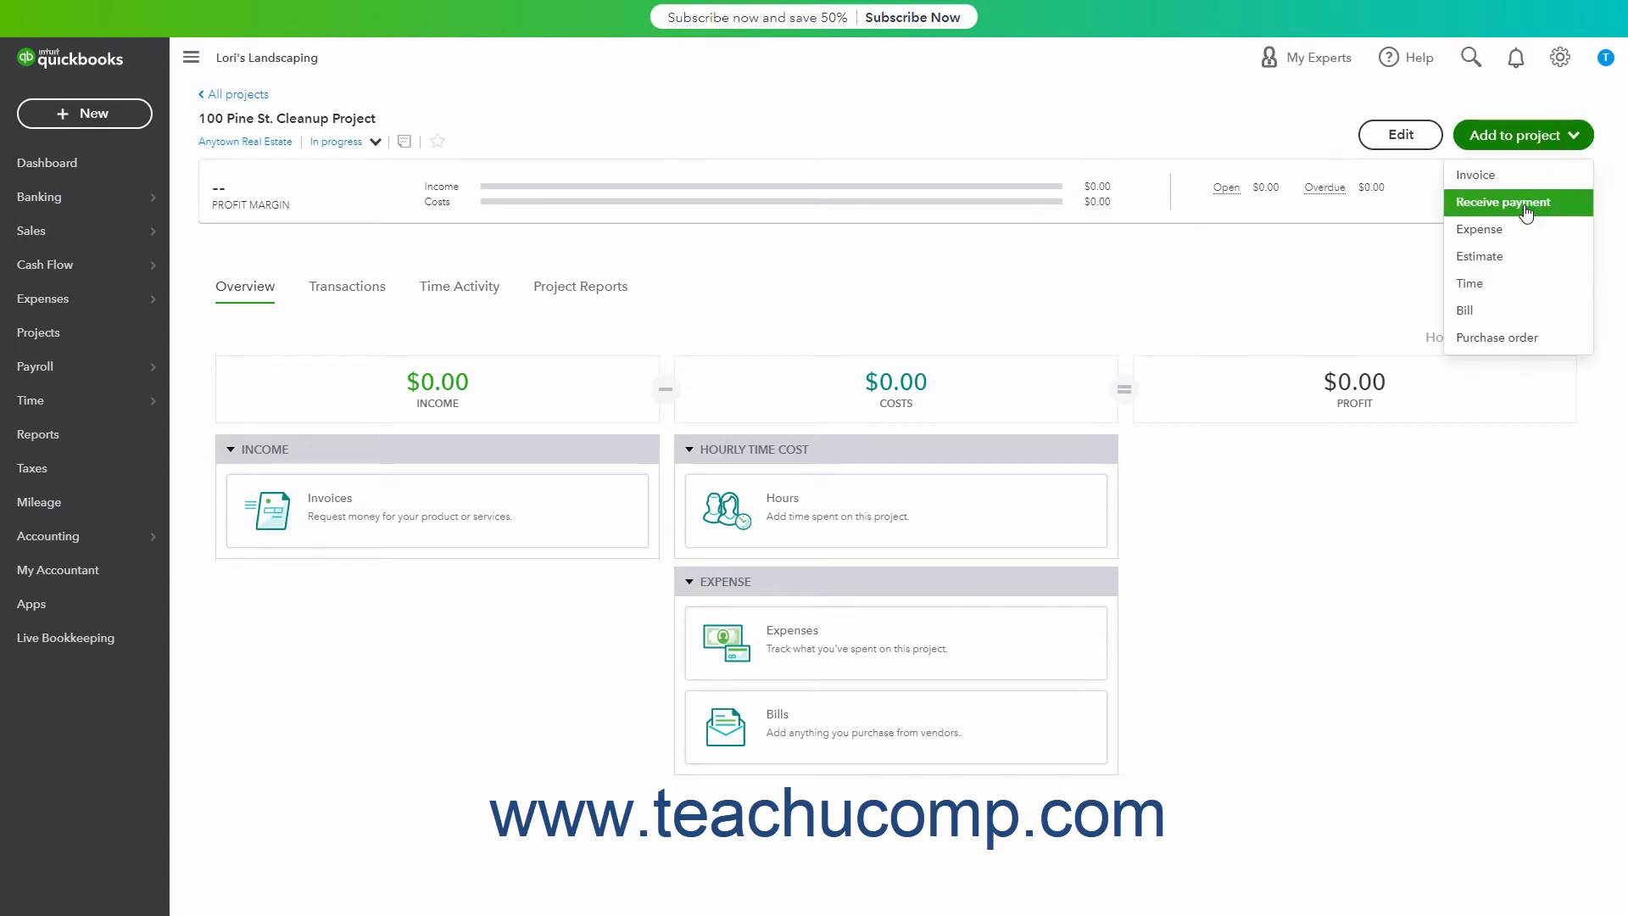
{"action": "mouse_move", "coordinate": [1513, 256]}
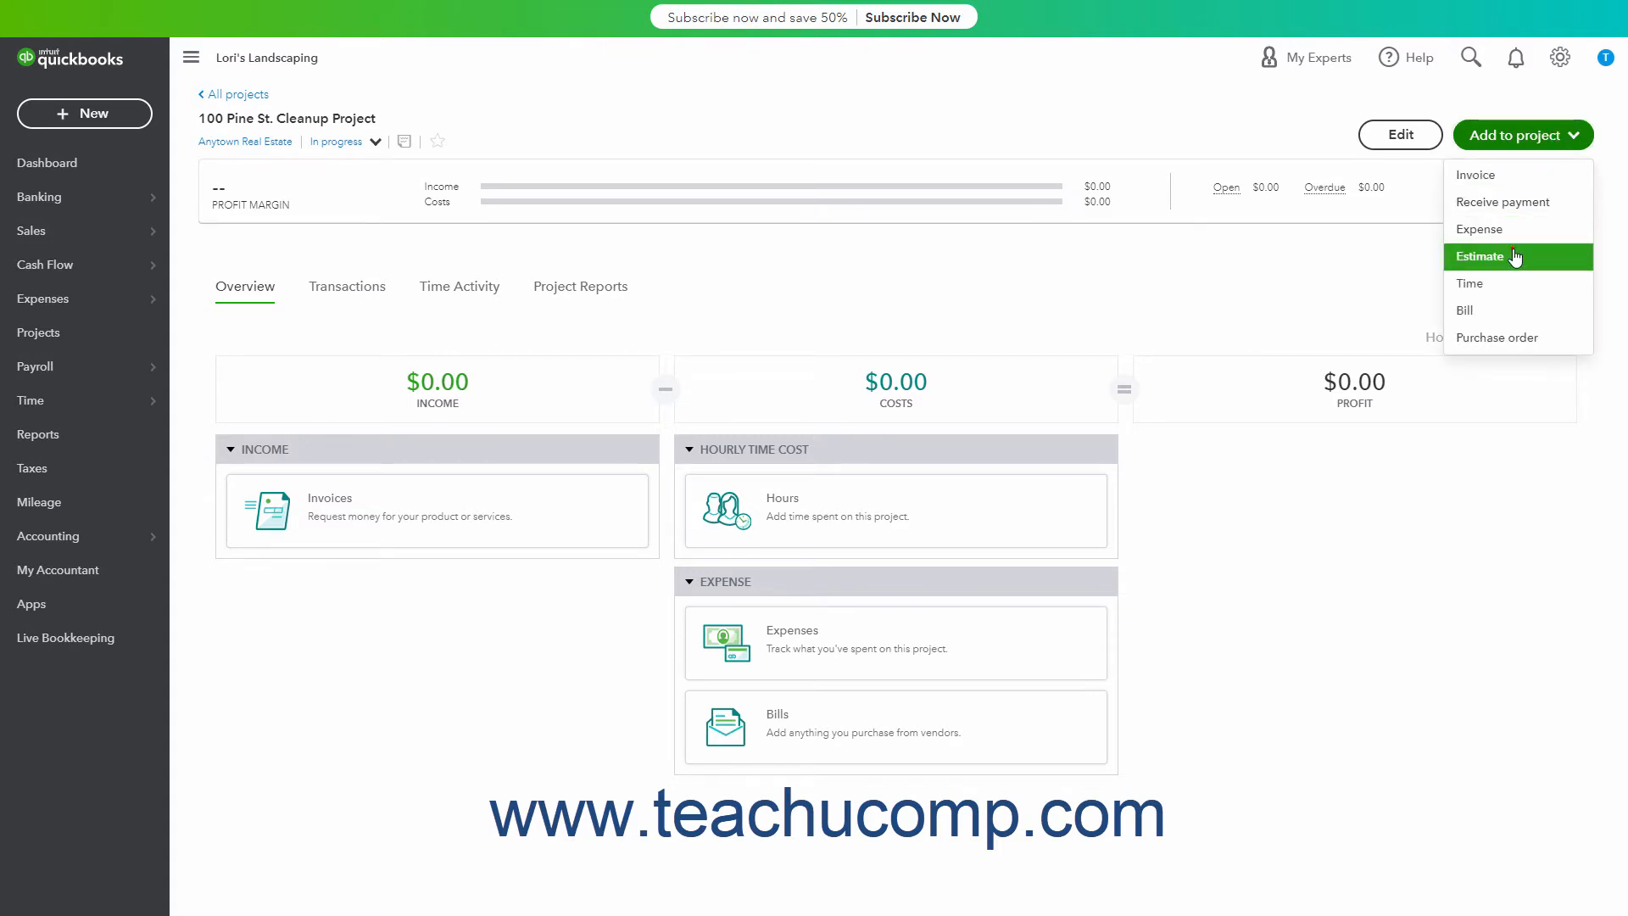
{"action": "left_click", "coordinate": [1479, 256]}
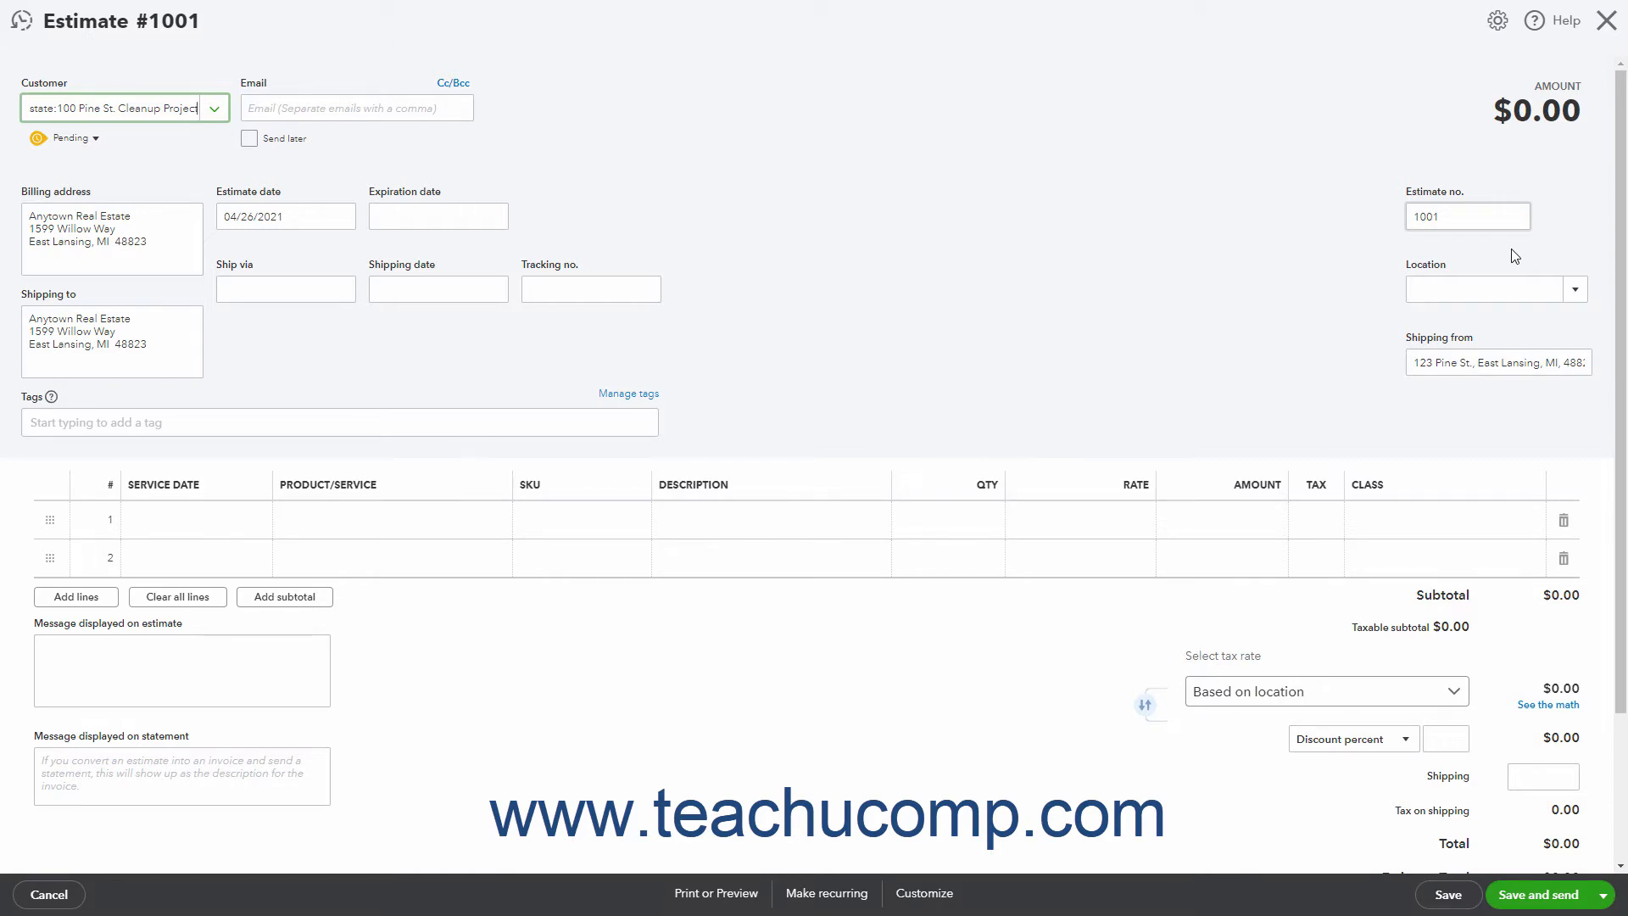
{"action": "mouse_move", "coordinate": [827, 161]}
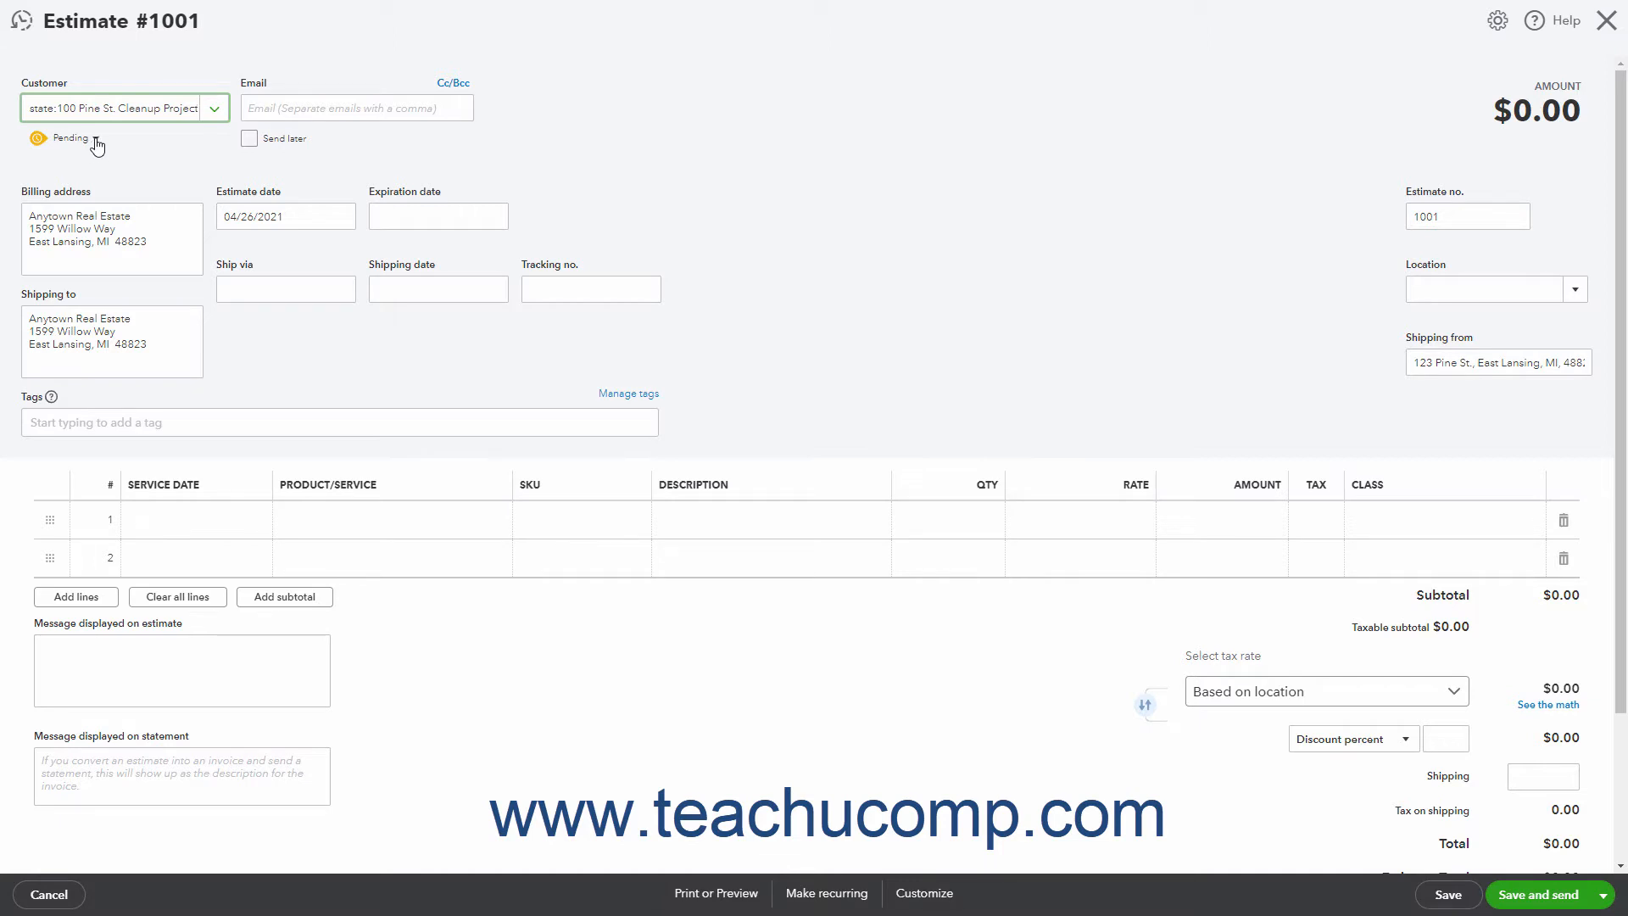
{"action": "left_click", "coordinate": [65, 139]}
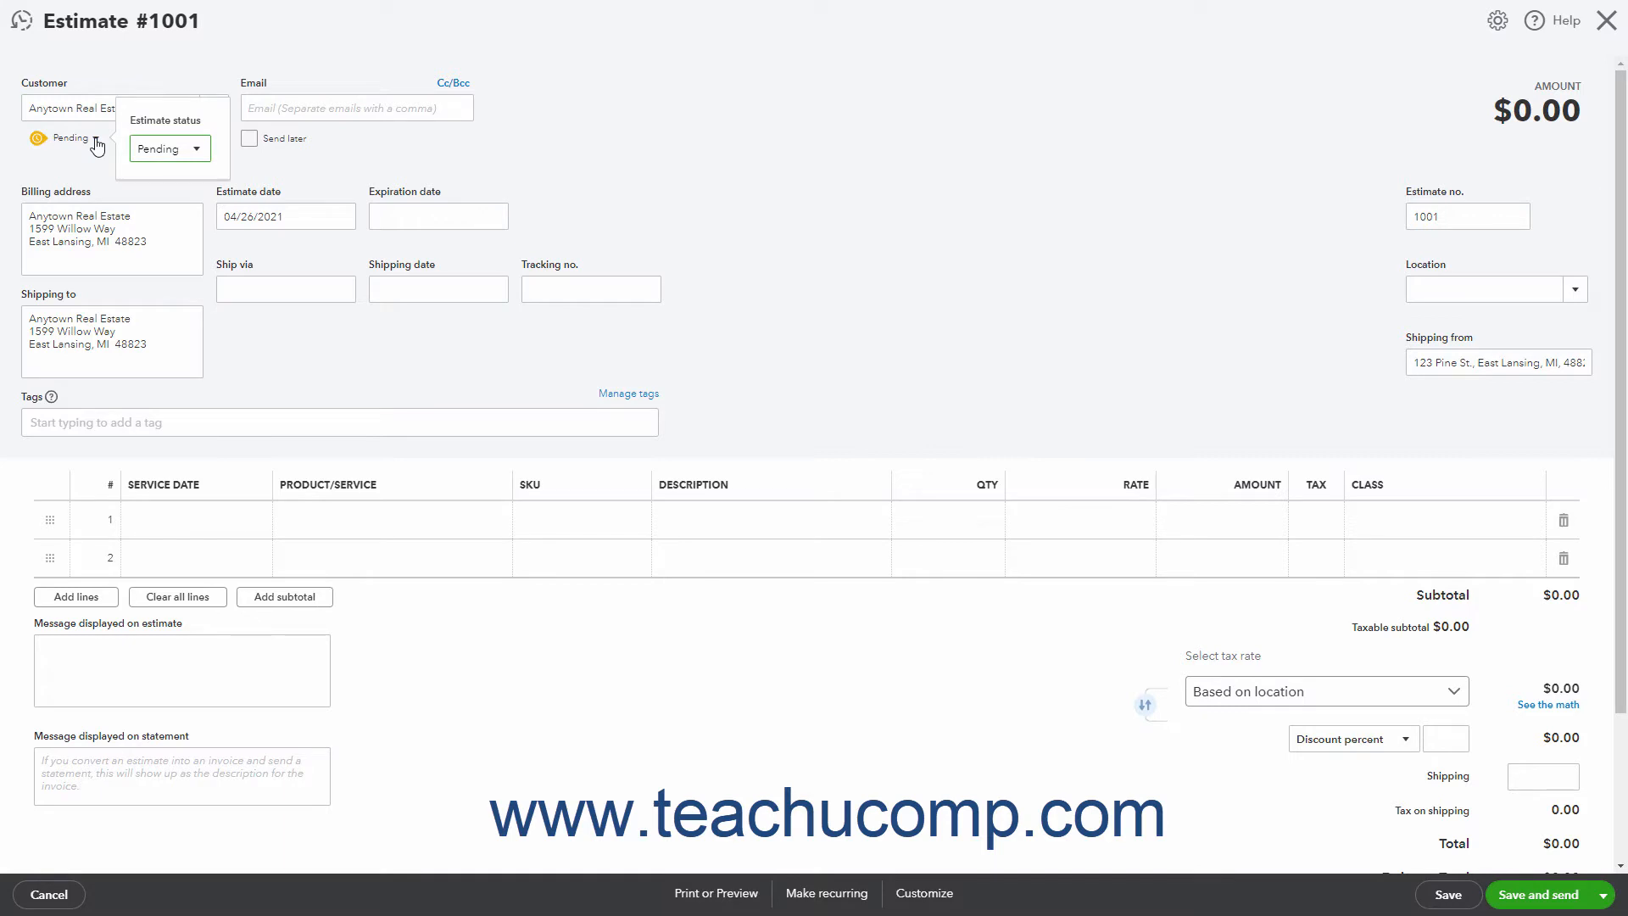
{"action": "mouse_move", "coordinate": [142, 151]}
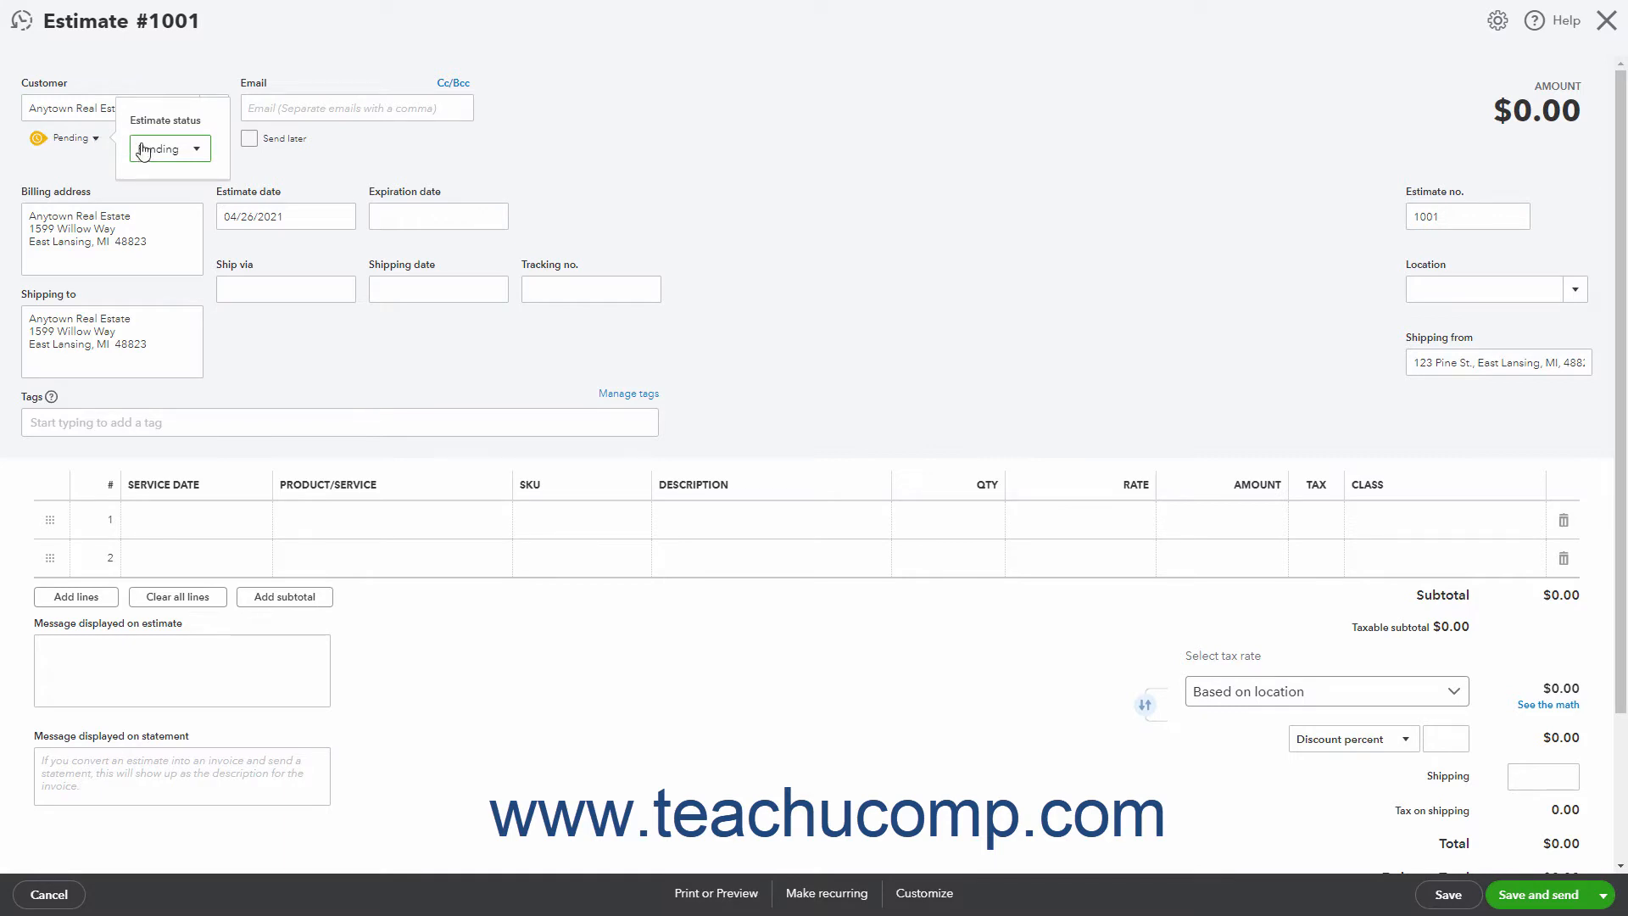
{"action": "left_click", "coordinate": [170, 149]}
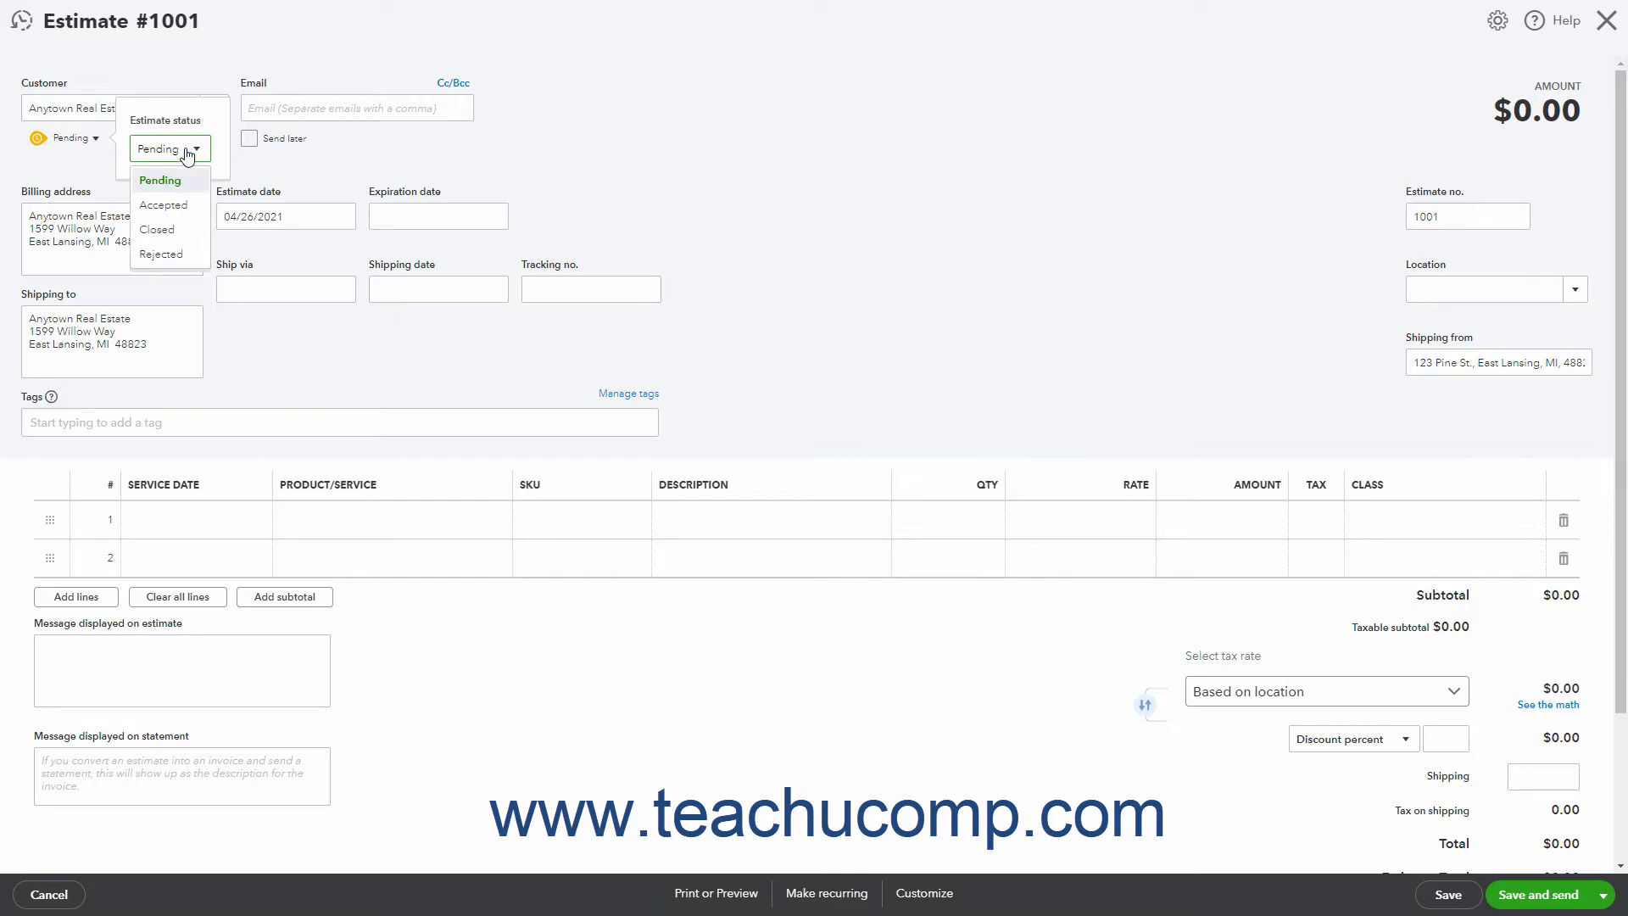
{"action": "mouse_move", "coordinate": [184, 202]}
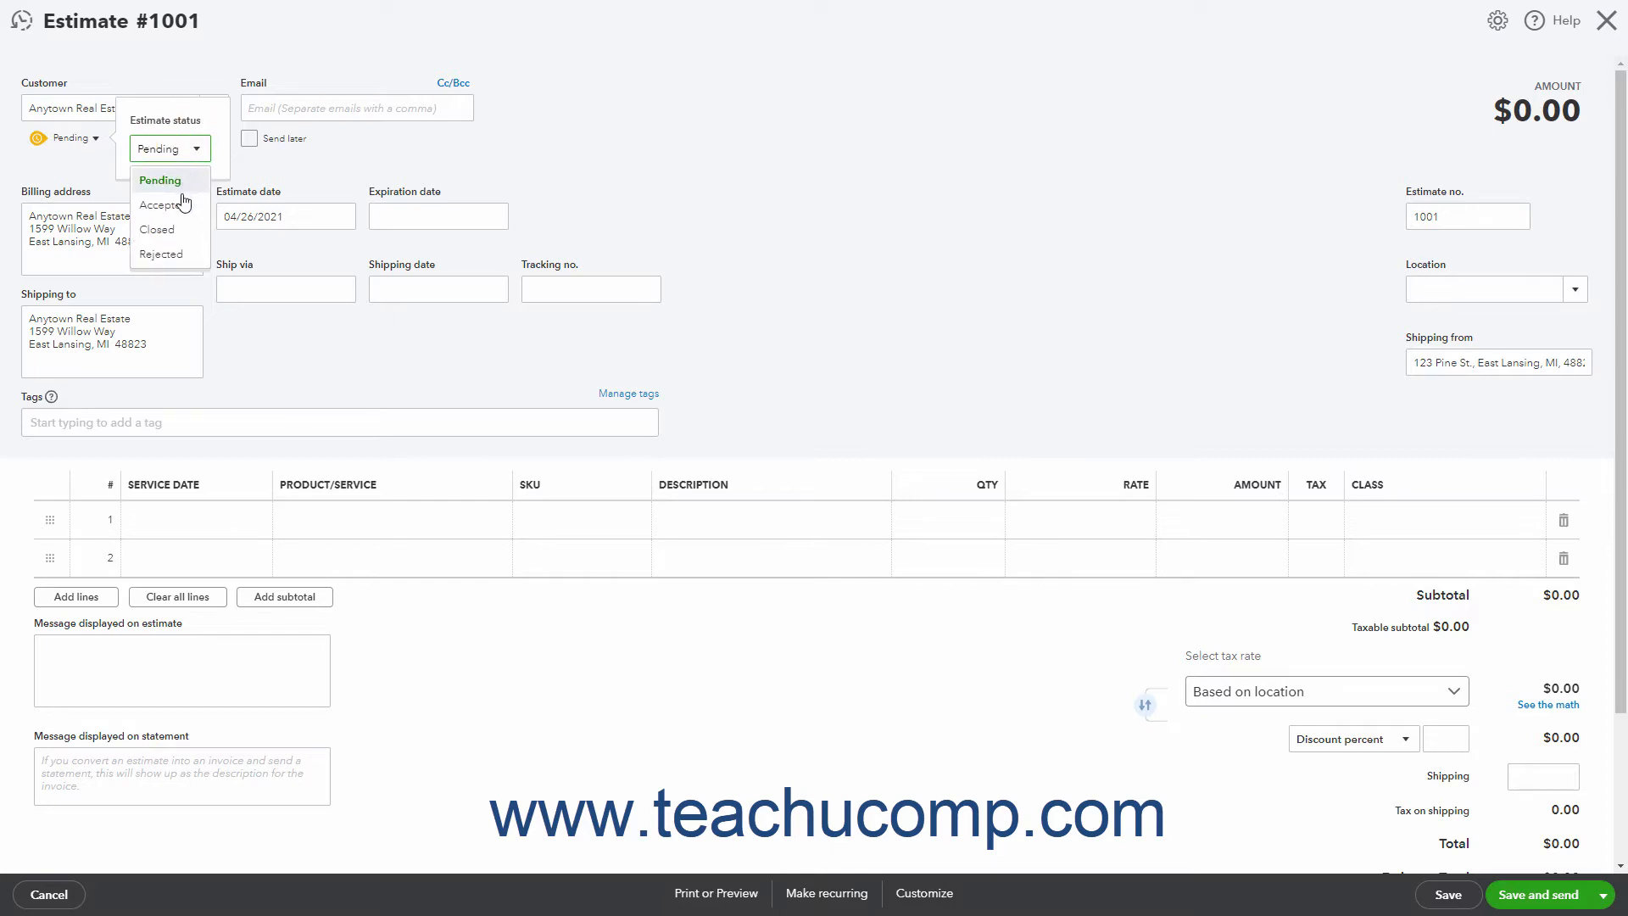
{"action": "left_click", "coordinate": [161, 205]}
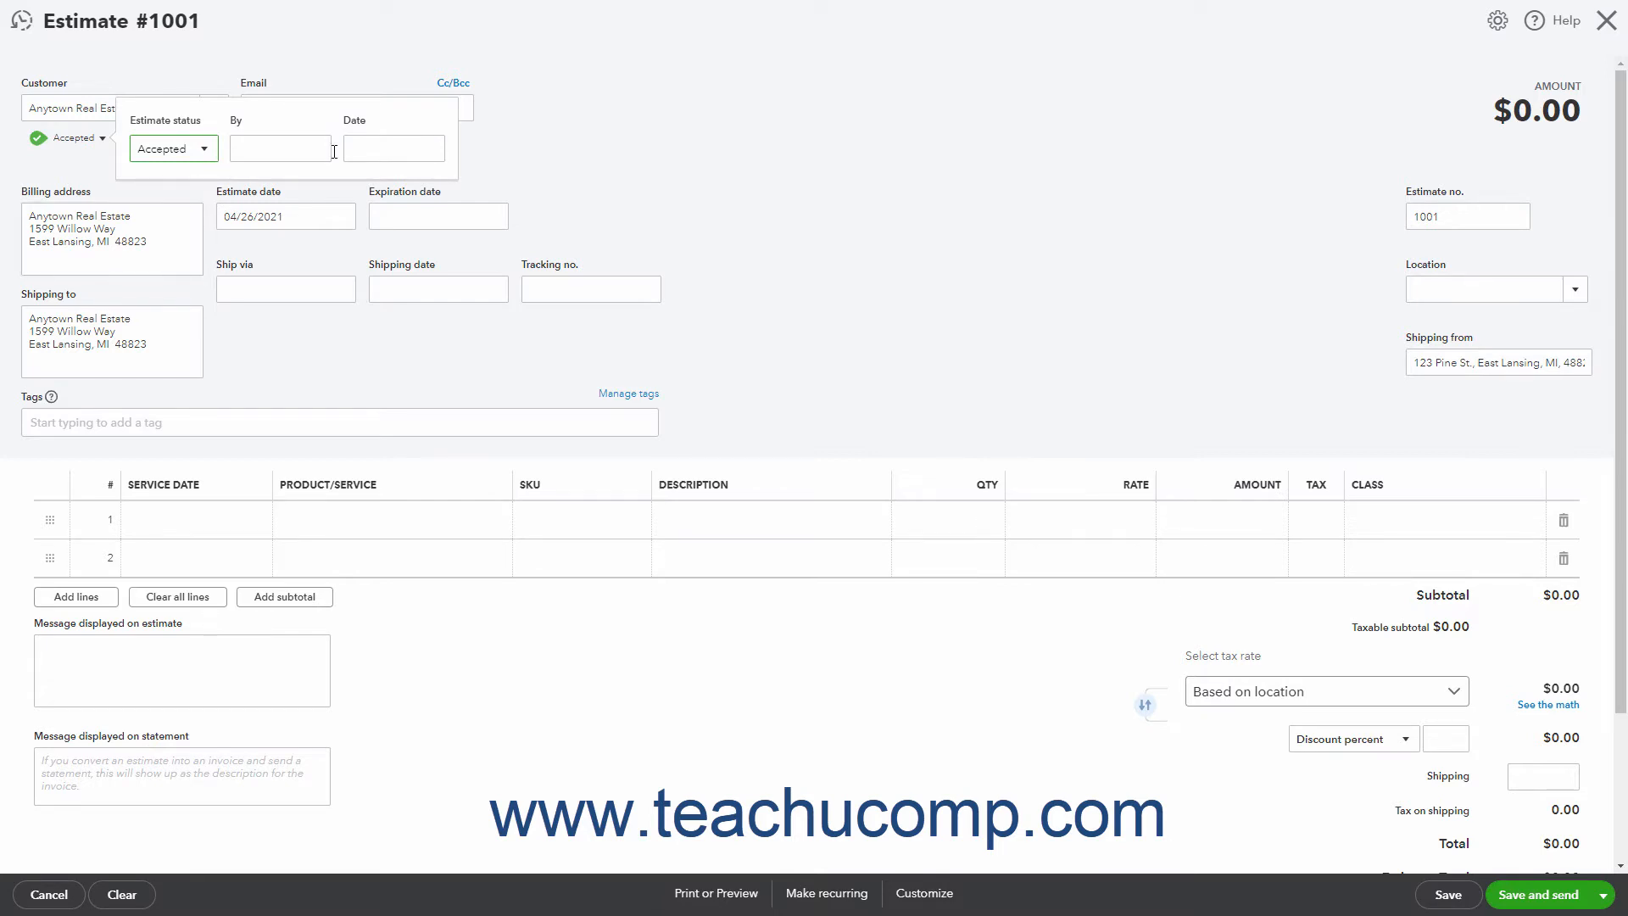
{"action": "mouse_move", "coordinate": [220, 149]}
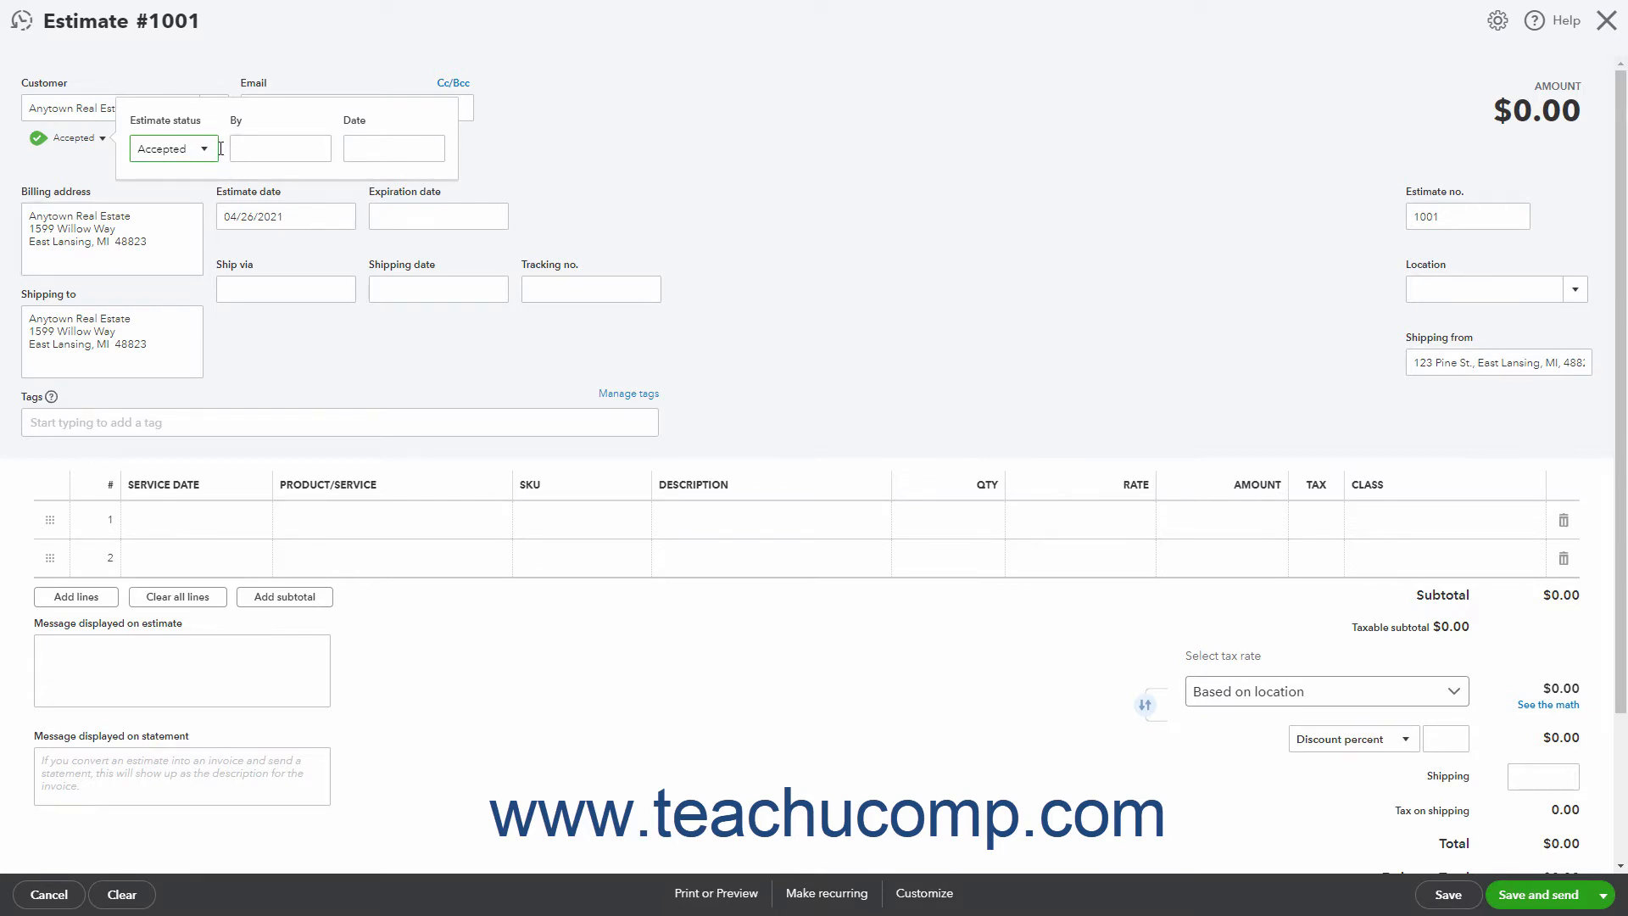
{"action": "left_click", "coordinate": [172, 147]}
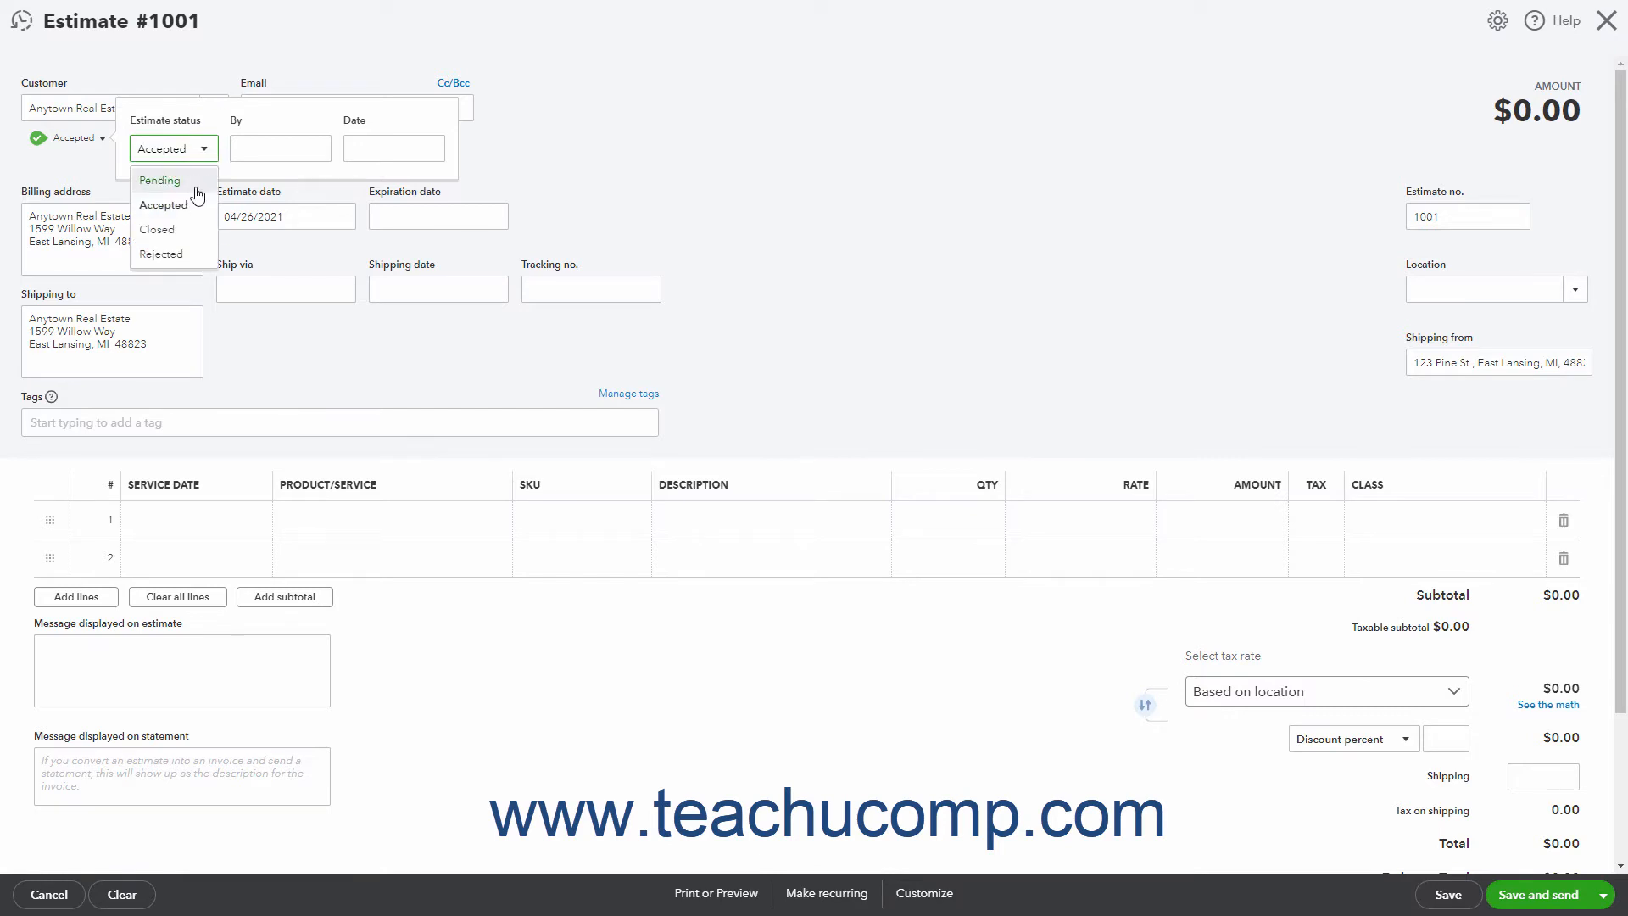
{"action": "left_click", "coordinate": [159, 180]}
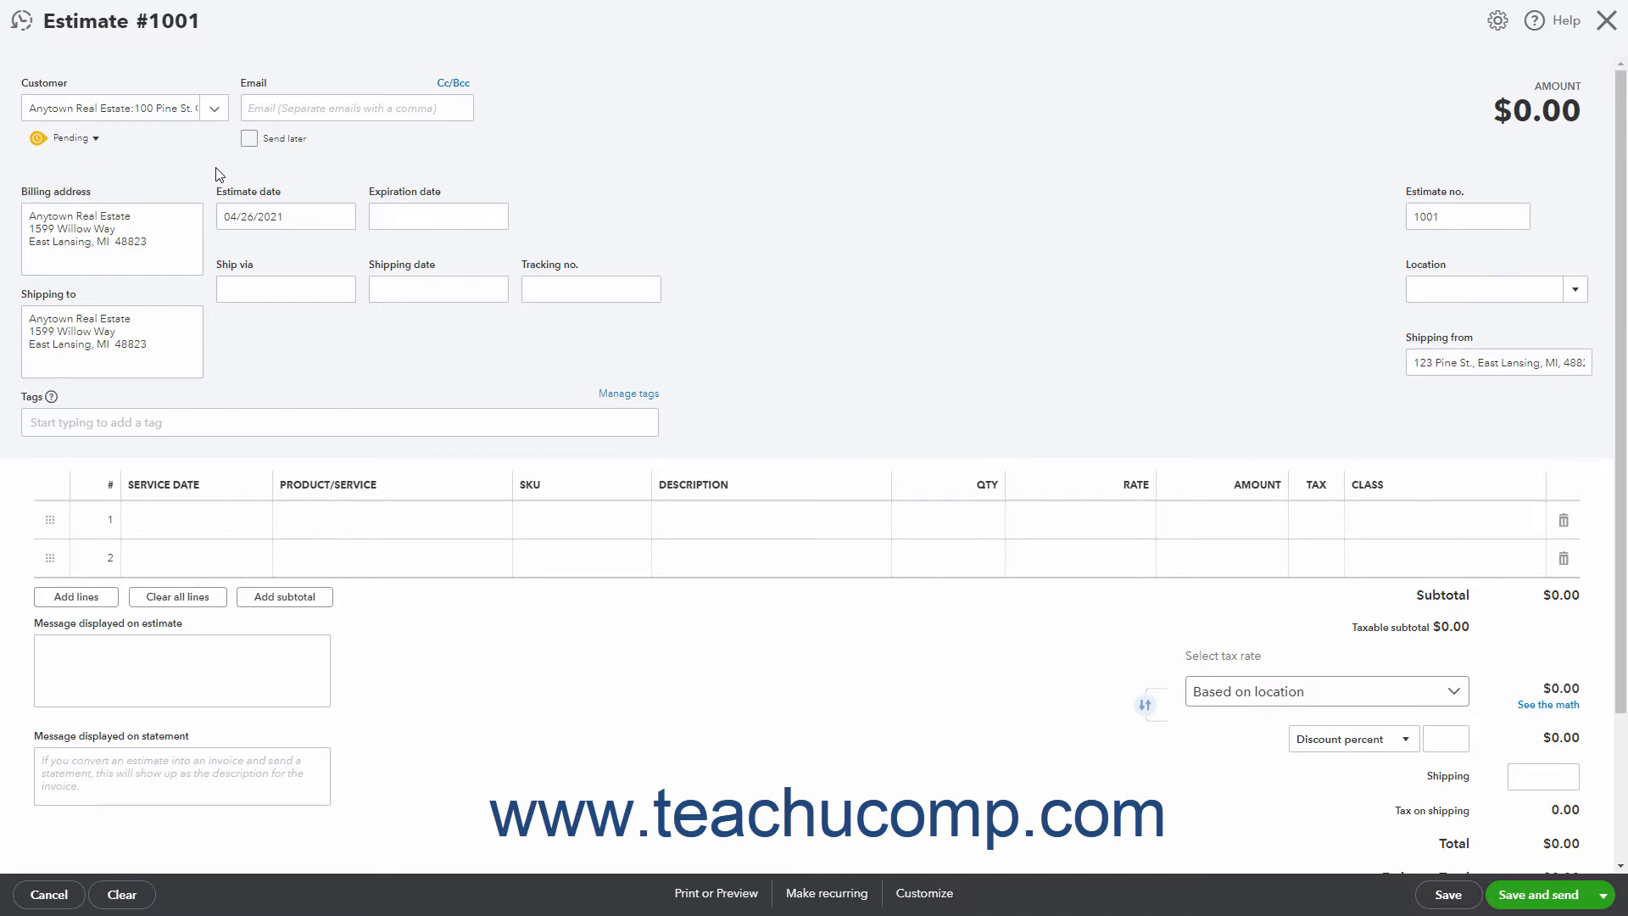
Check Send later on estimate #1001 so it isn't e-mailed now
{"action": "left_click", "coordinate": [356, 107]}
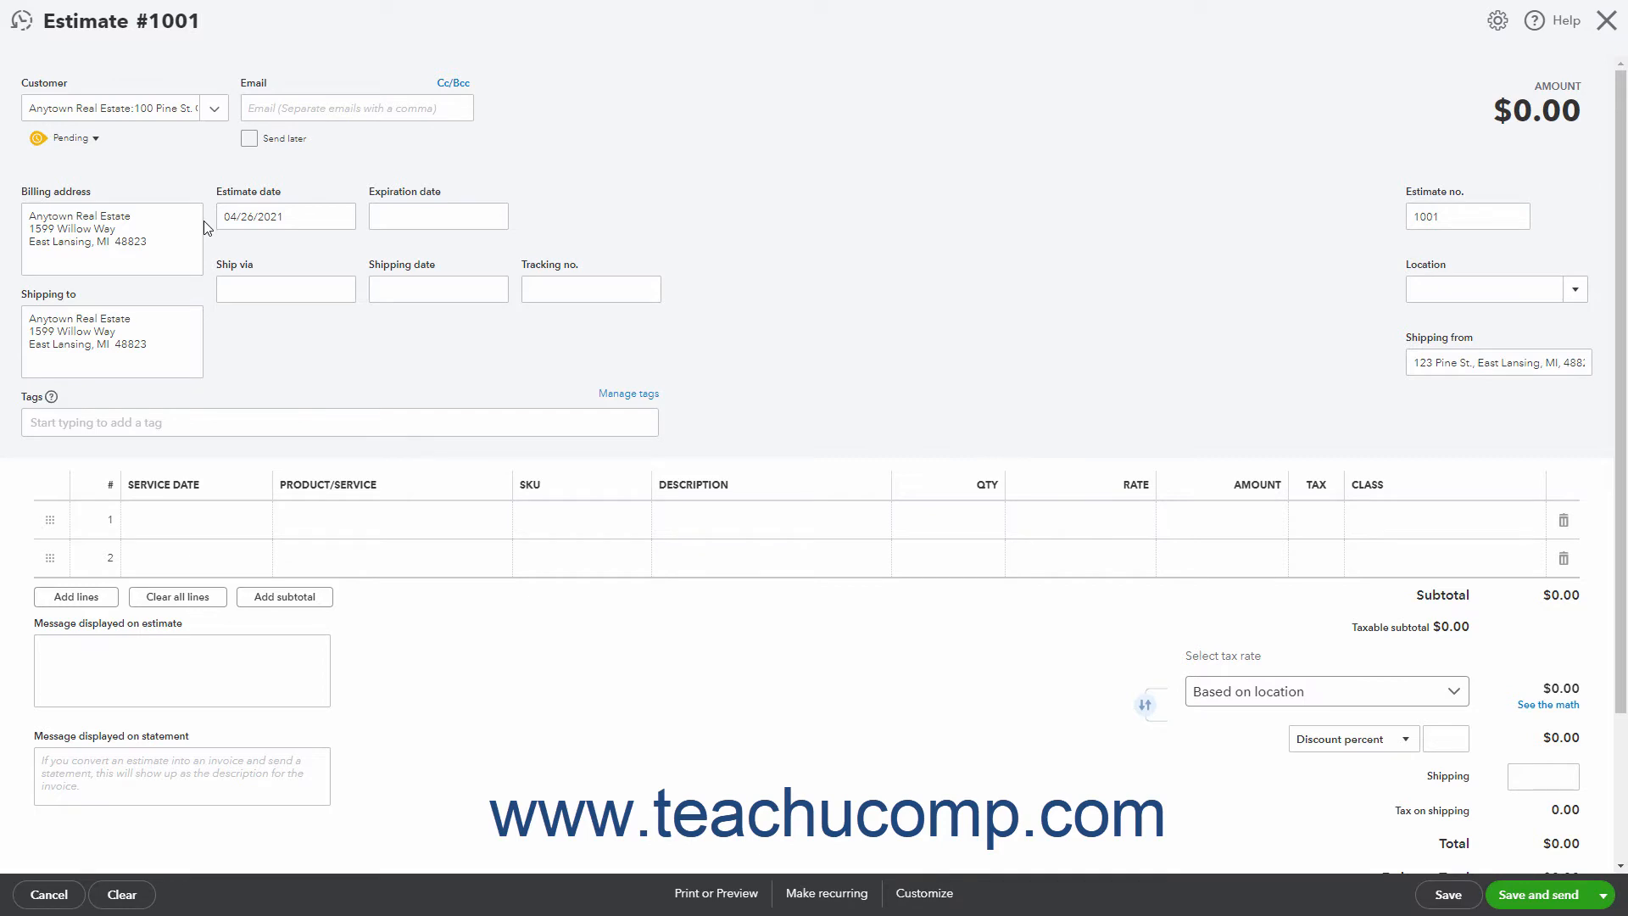
{"action": "left_click", "coordinate": [112, 342]}
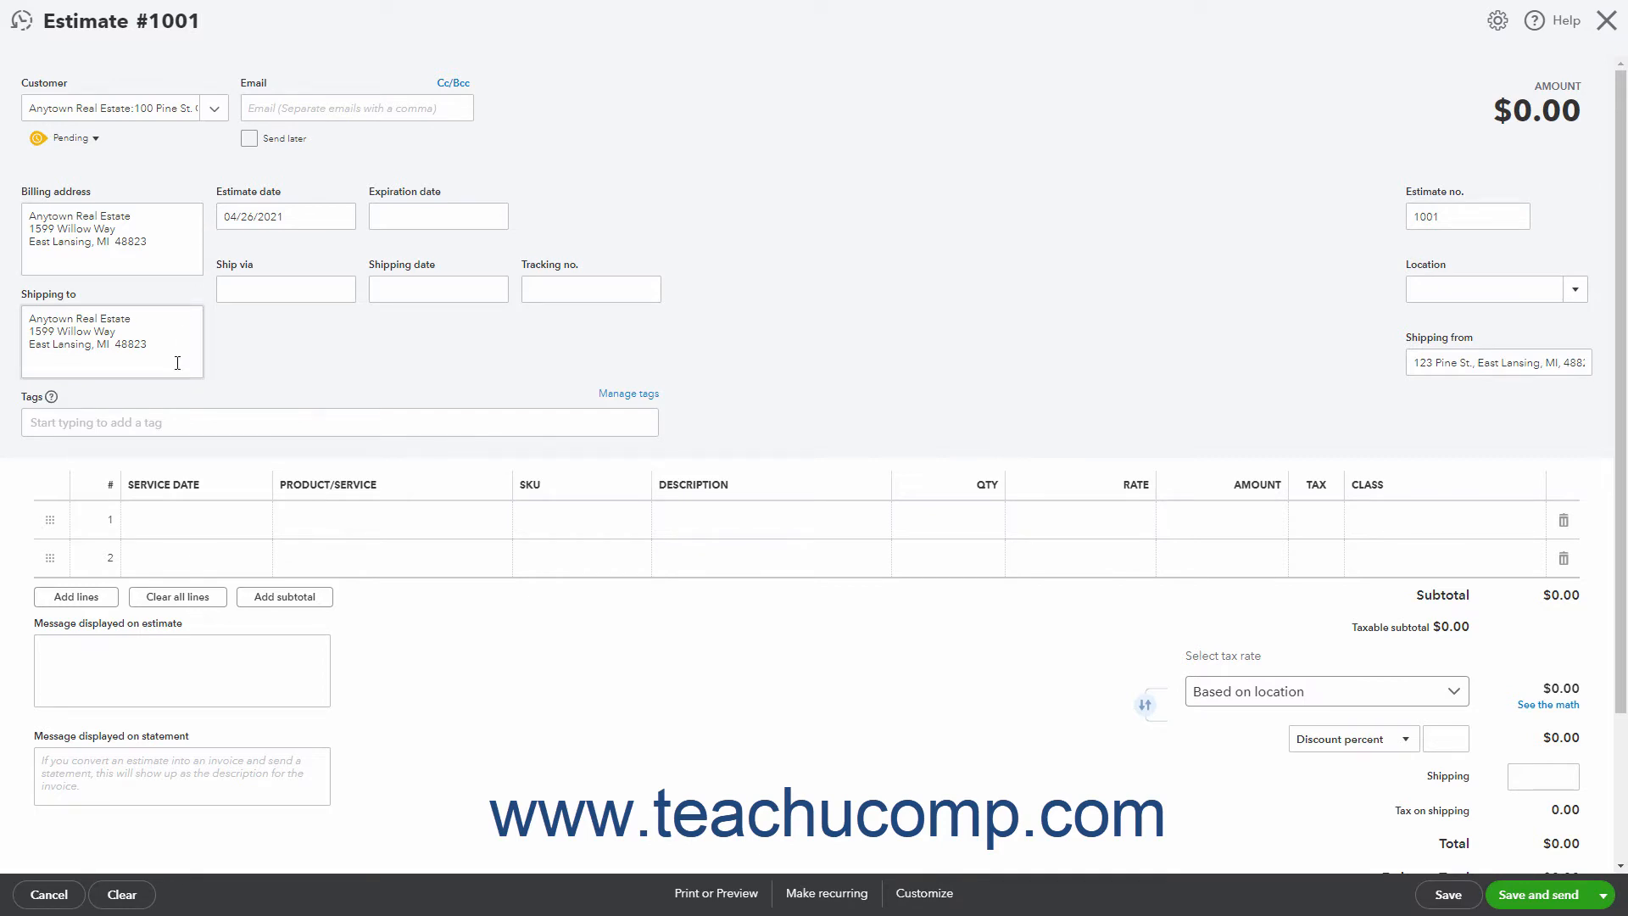
{"action": "left_click", "coordinate": [249, 137]}
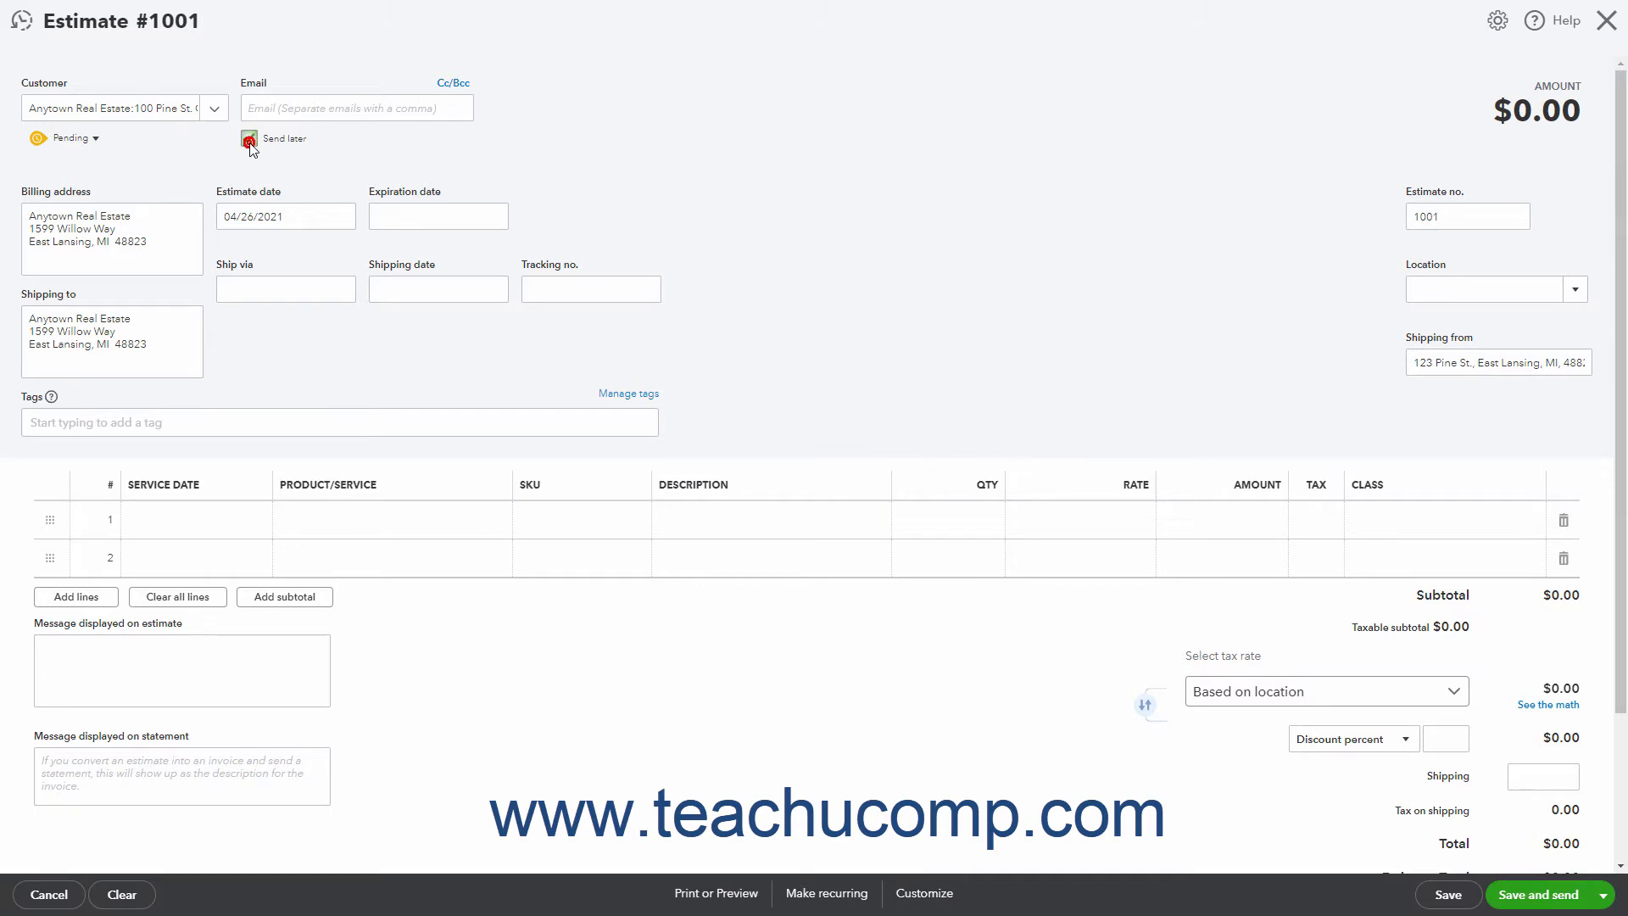
{"action": "left_click", "coordinate": [249, 138]}
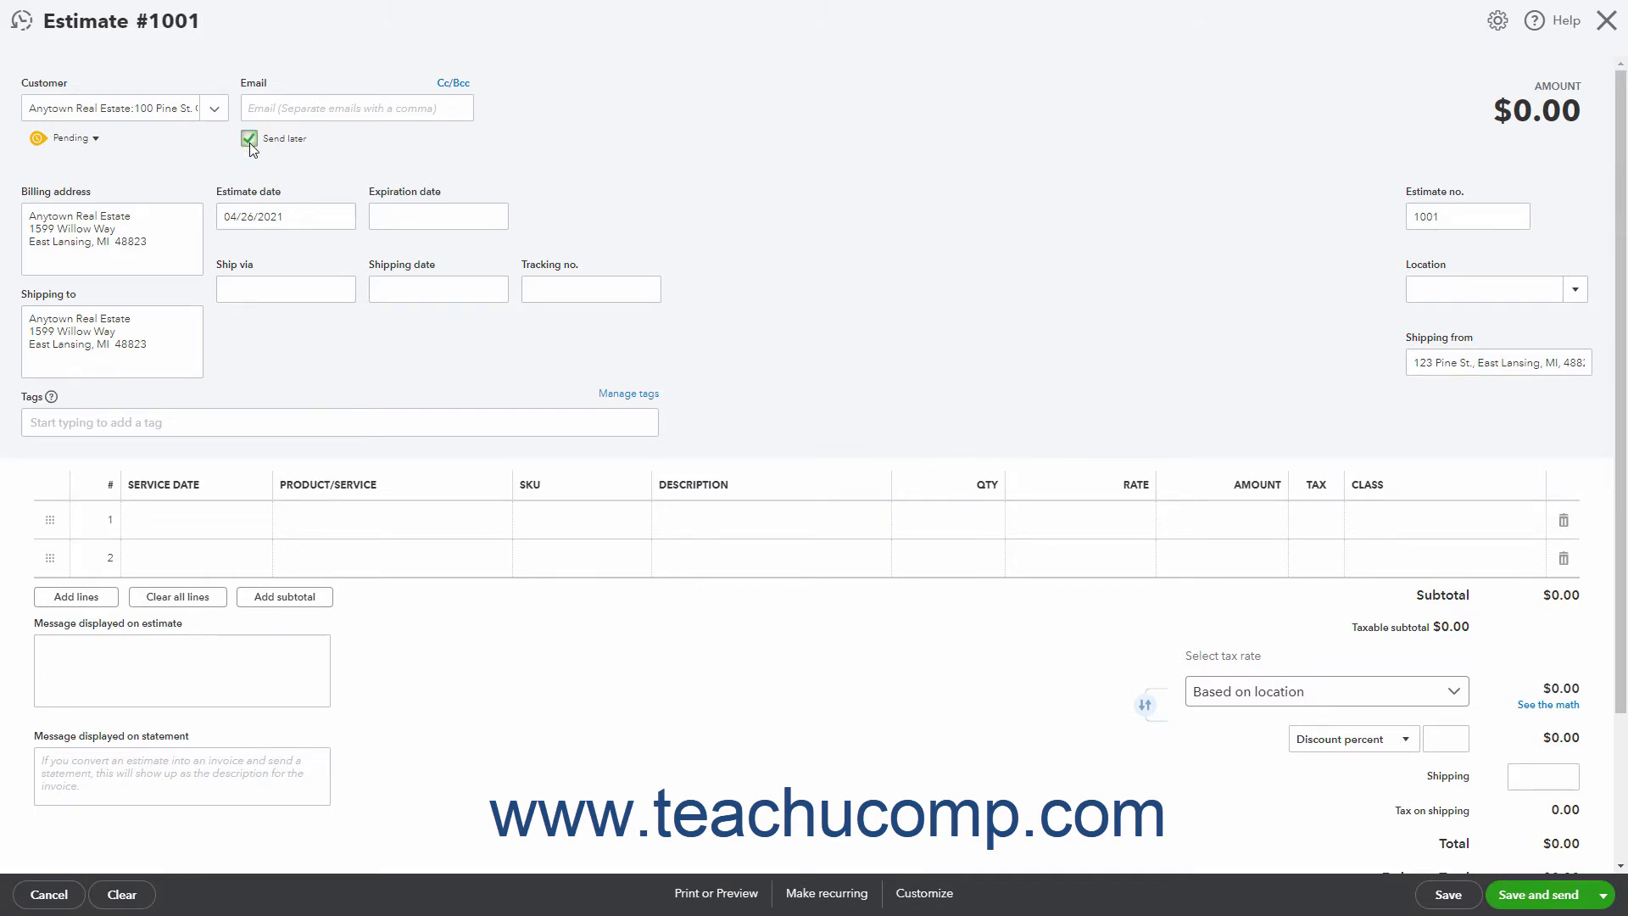
{"action": "left_click", "coordinate": [281, 216]}
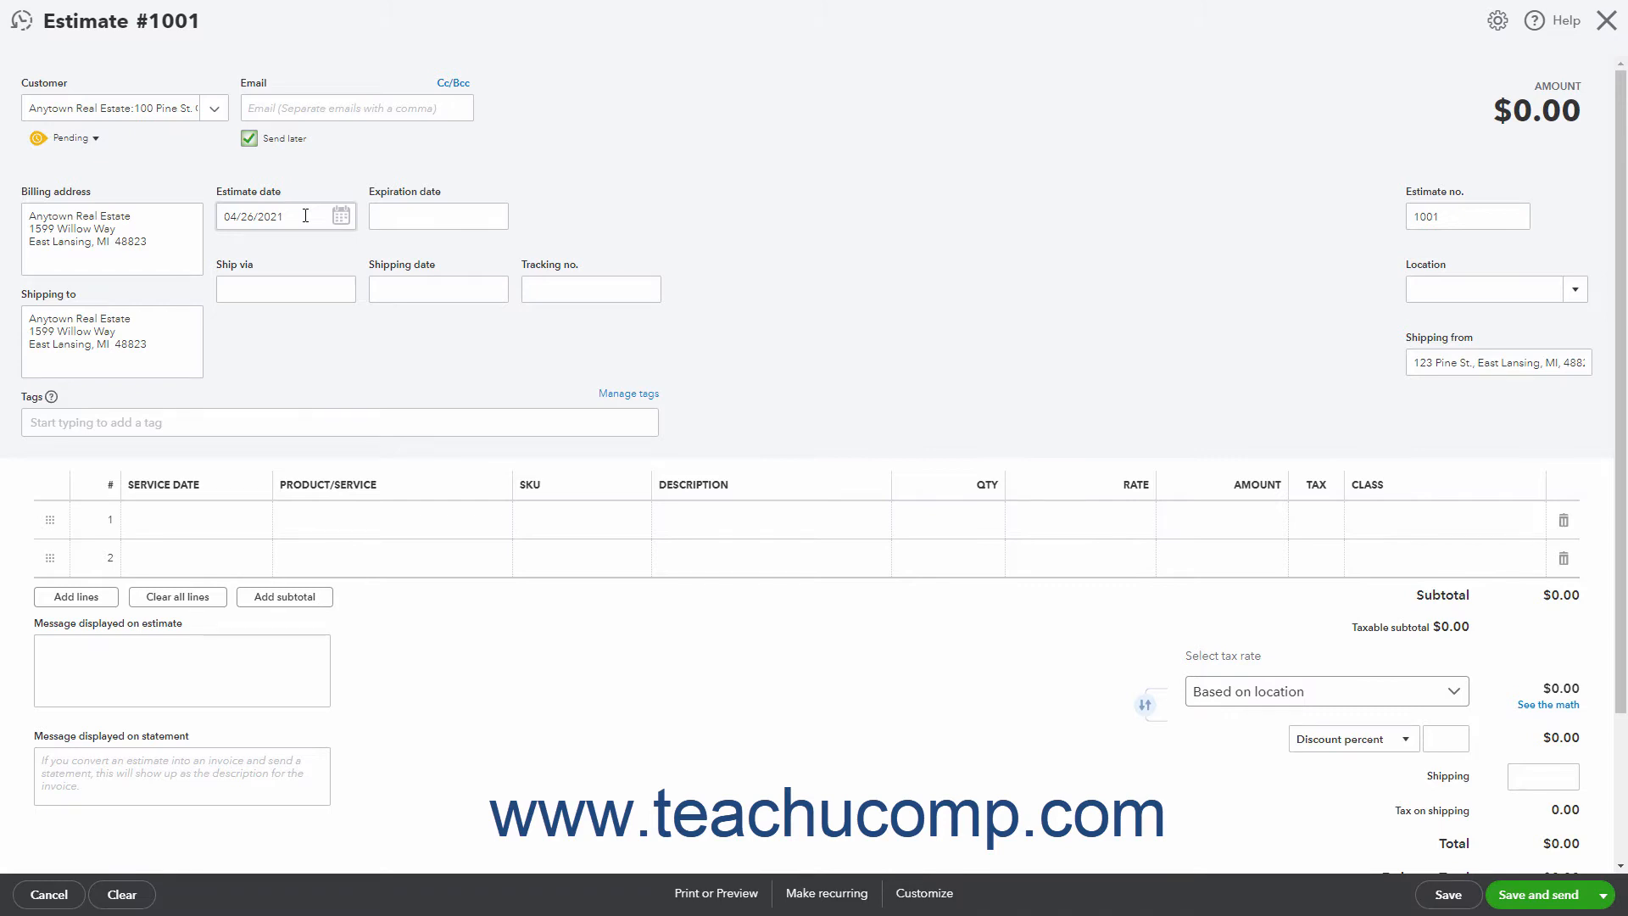
Set estimate date 05/04/2021 and expiration date May 6, 2021
{"action": "left_click", "coordinate": [342, 217]}
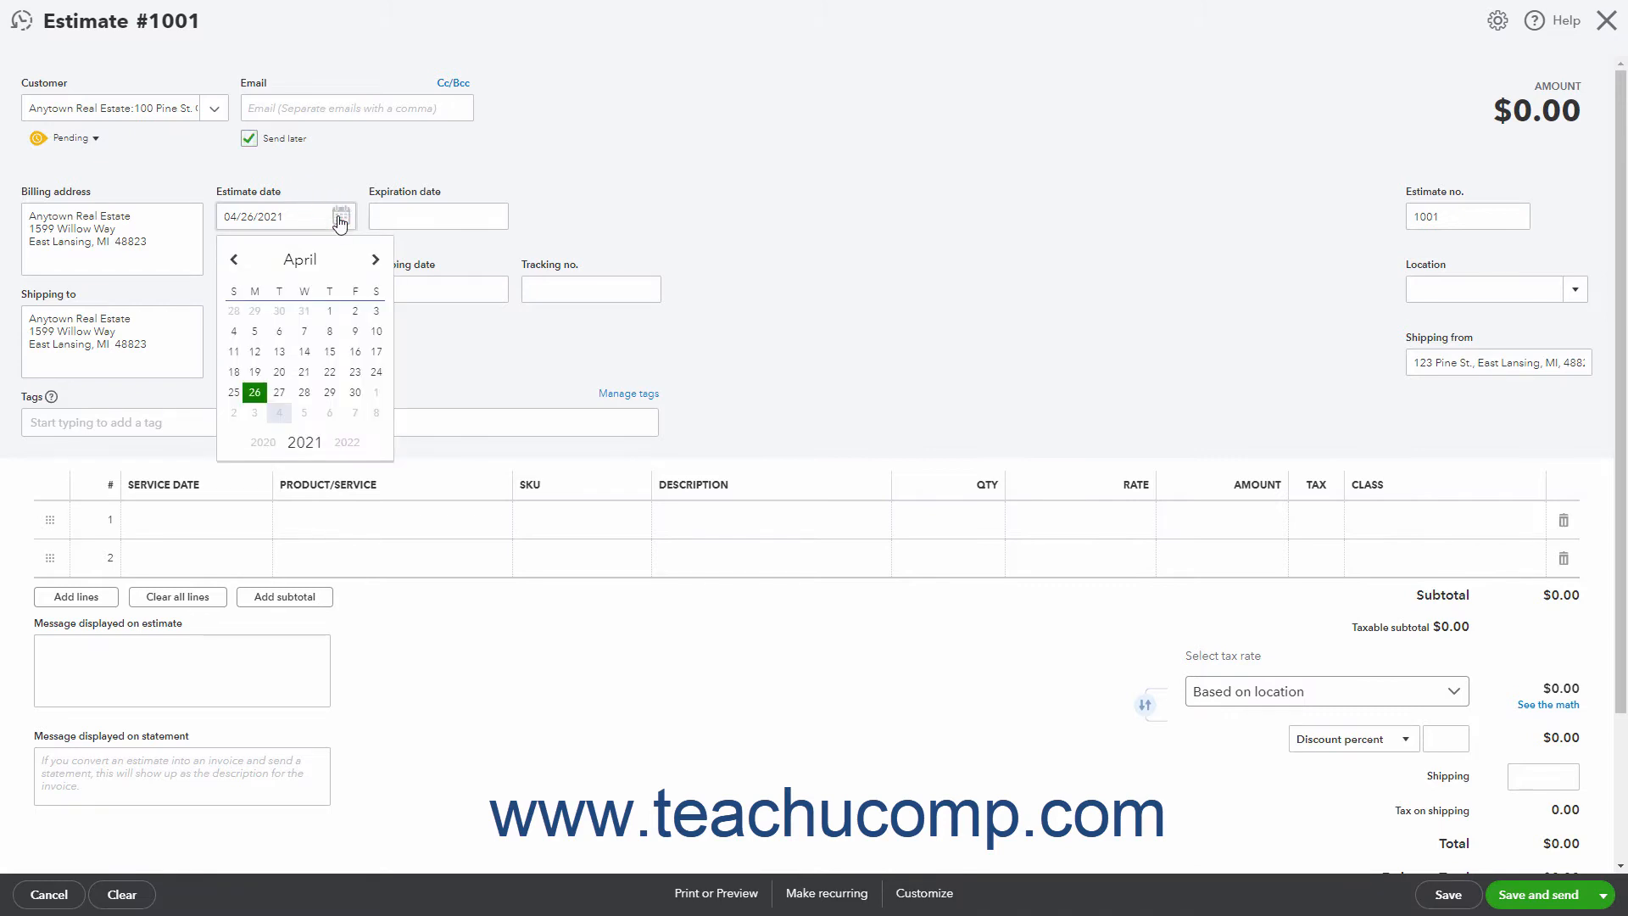
{"action": "left_click", "coordinate": [279, 413]}
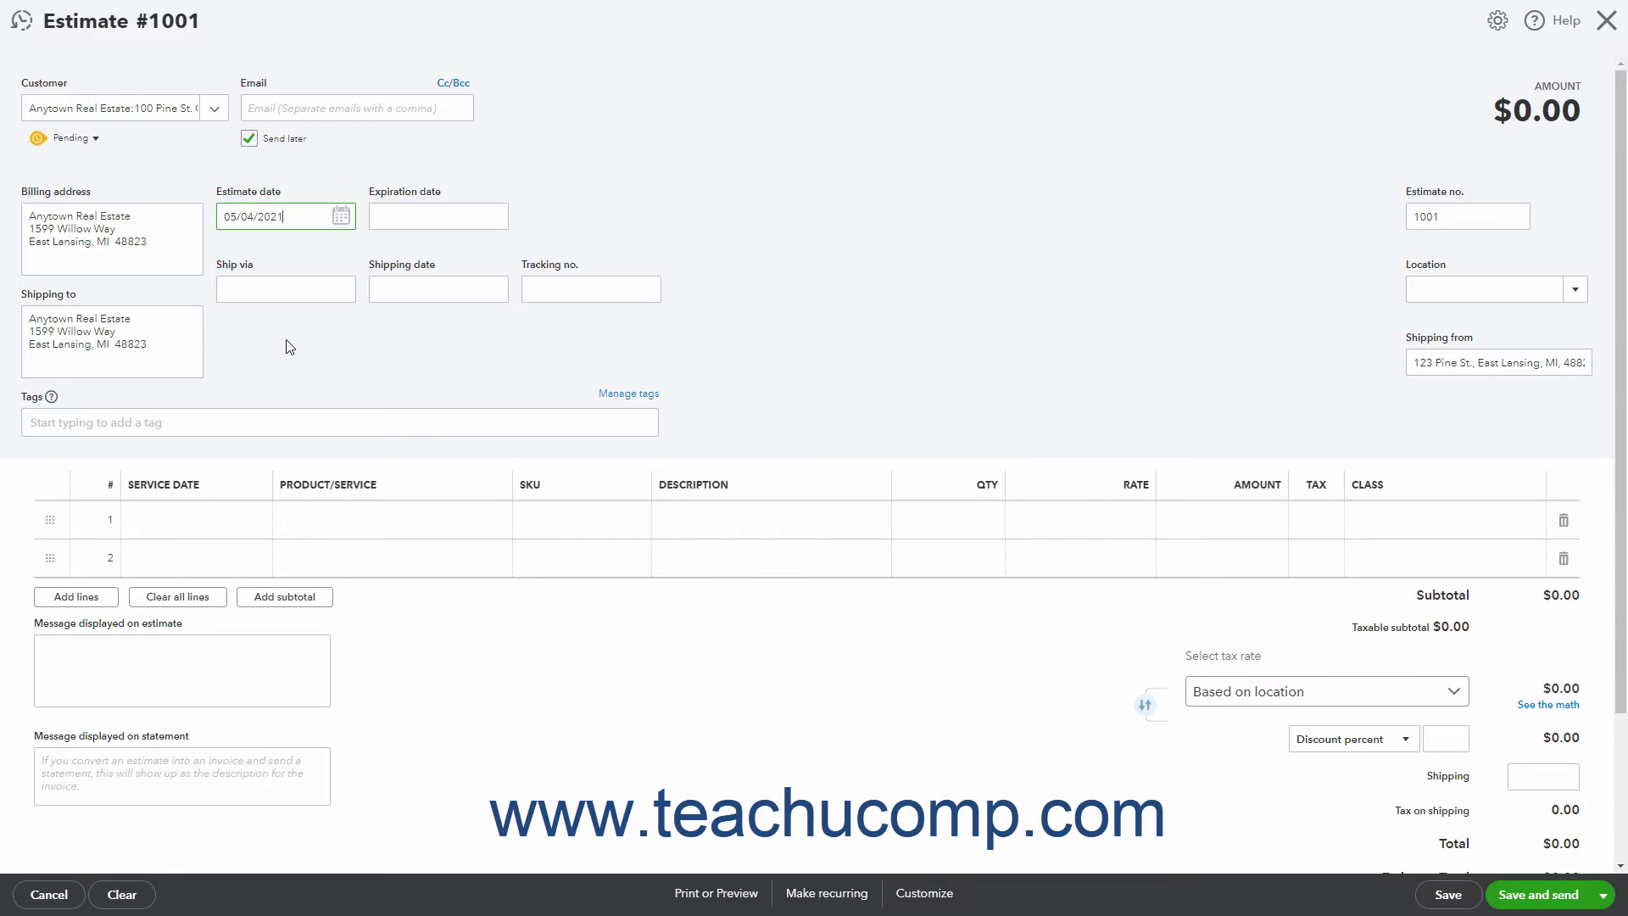
{"action": "left_click", "coordinate": [436, 217]}
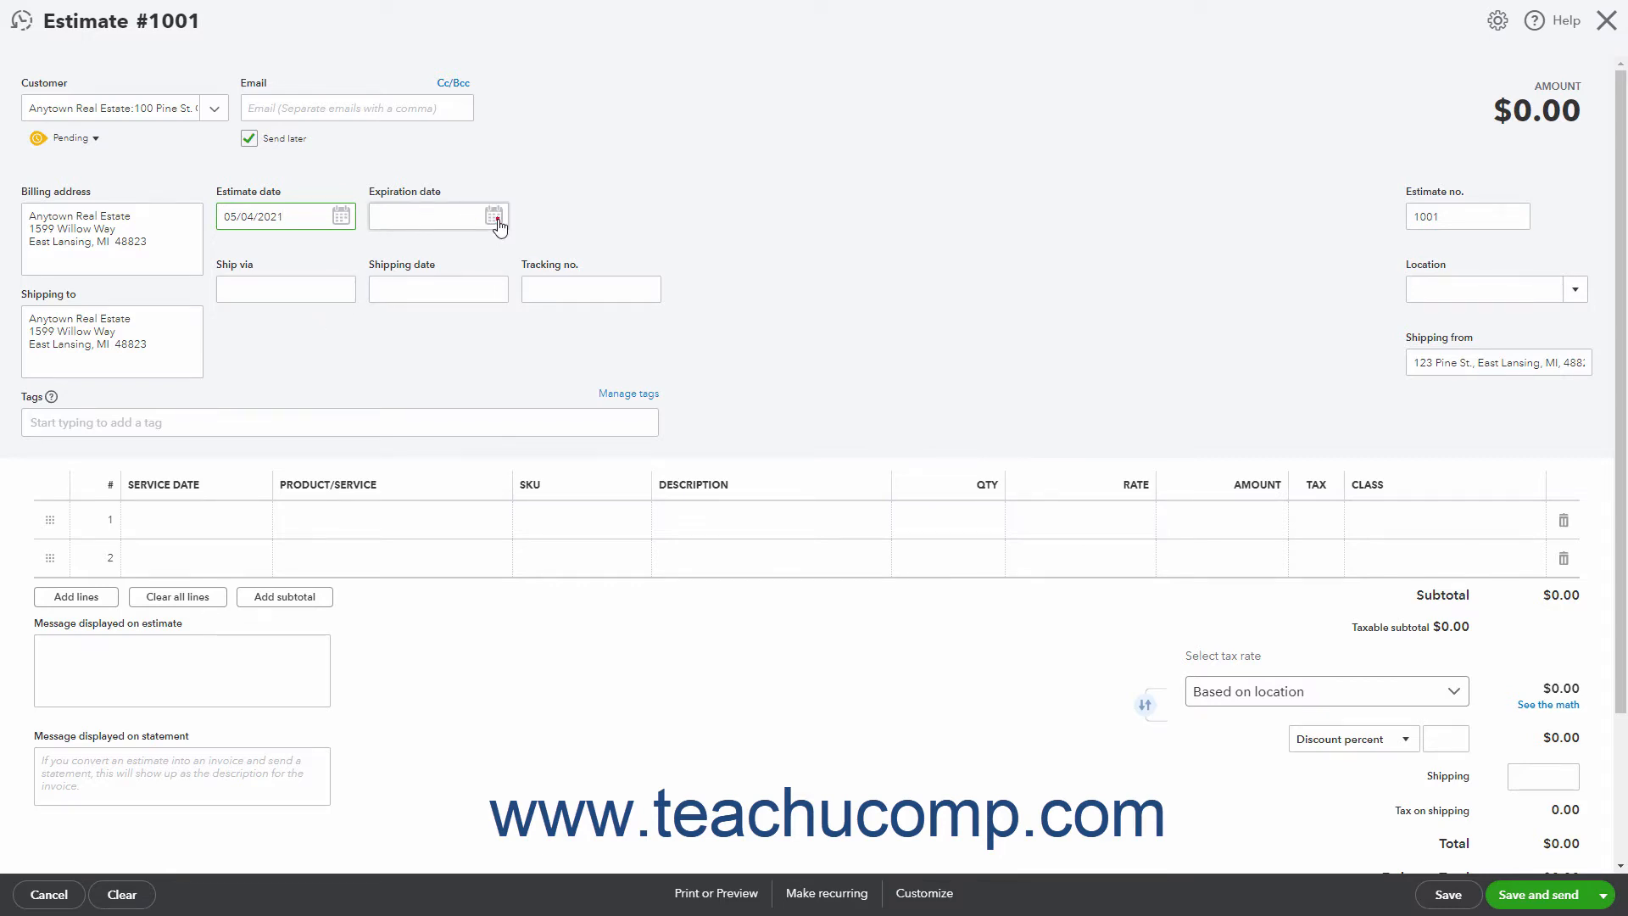
{"action": "left_click", "coordinate": [494, 216]}
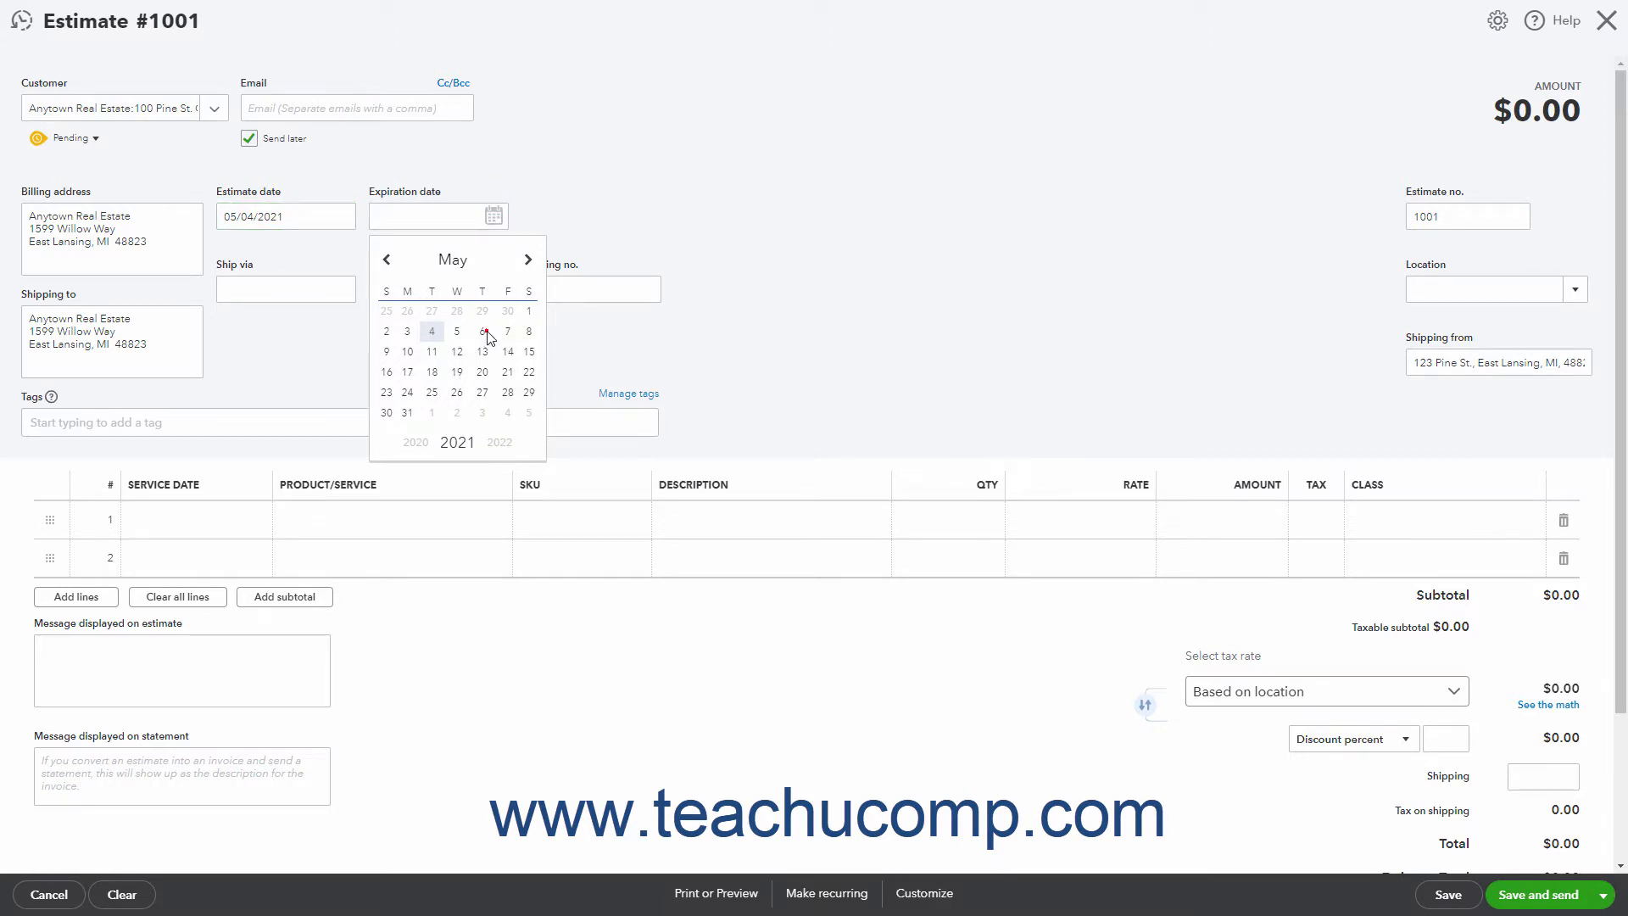
{"action": "left_click", "coordinate": [481, 329]}
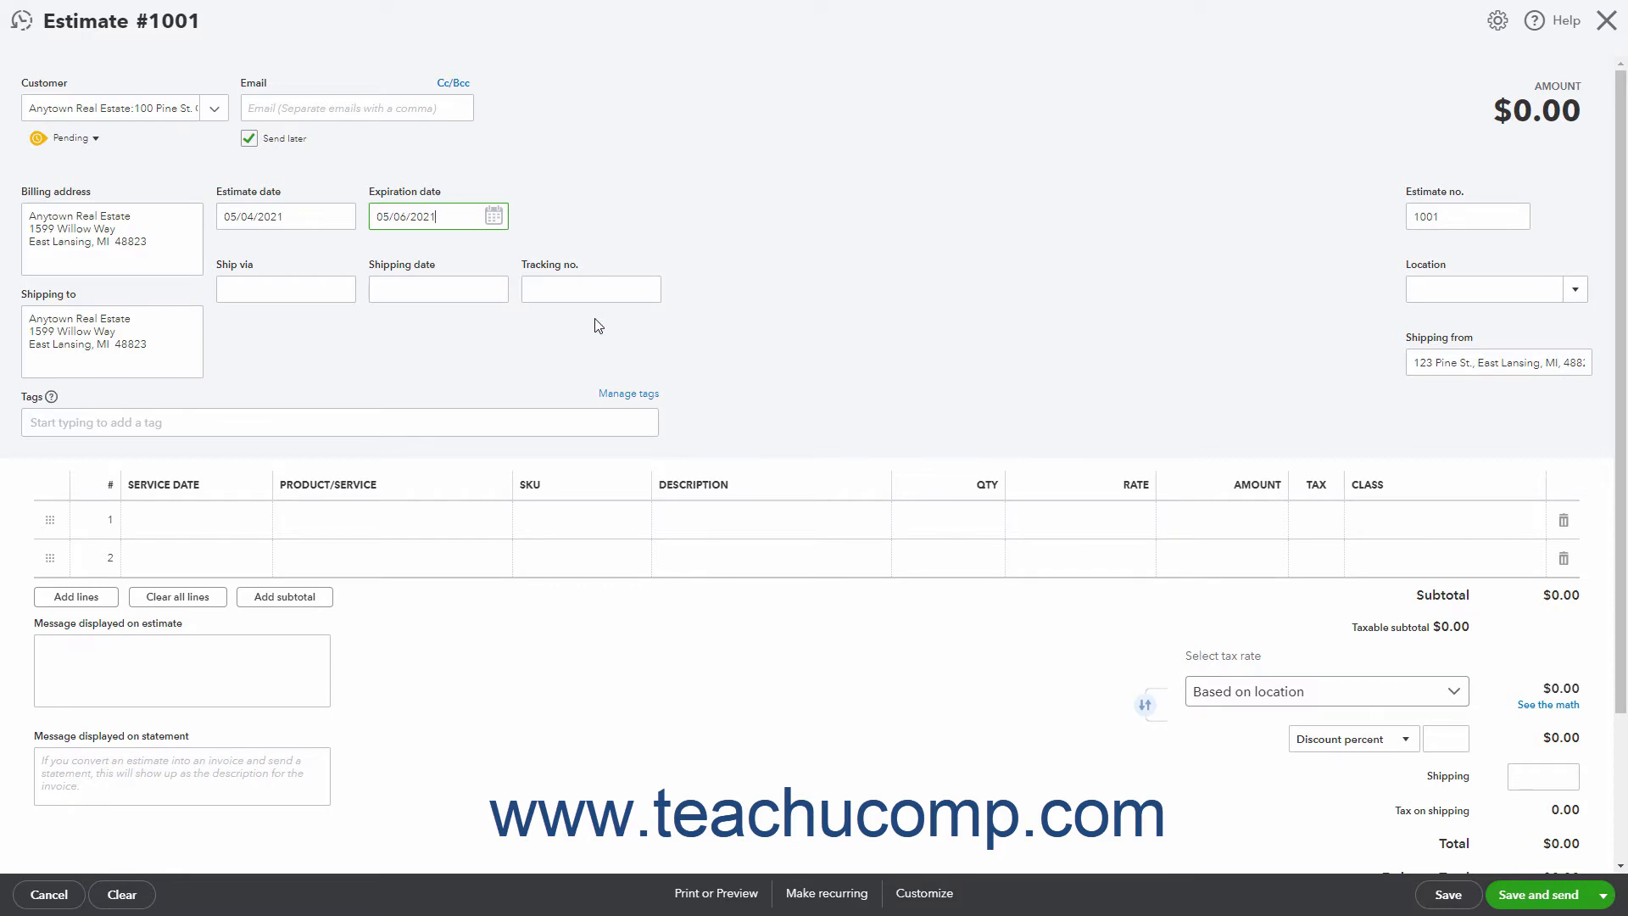
{"action": "left_click", "coordinate": [1466, 216]}
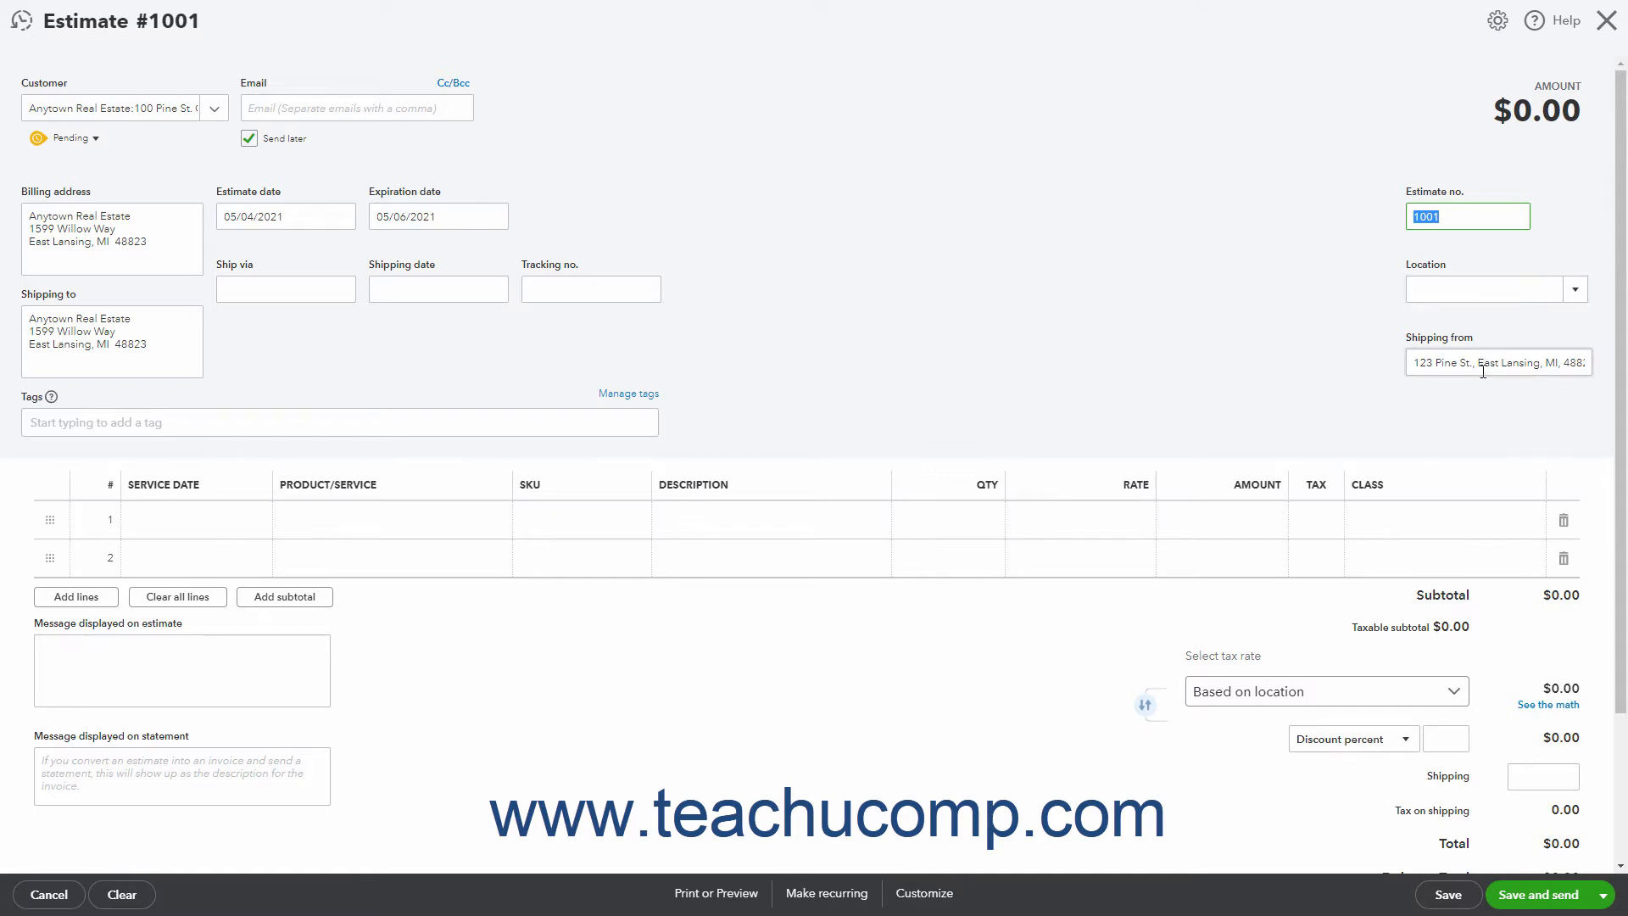
{"action": "mouse_move", "coordinate": [1485, 365]}
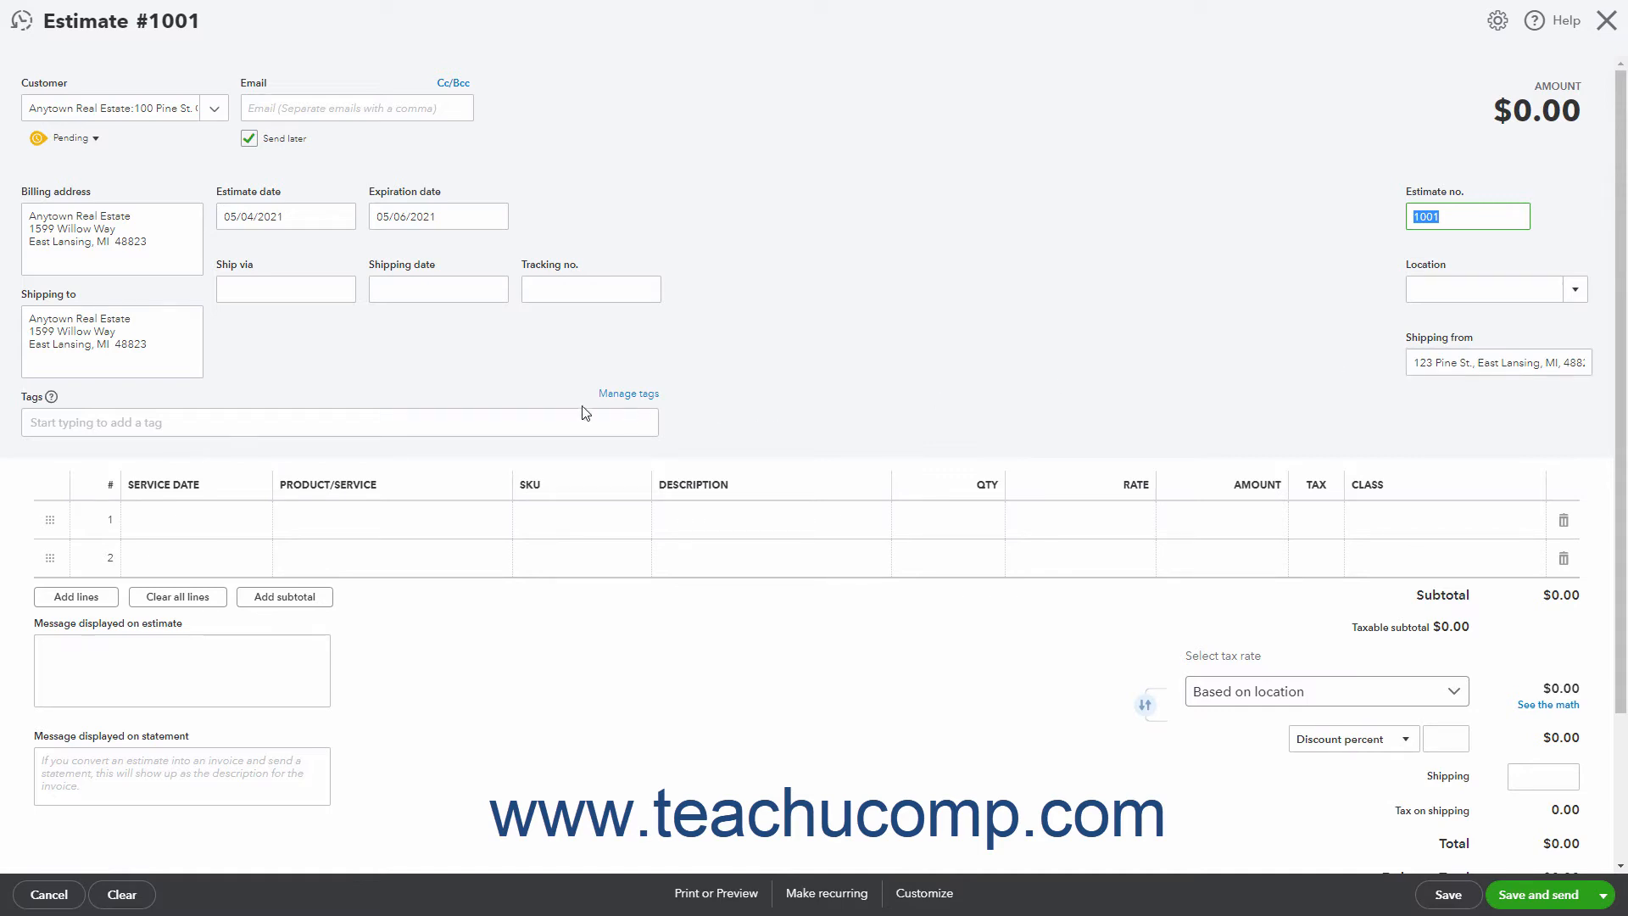
Add the tag Seasonal work: Spring to estimate #1001
{"action": "left_click", "coordinate": [337, 421]}
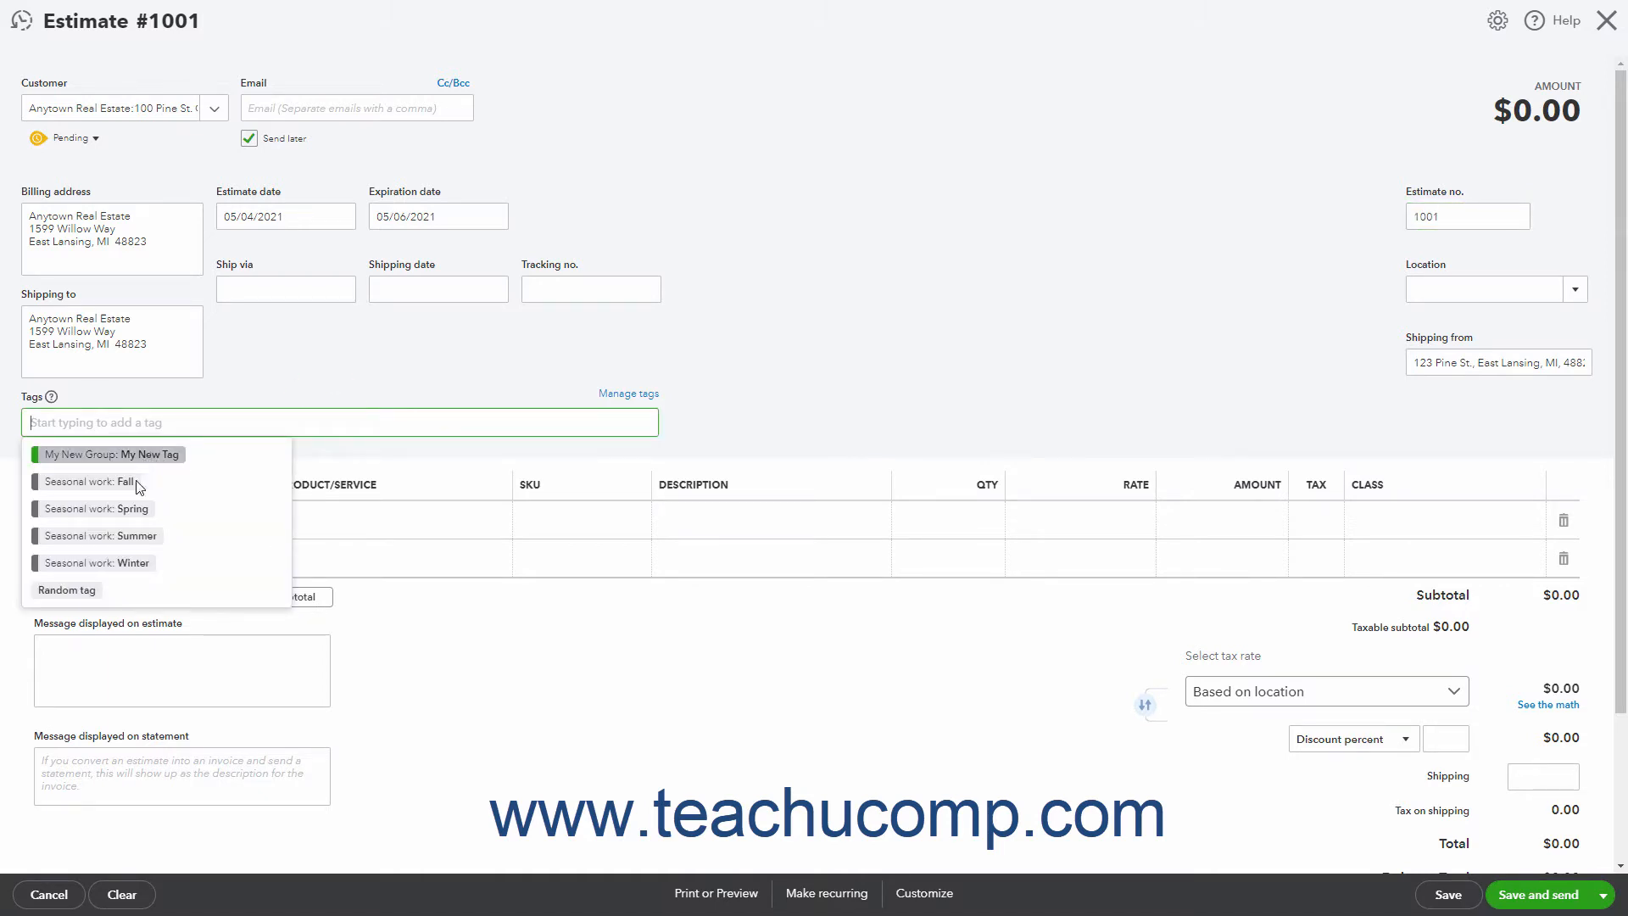
{"action": "left_click", "coordinate": [93, 508]}
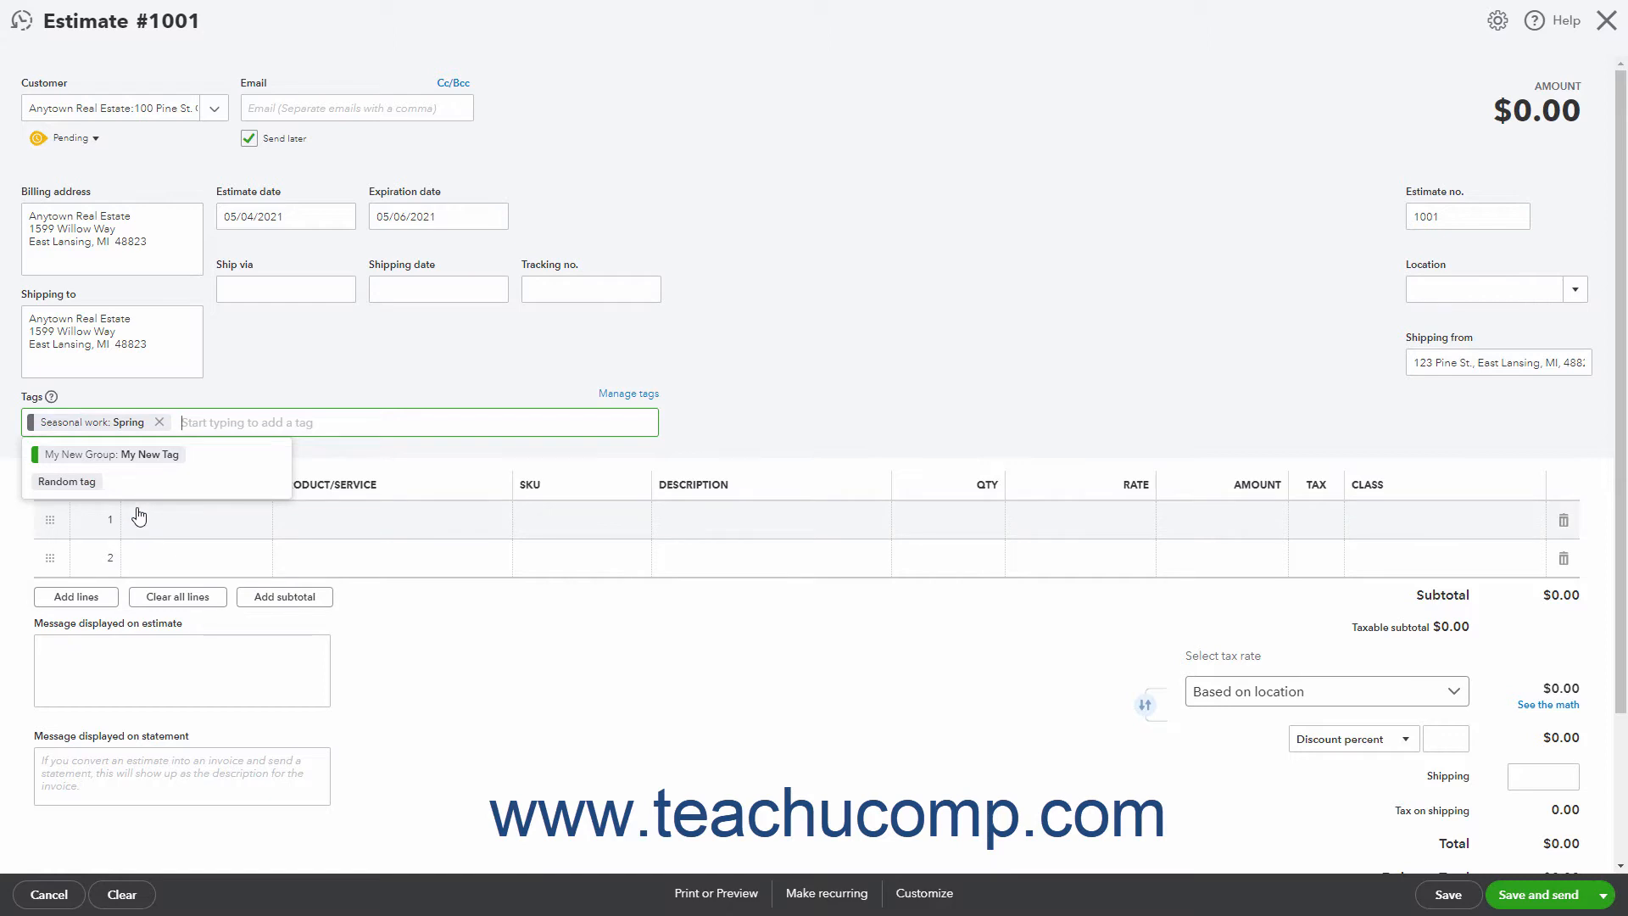
{"action": "mouse_move", "coordinate": [140, 516]}
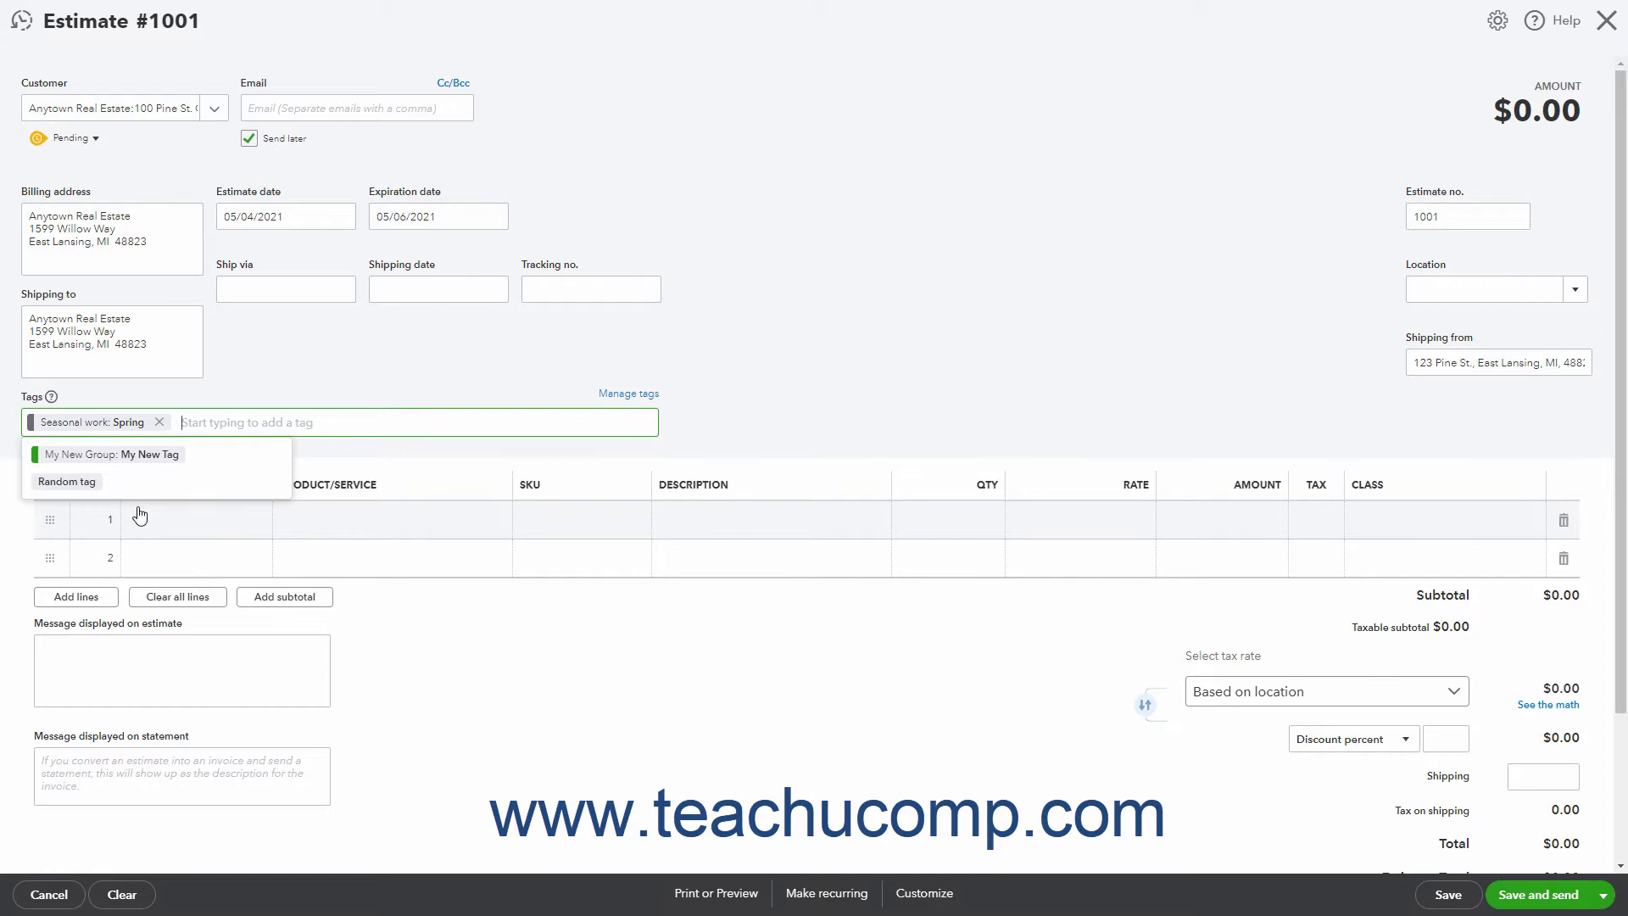
{"action": "mouse_move", "coordinate": [401, 457]}
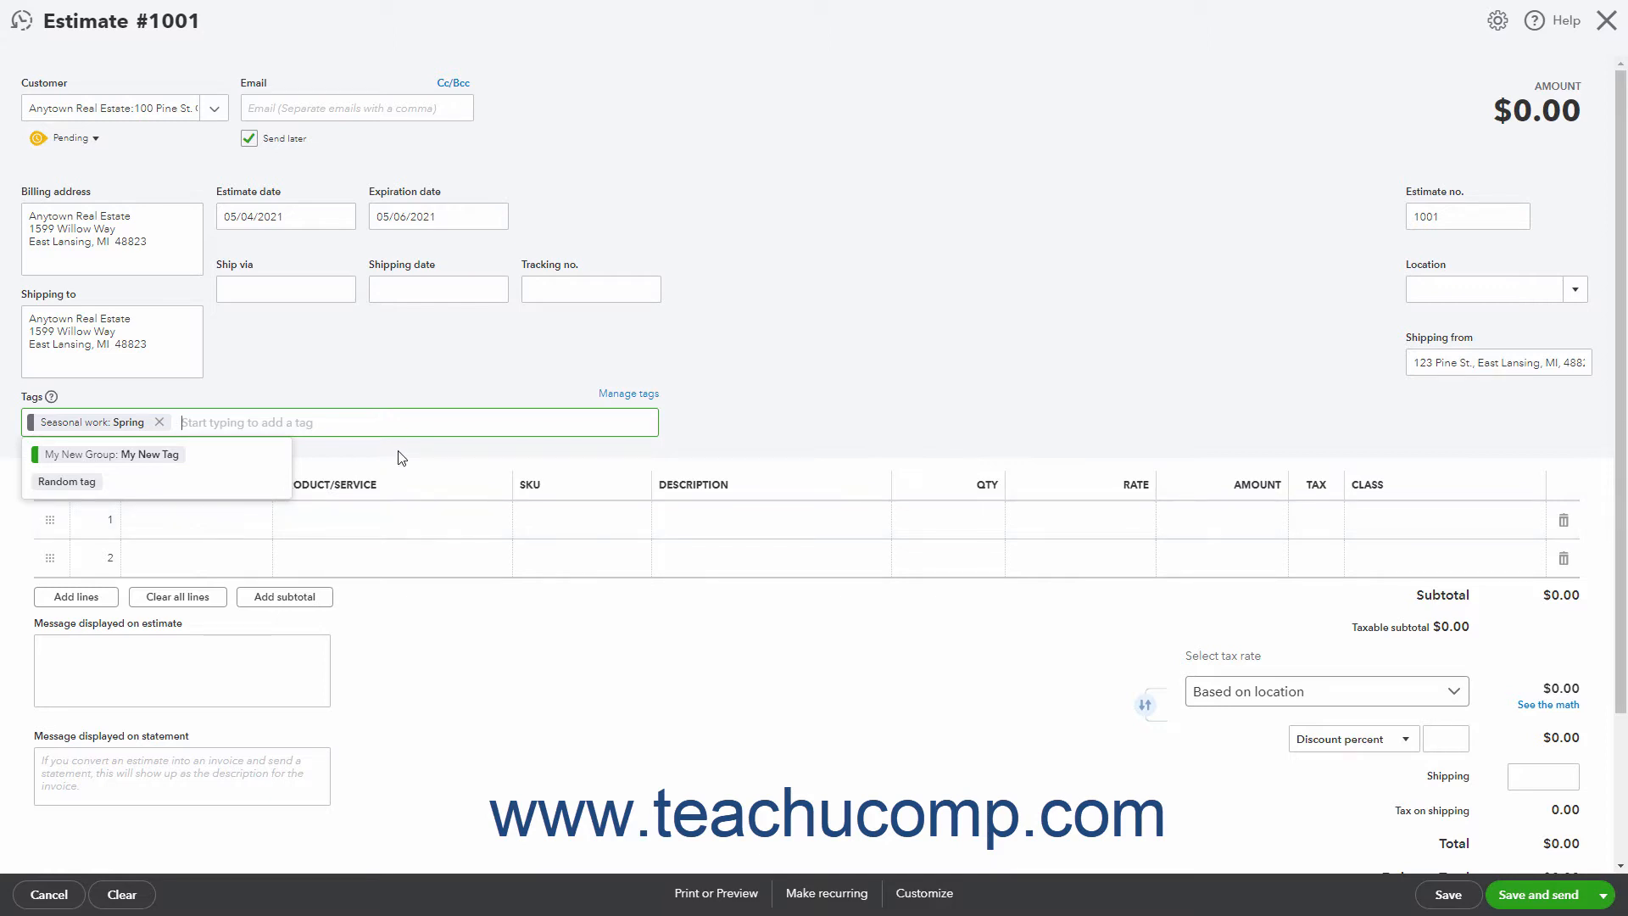
{"action": "left_click", "coordinate": [401, 457]}
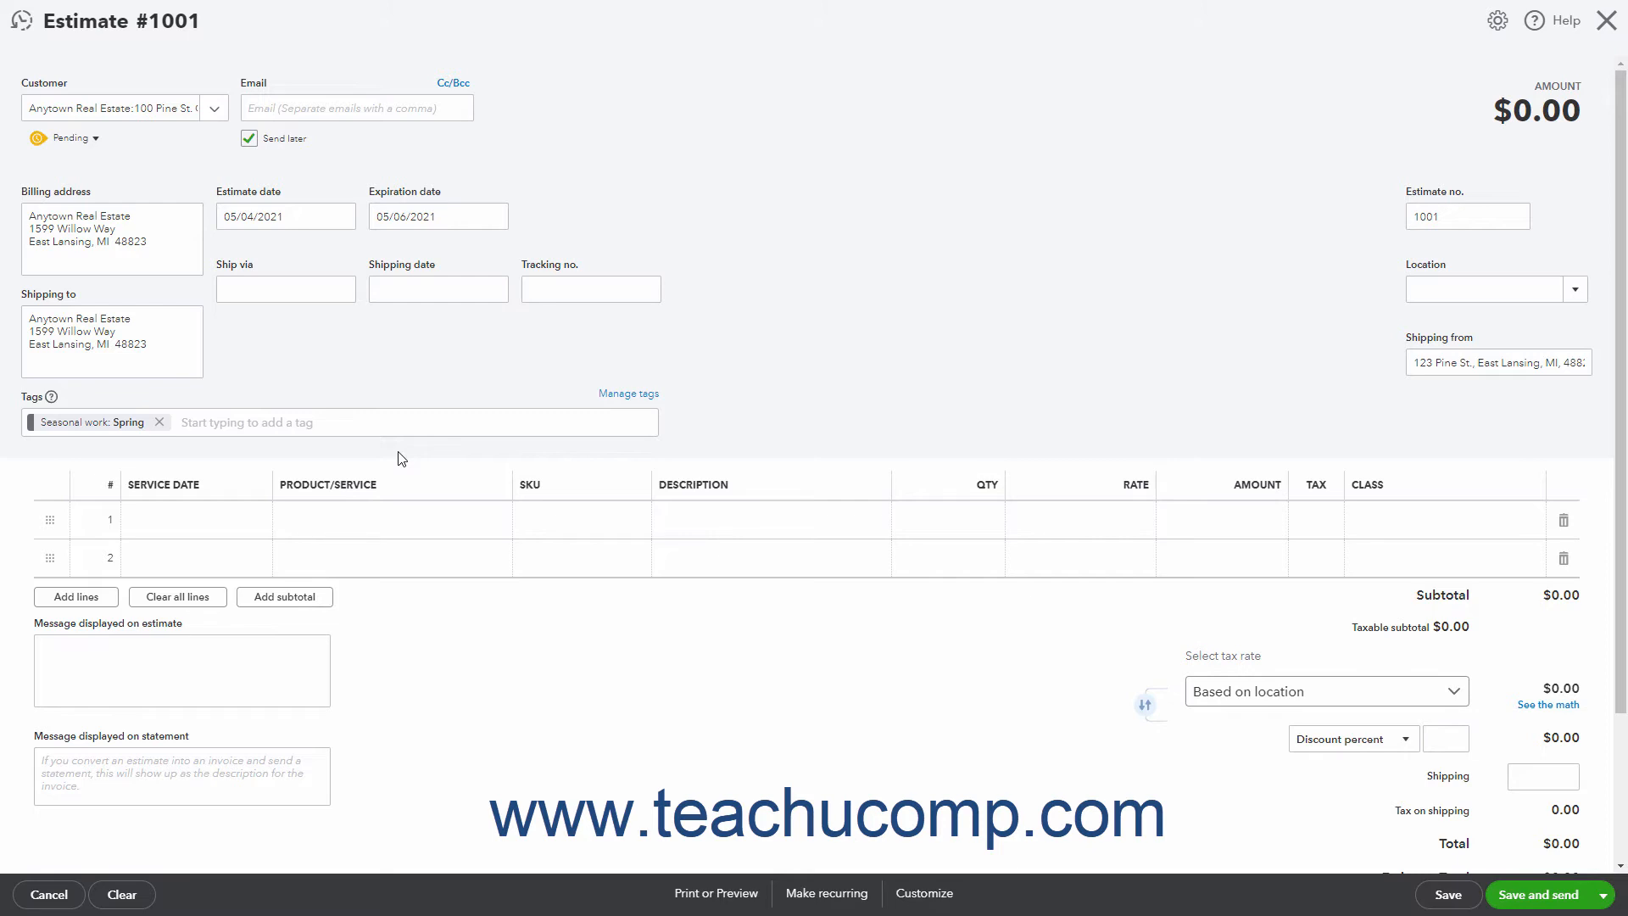
{"action": "mouse_move", "coordinate": [374, 469]}
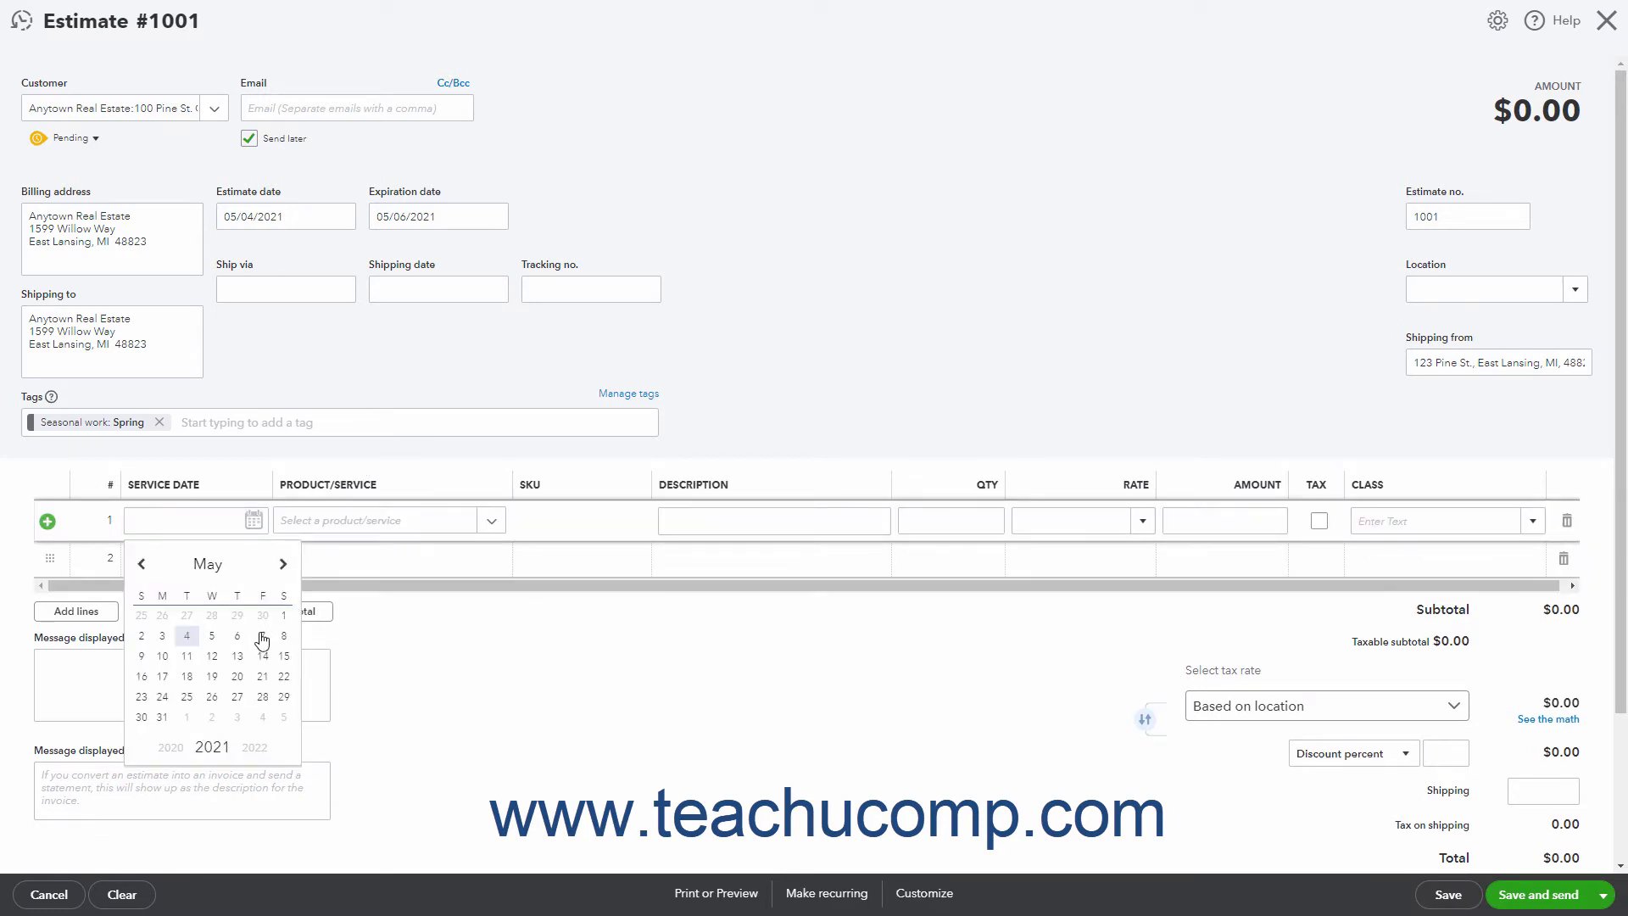
Fill line 1: 05/07/2021, Fertilizer application, quantity 1 at rate 143
{"action": "left_click", "coordinate": [260, 635]}
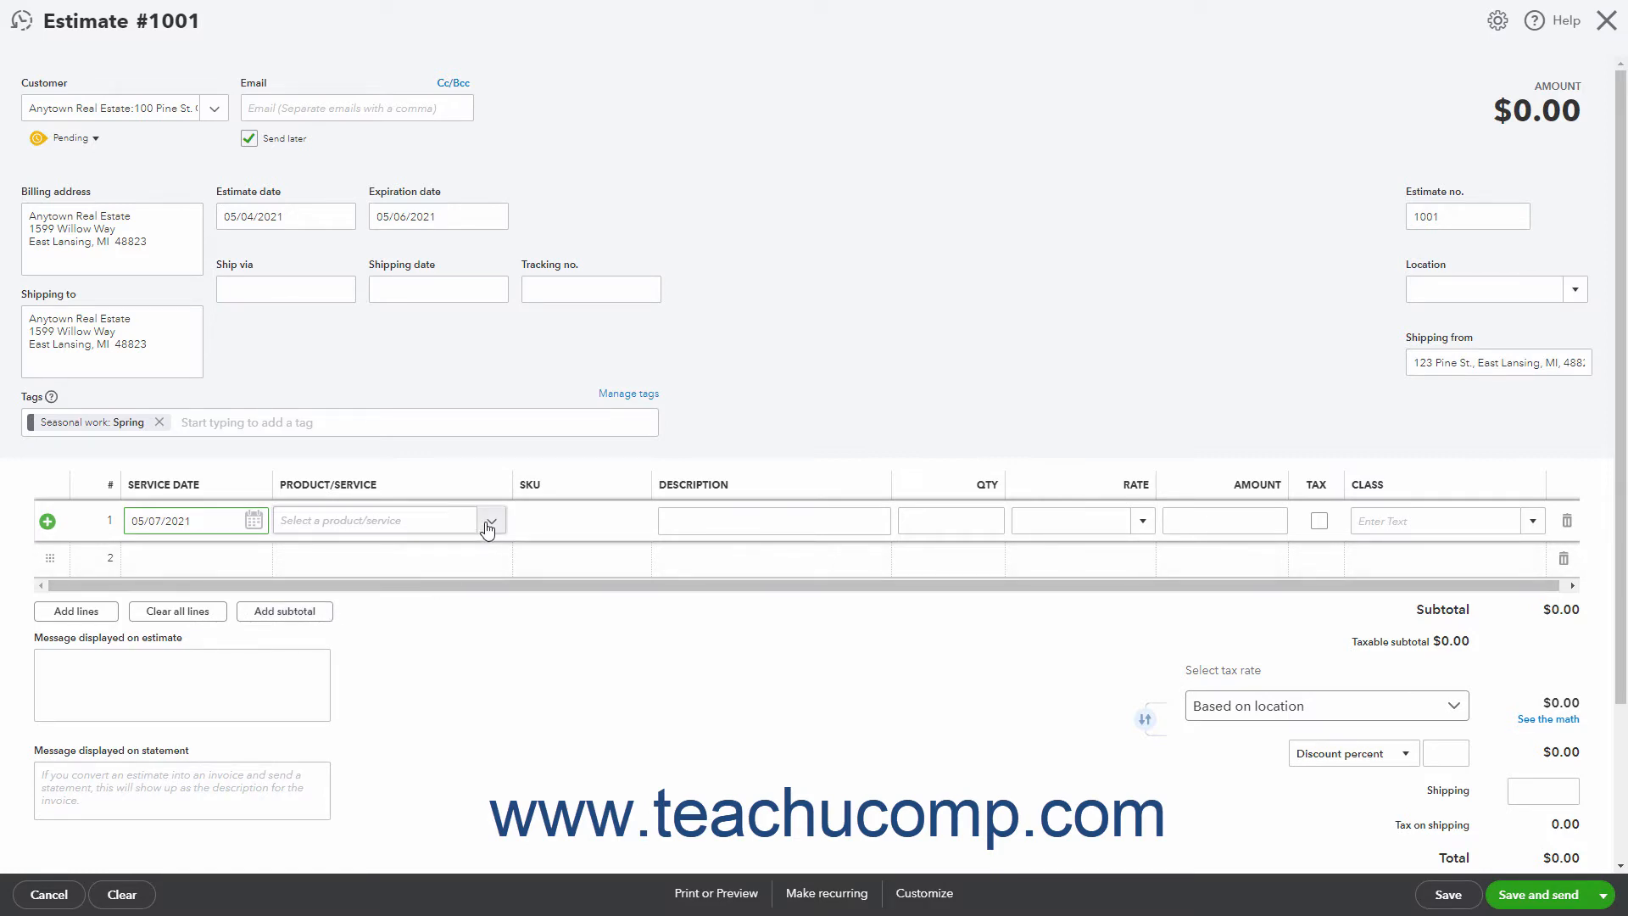
{"action": "left_click", "coordinate": [490, 519]}
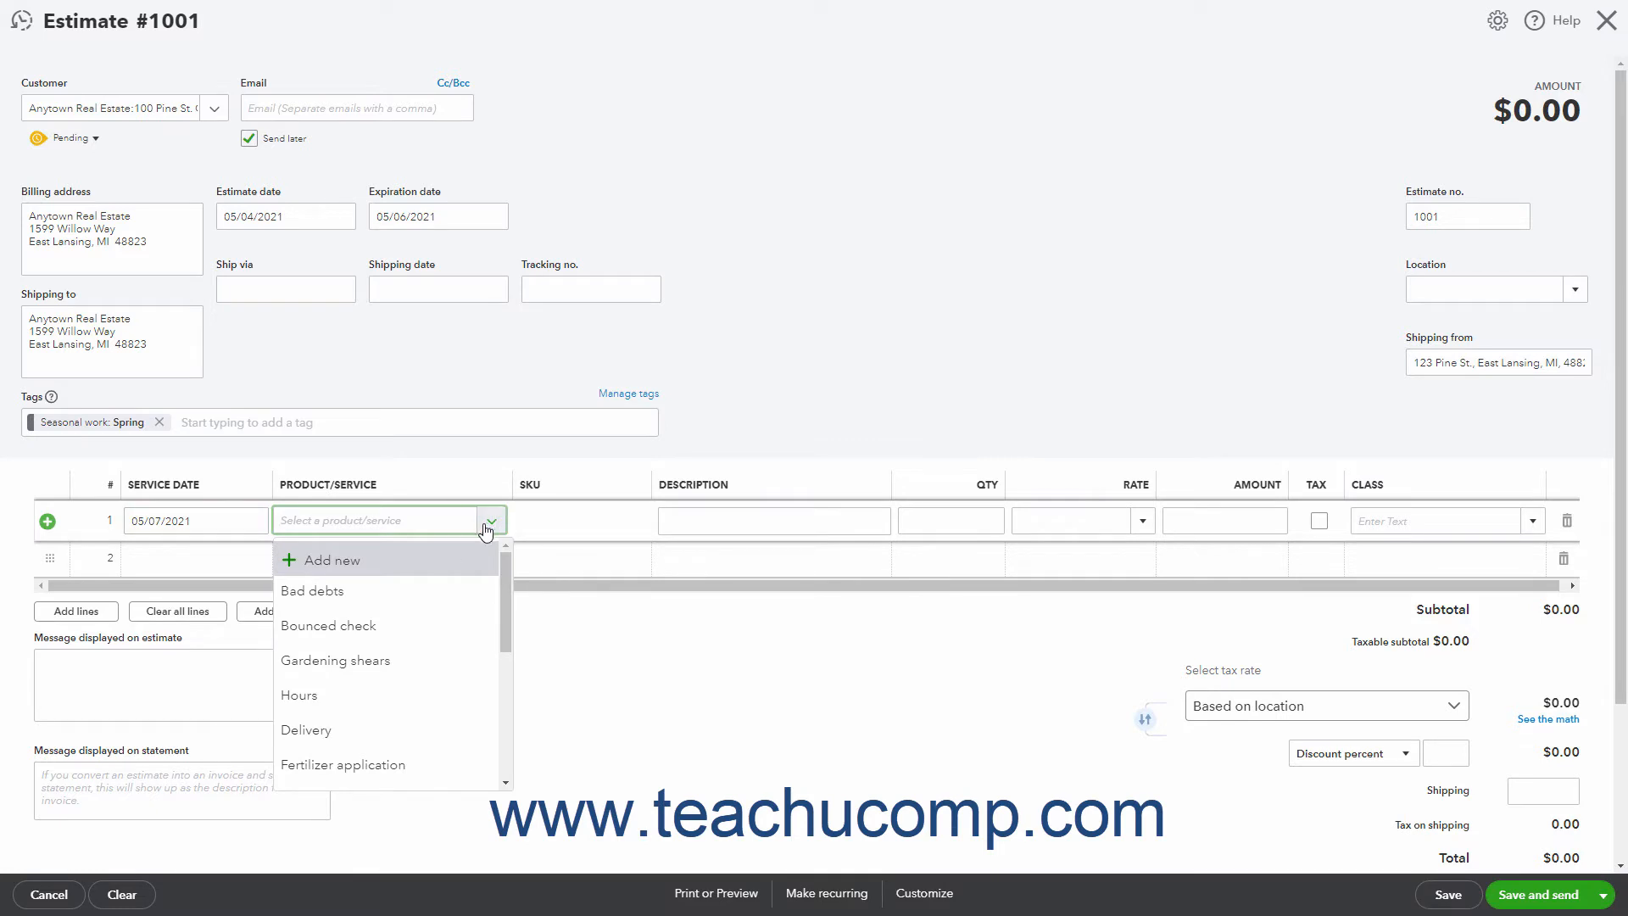
{"action": "left_click", "coordinate": [342, 764]}
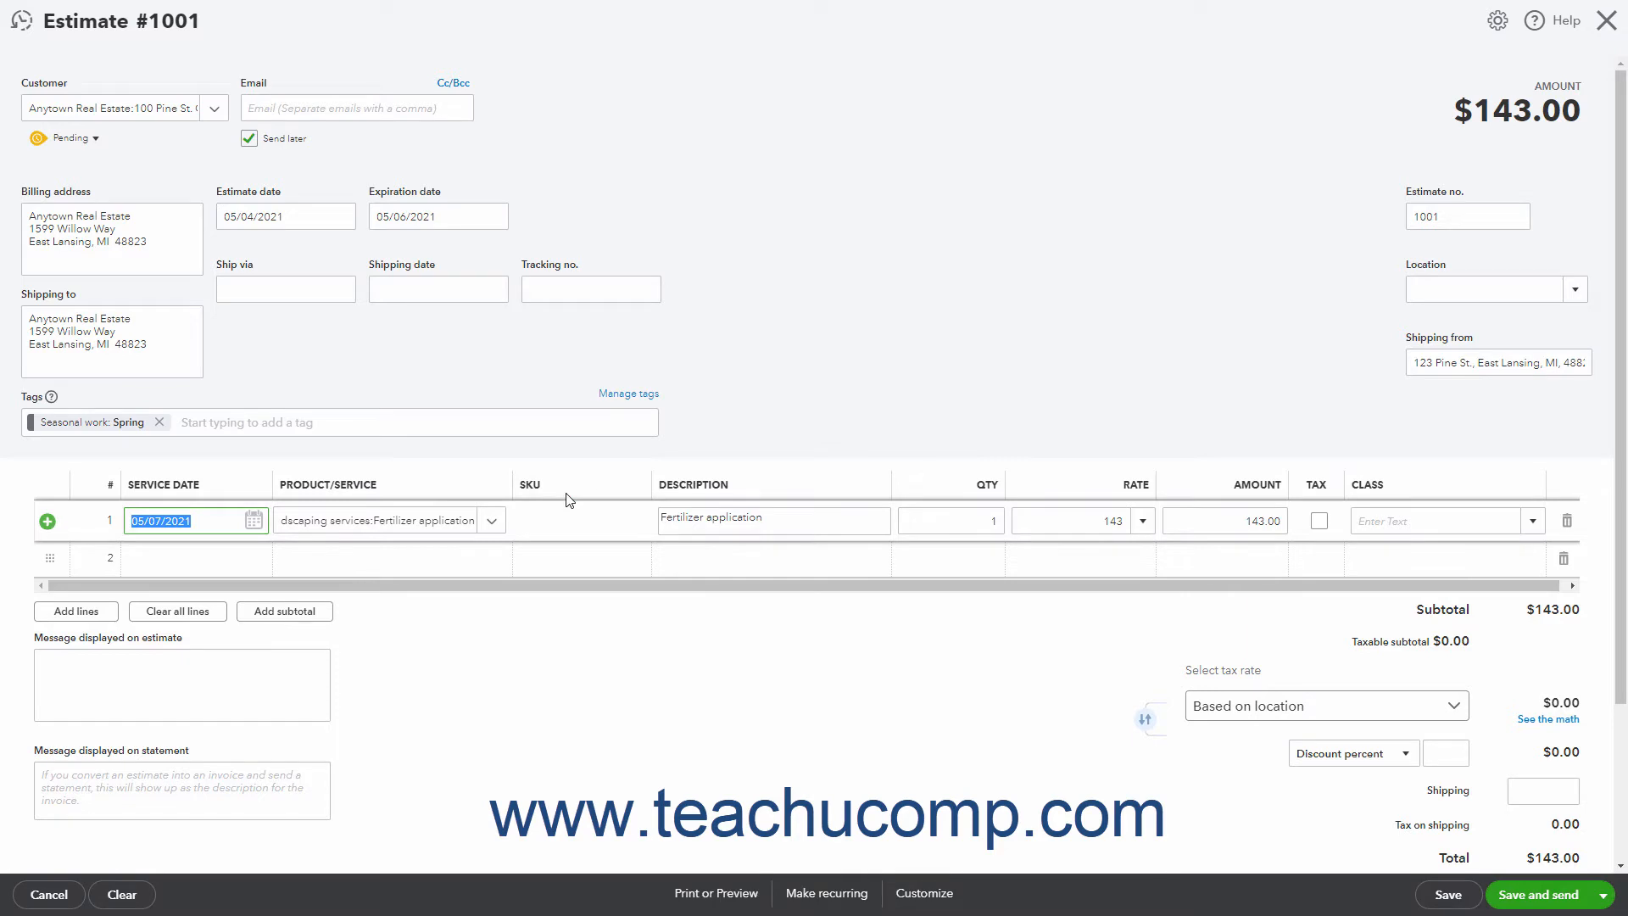
{"action": "left_click", "coordinate": [786, 520]}
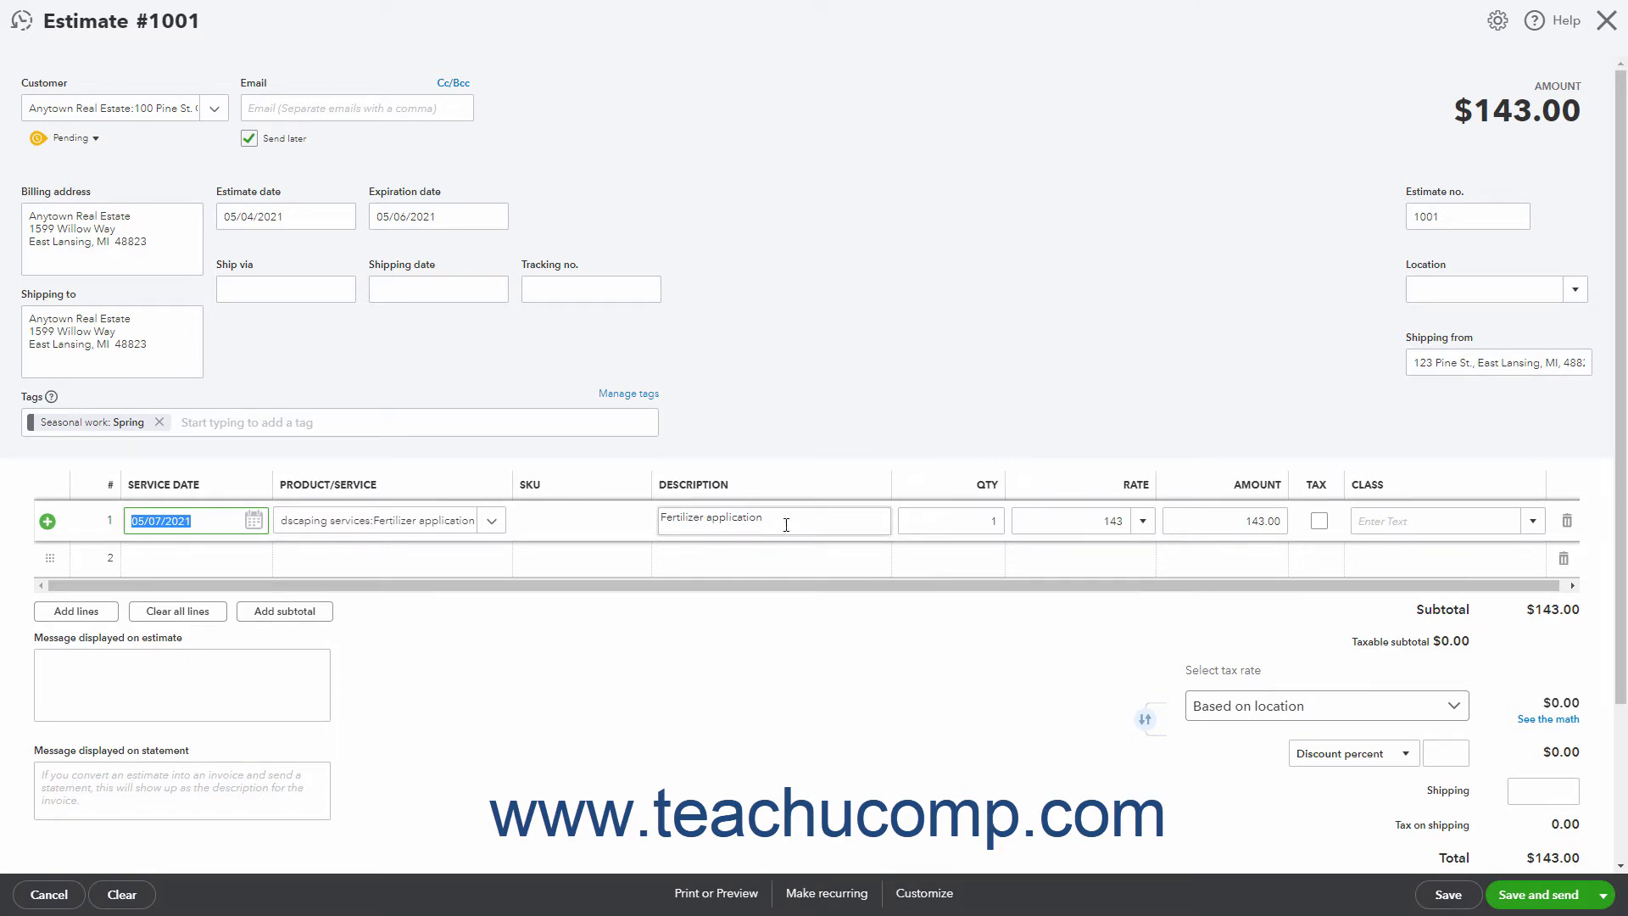
{"action": "left_click", "coordinate": [773, 519]}
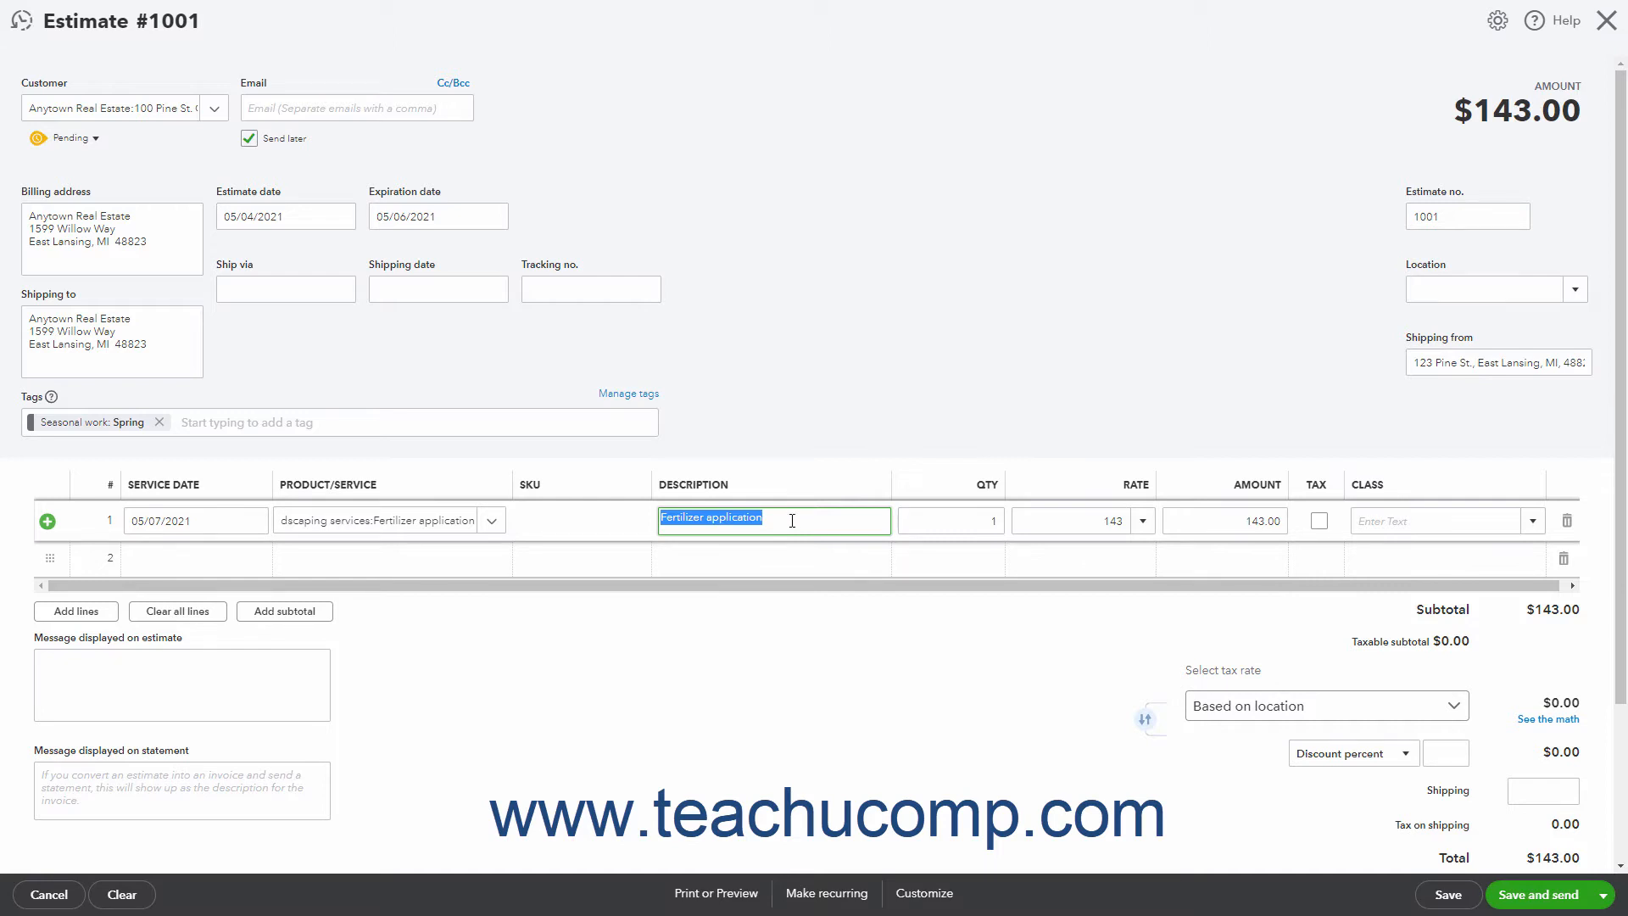
{"action": "left_click", "coordinate": [948, 520]}
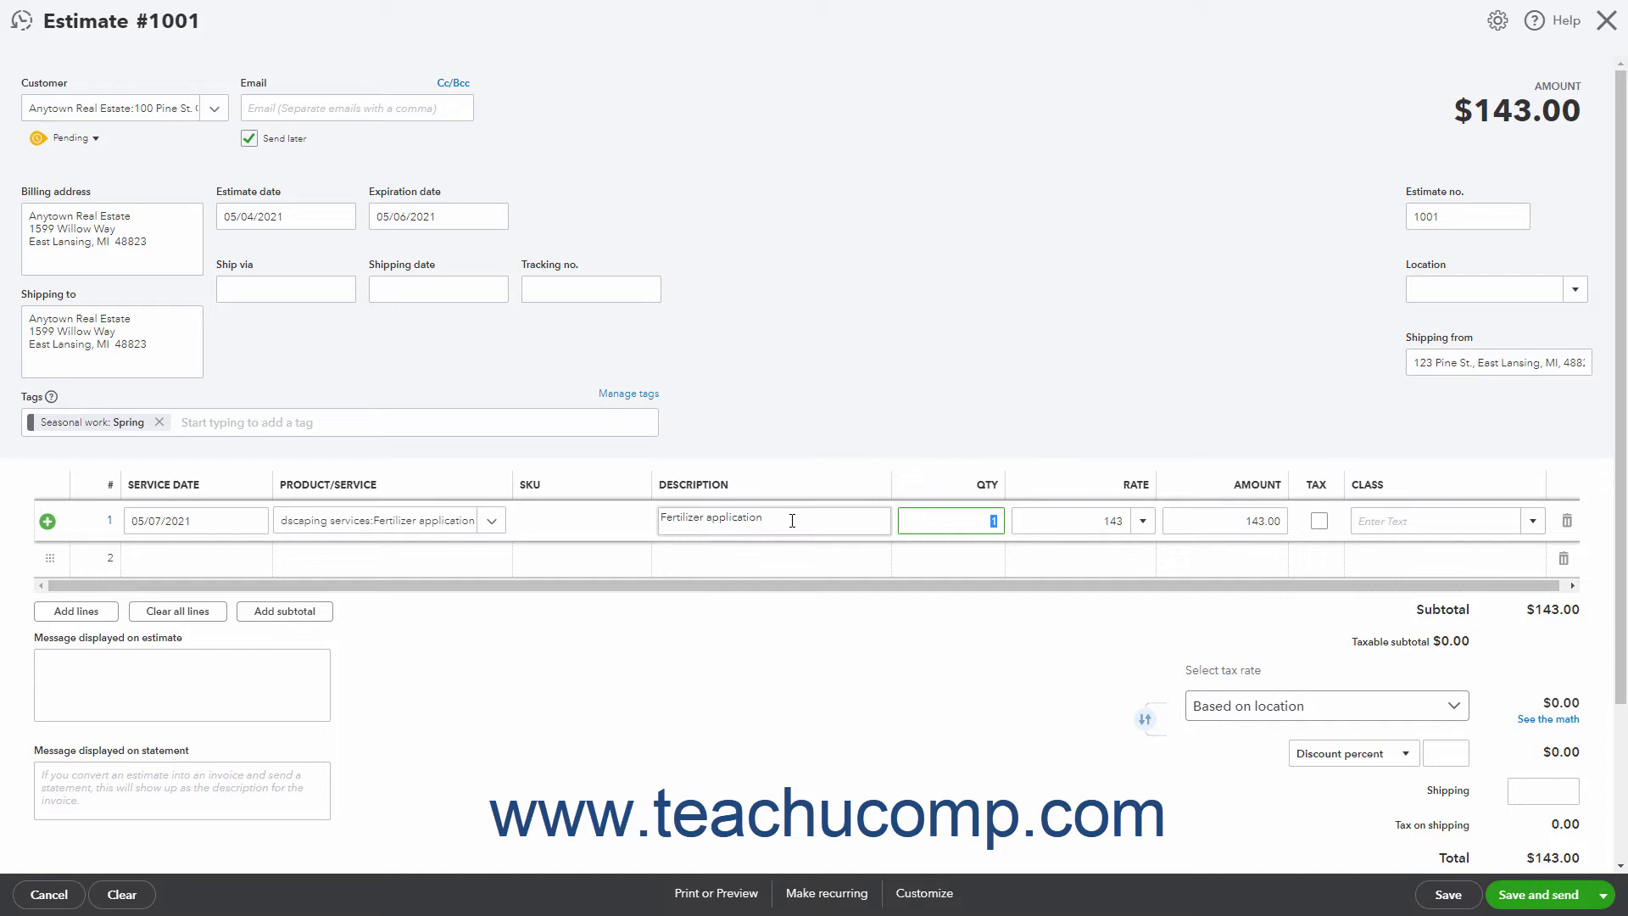
{"action": "left_click", "coordinate": [1074, 519]}
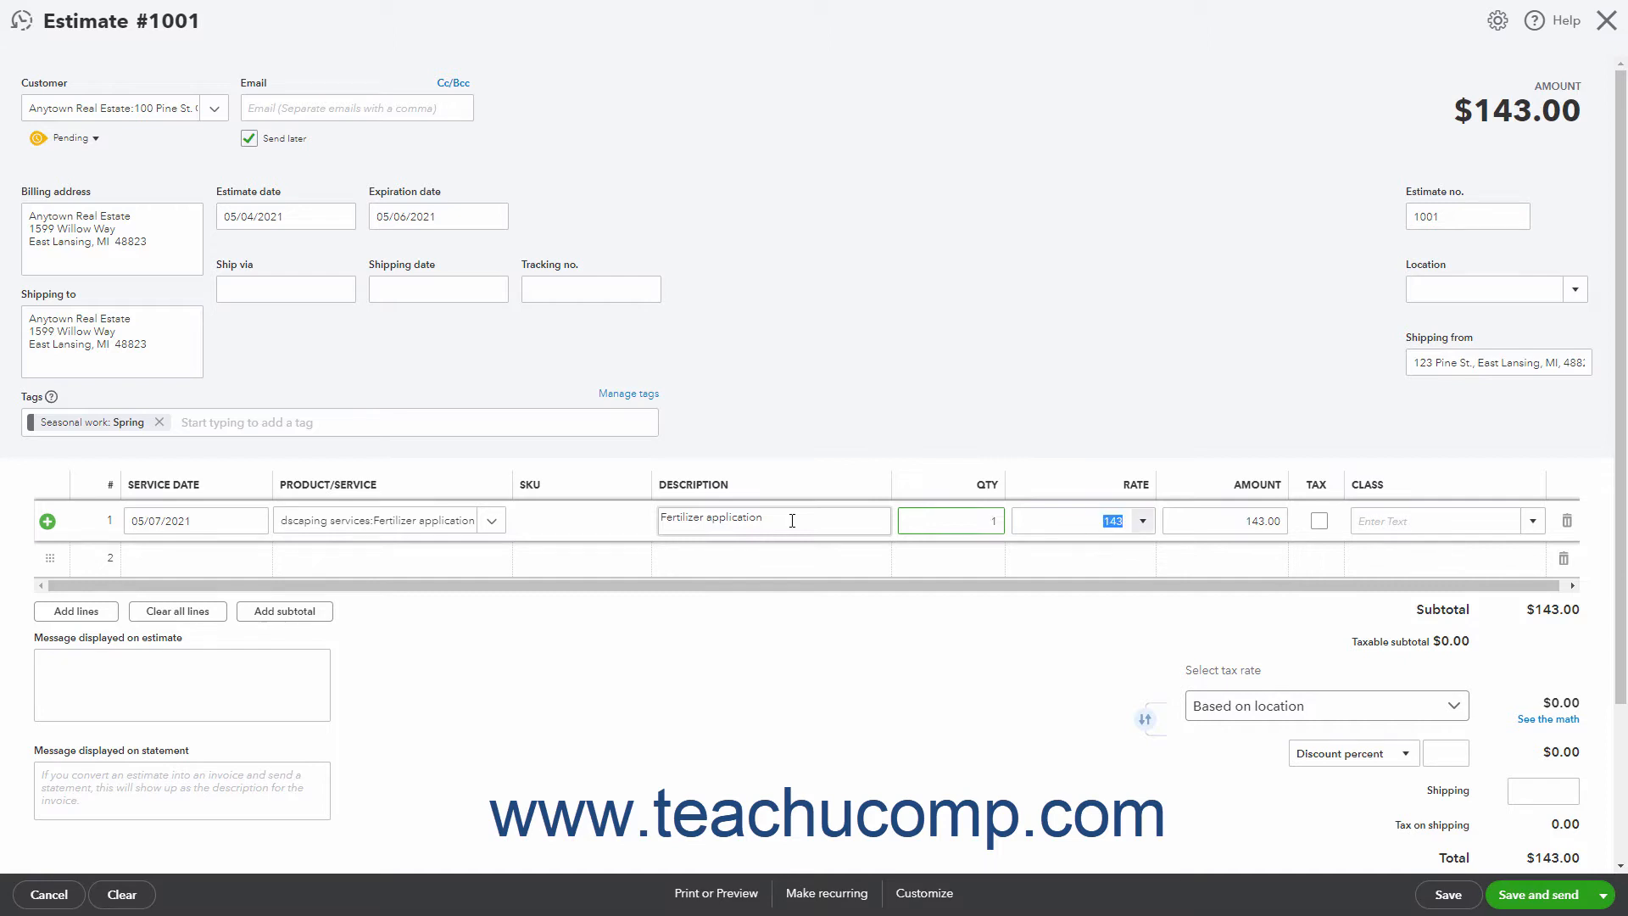
{"action": "left_click", "coordinate": [1079, 520]}
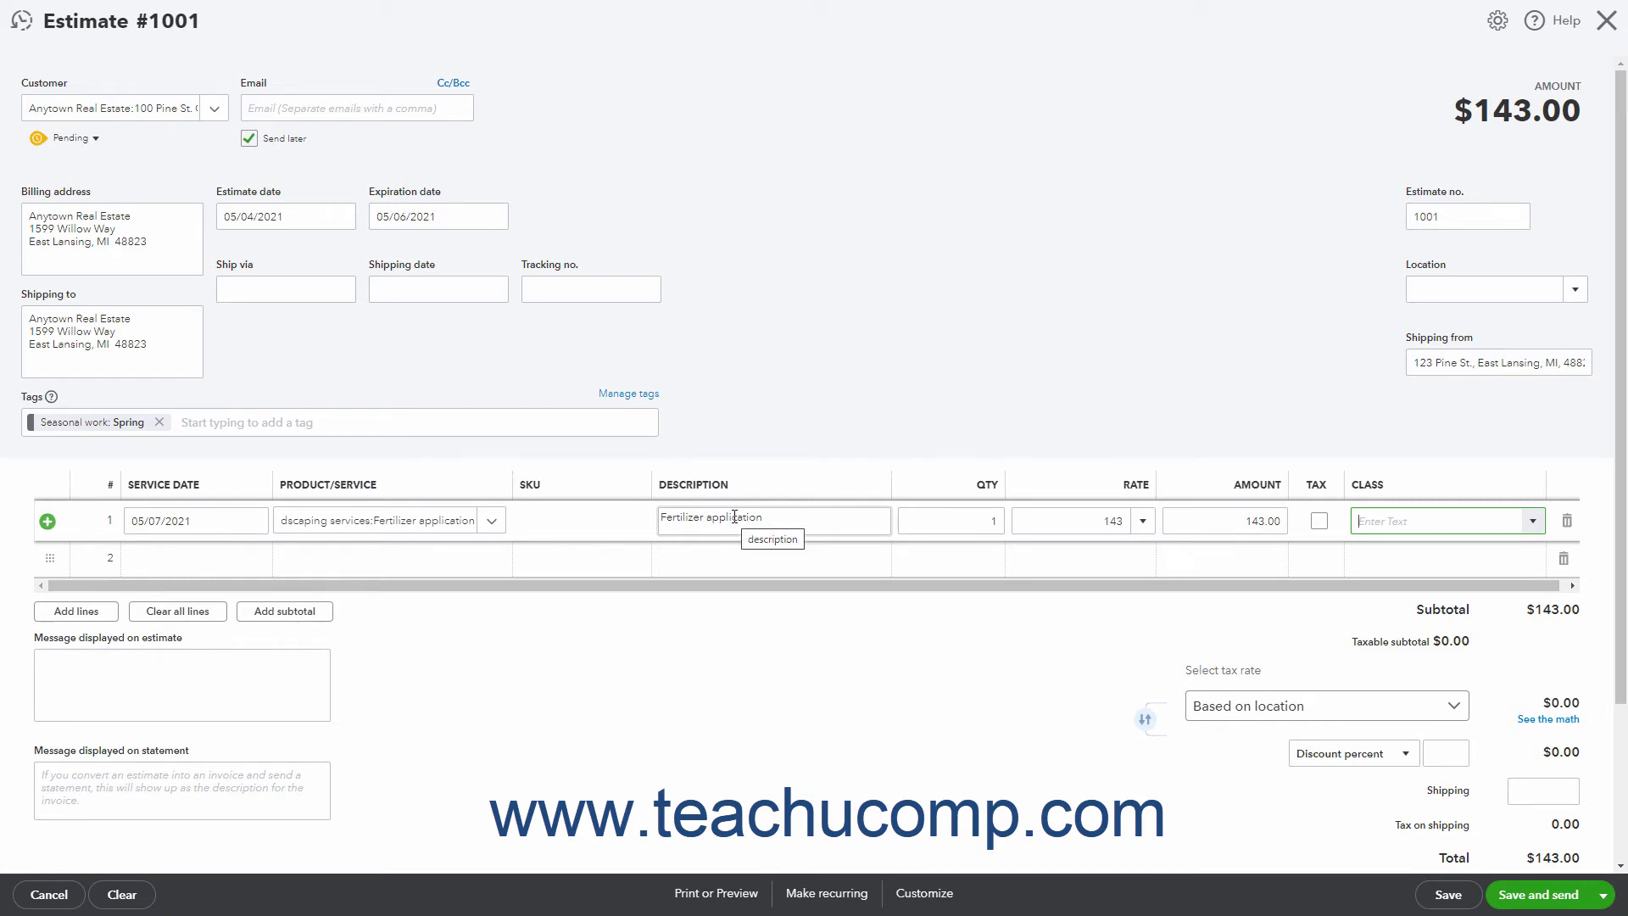
{"action": "mouse_move", "coordinate": [607, 519]}
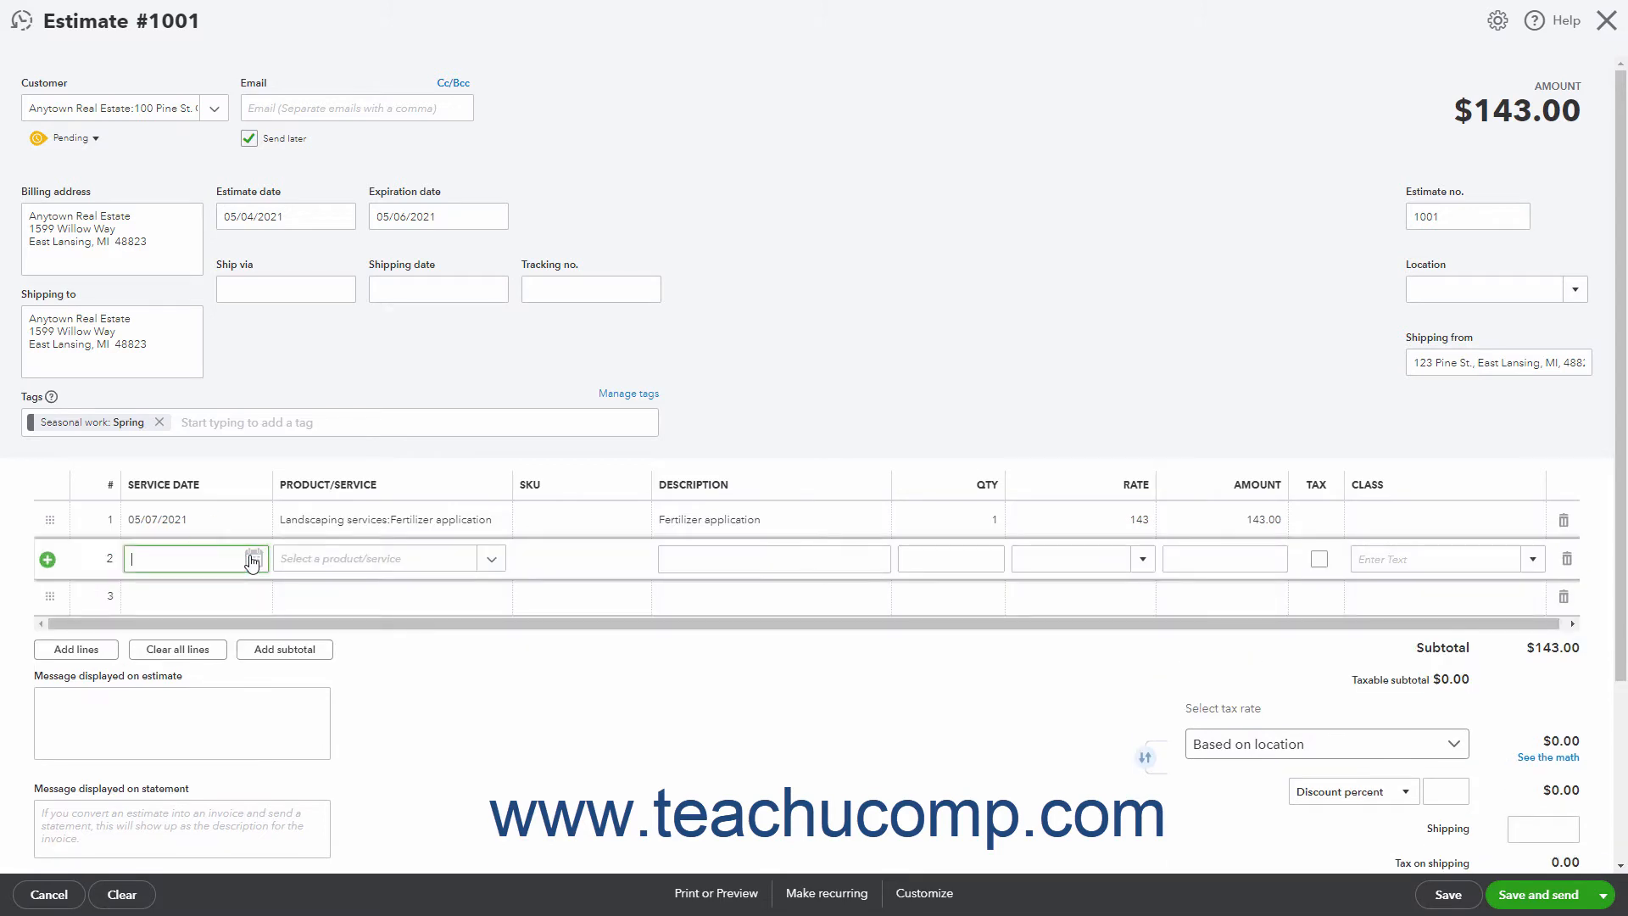
Add lines 2 and 3 dated 05/10/2021: Mowing and Sidewalk/Driveway/Patio Edging
{"action": "type", "text": "05/10/2021"}
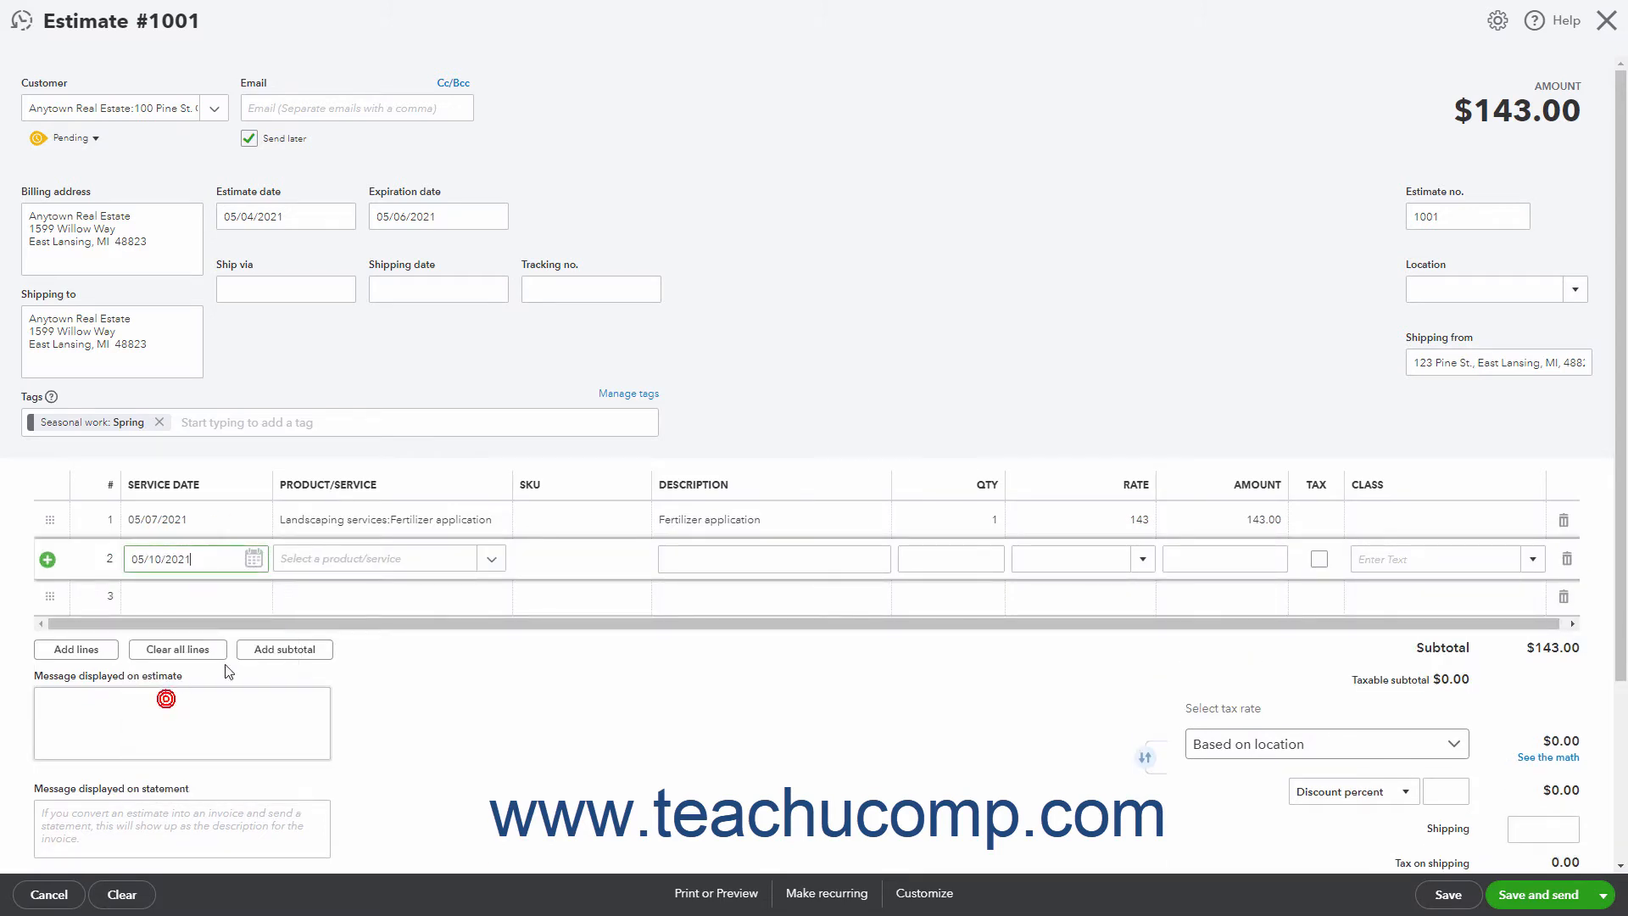
{"action": "left_click", "coordinate": [387, 558]}
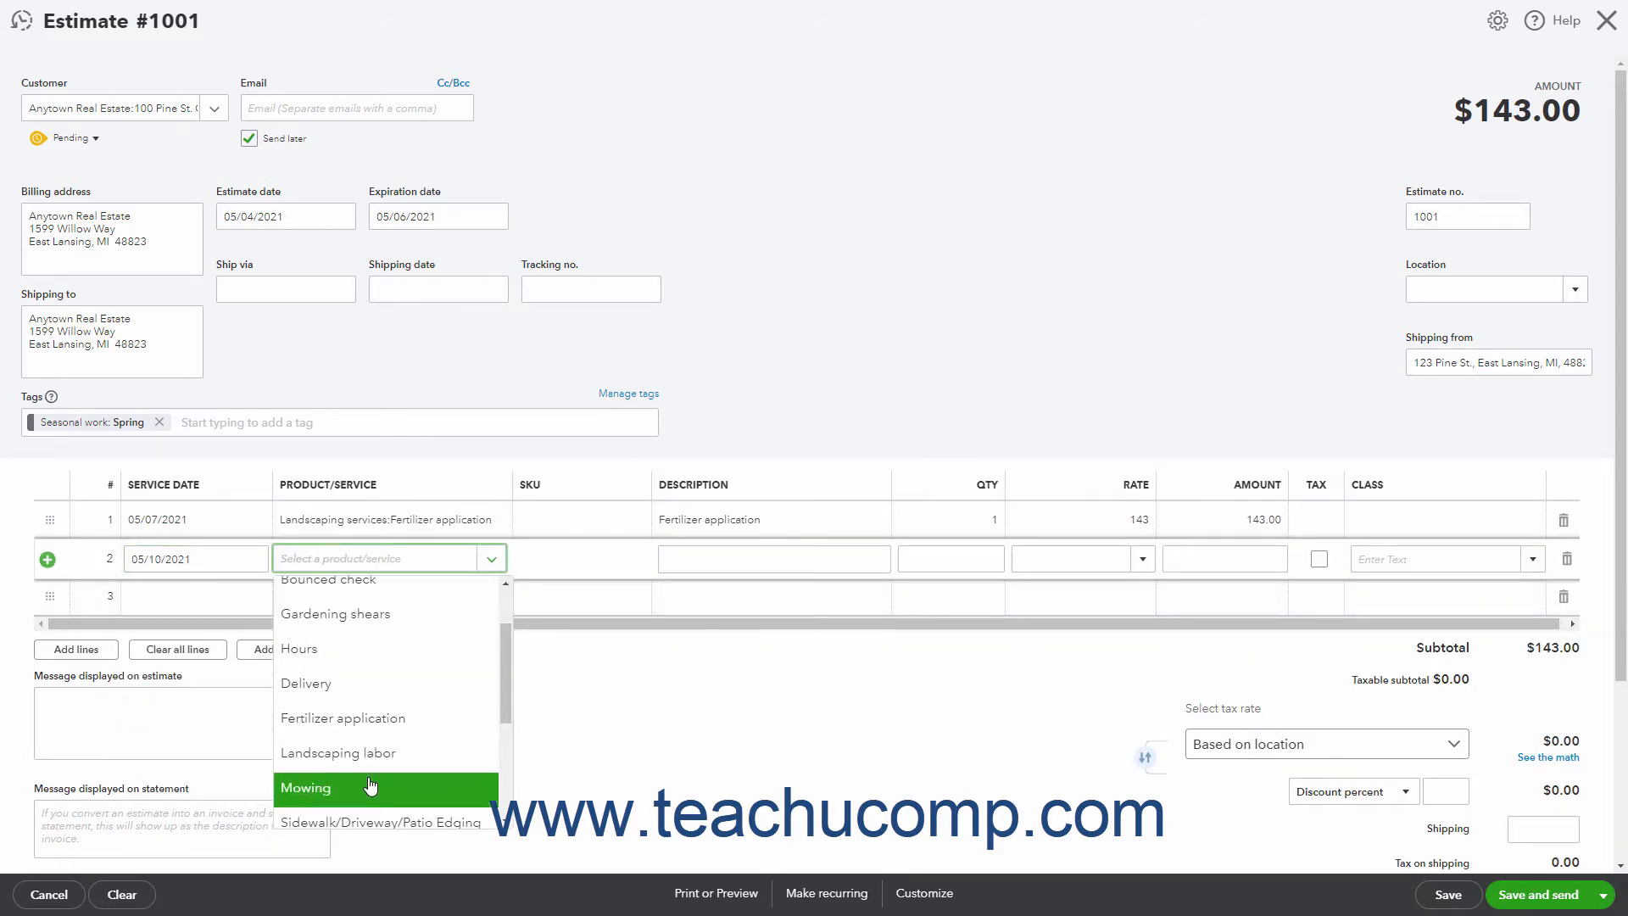
{"action": "left_click", "coordinate": [305, 787]}
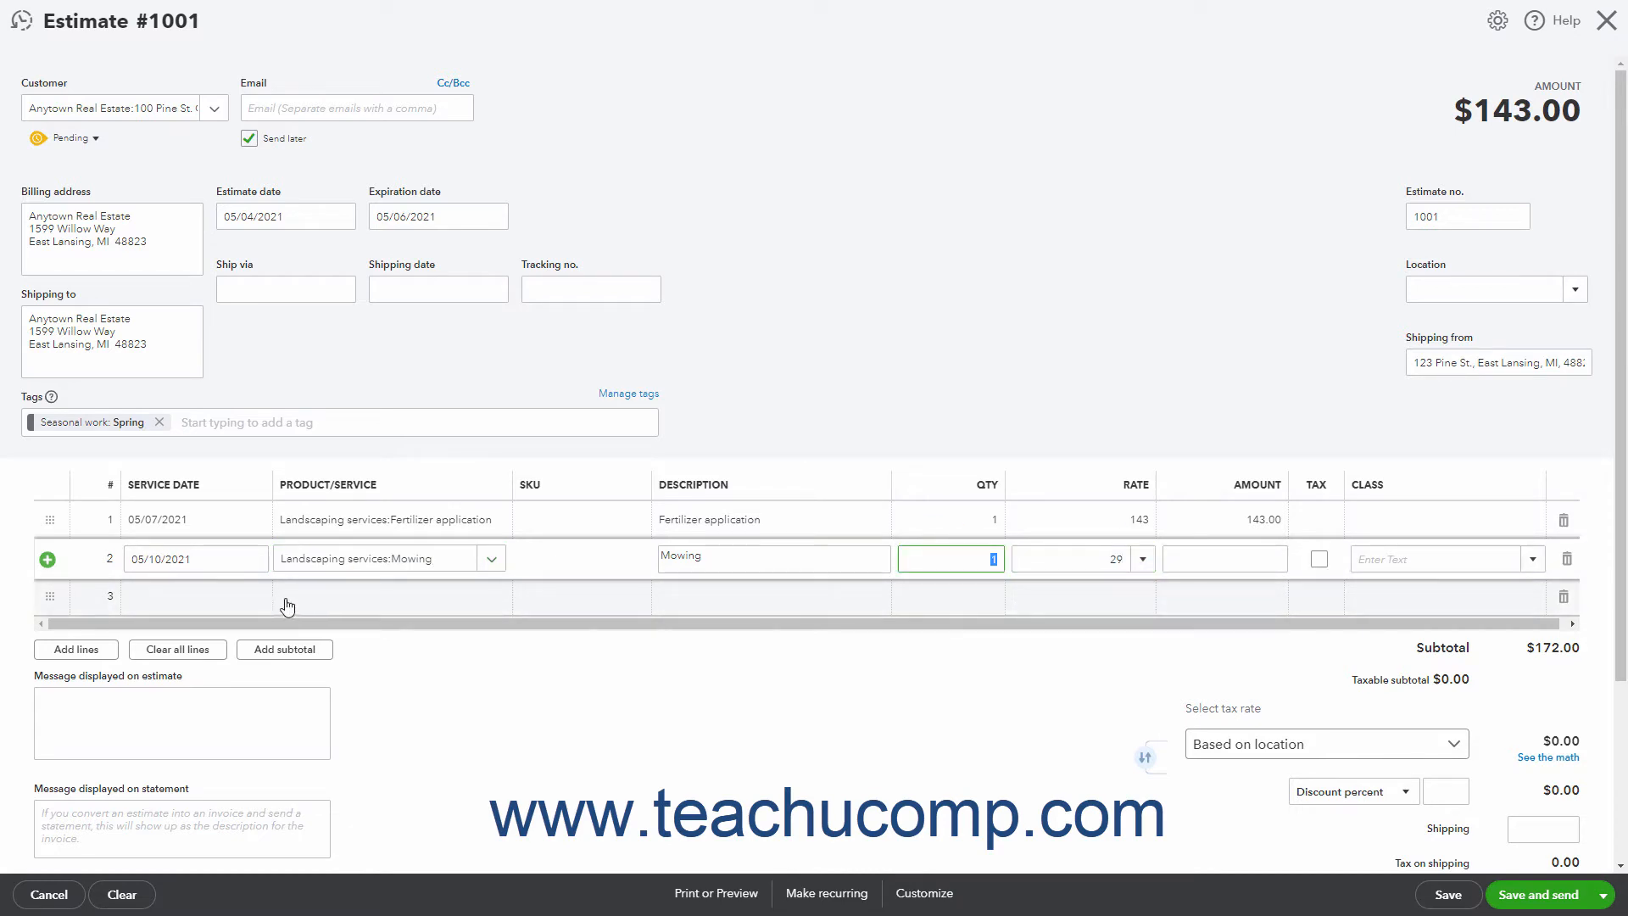
{"action": "left_click", "coordinate": [260, 596]}
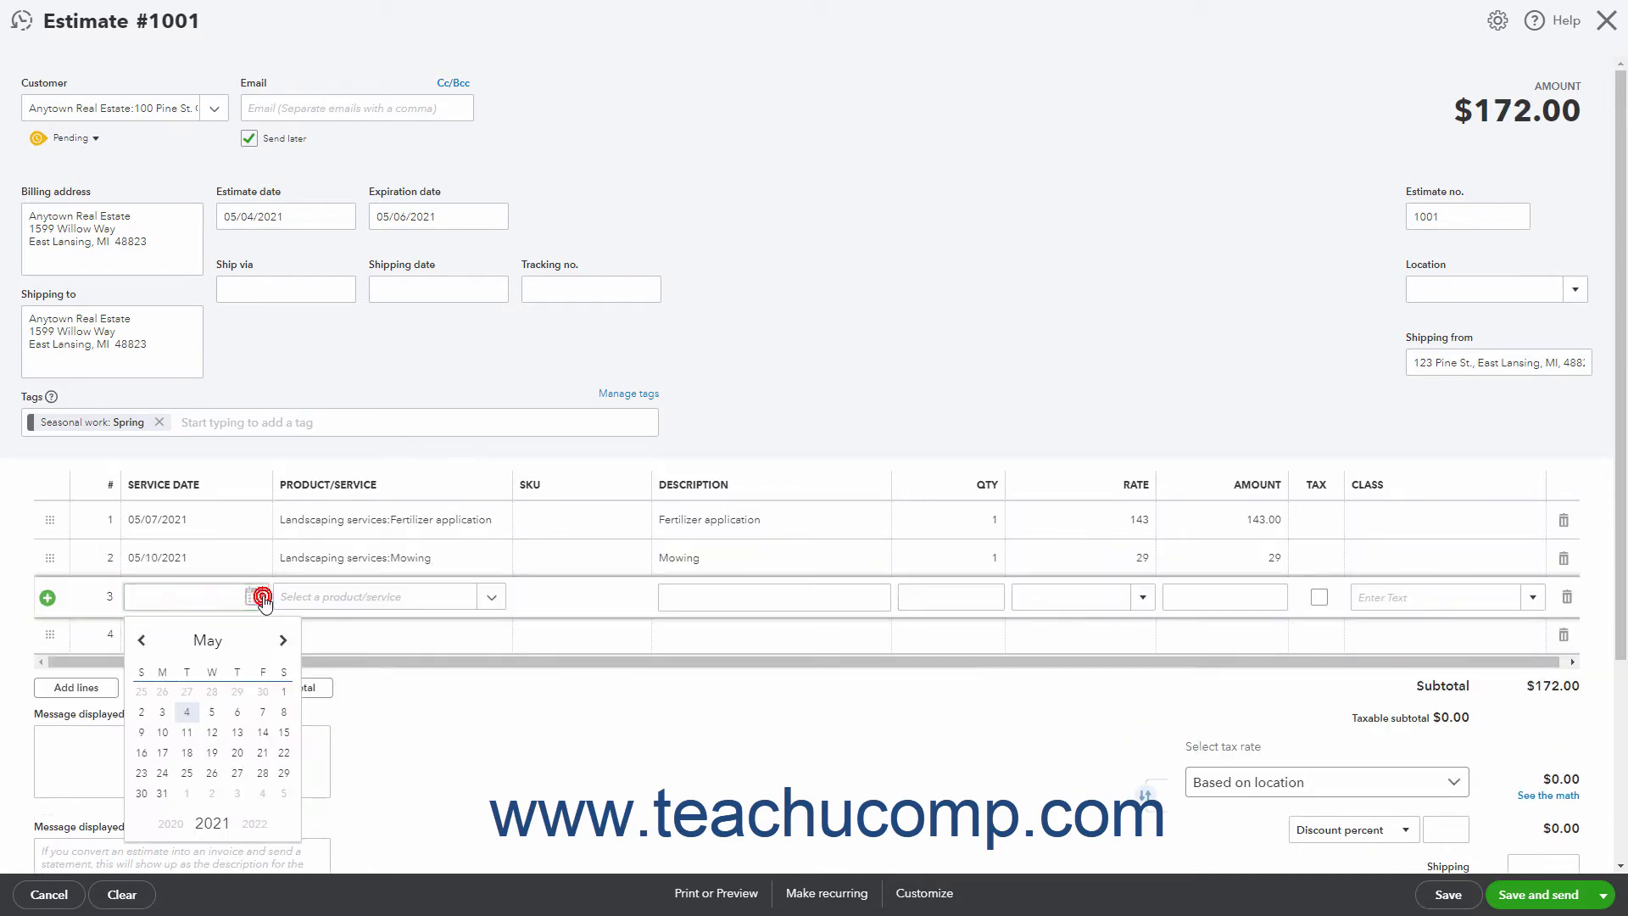
{"action": "left_click", "coordinate": [187, 731]}
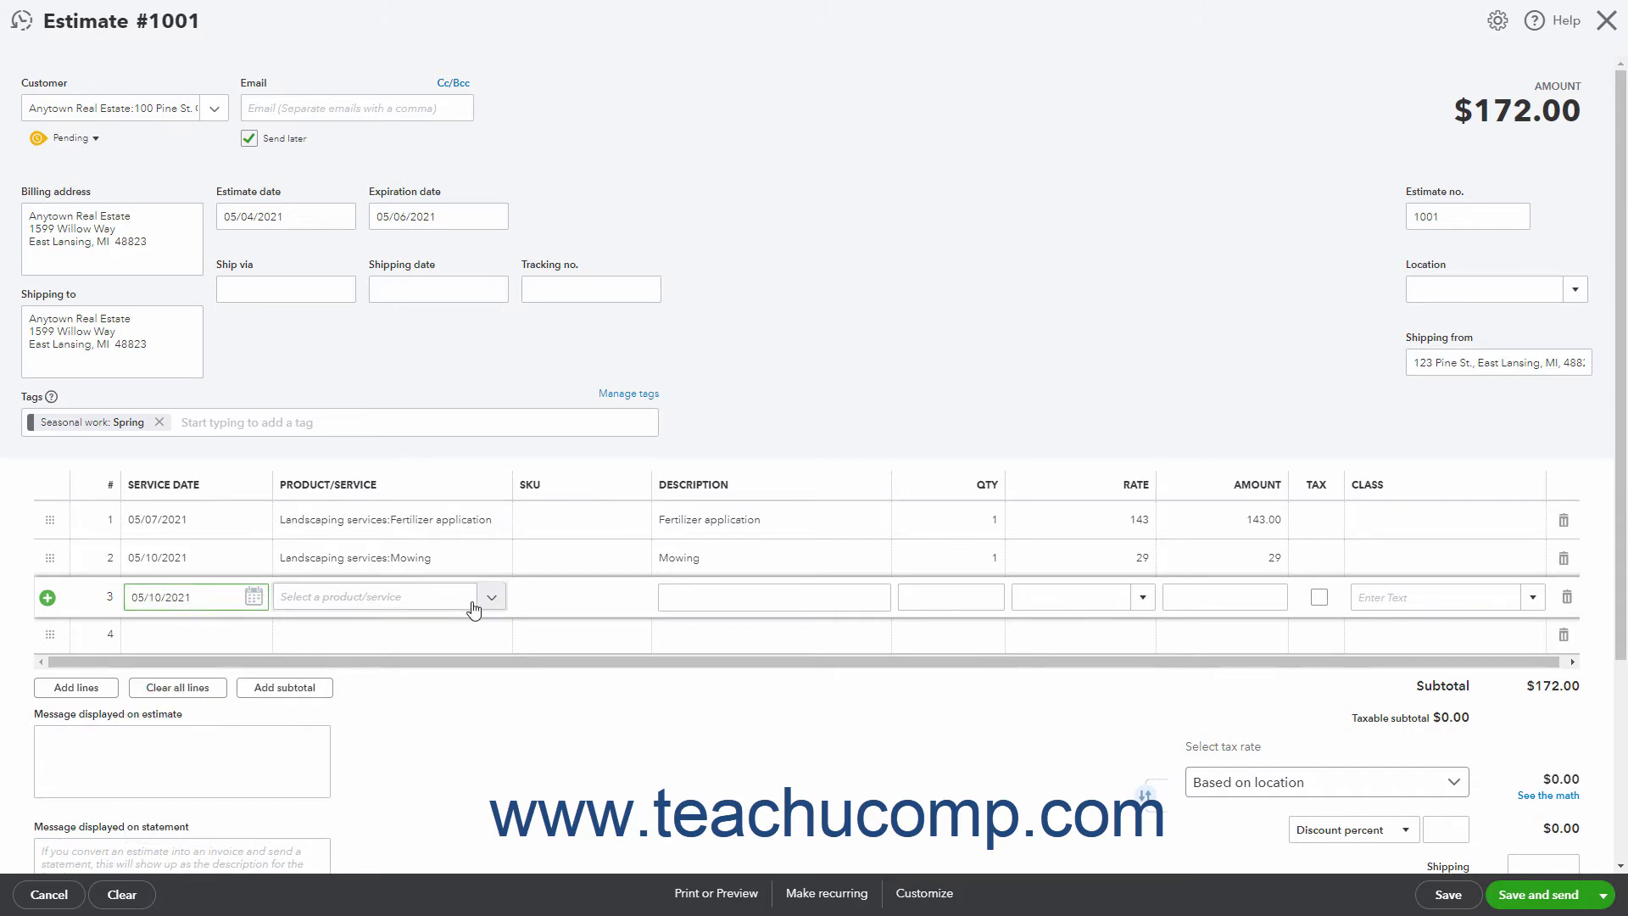
{"action": "left_click", "coordinate": [489, 596]}
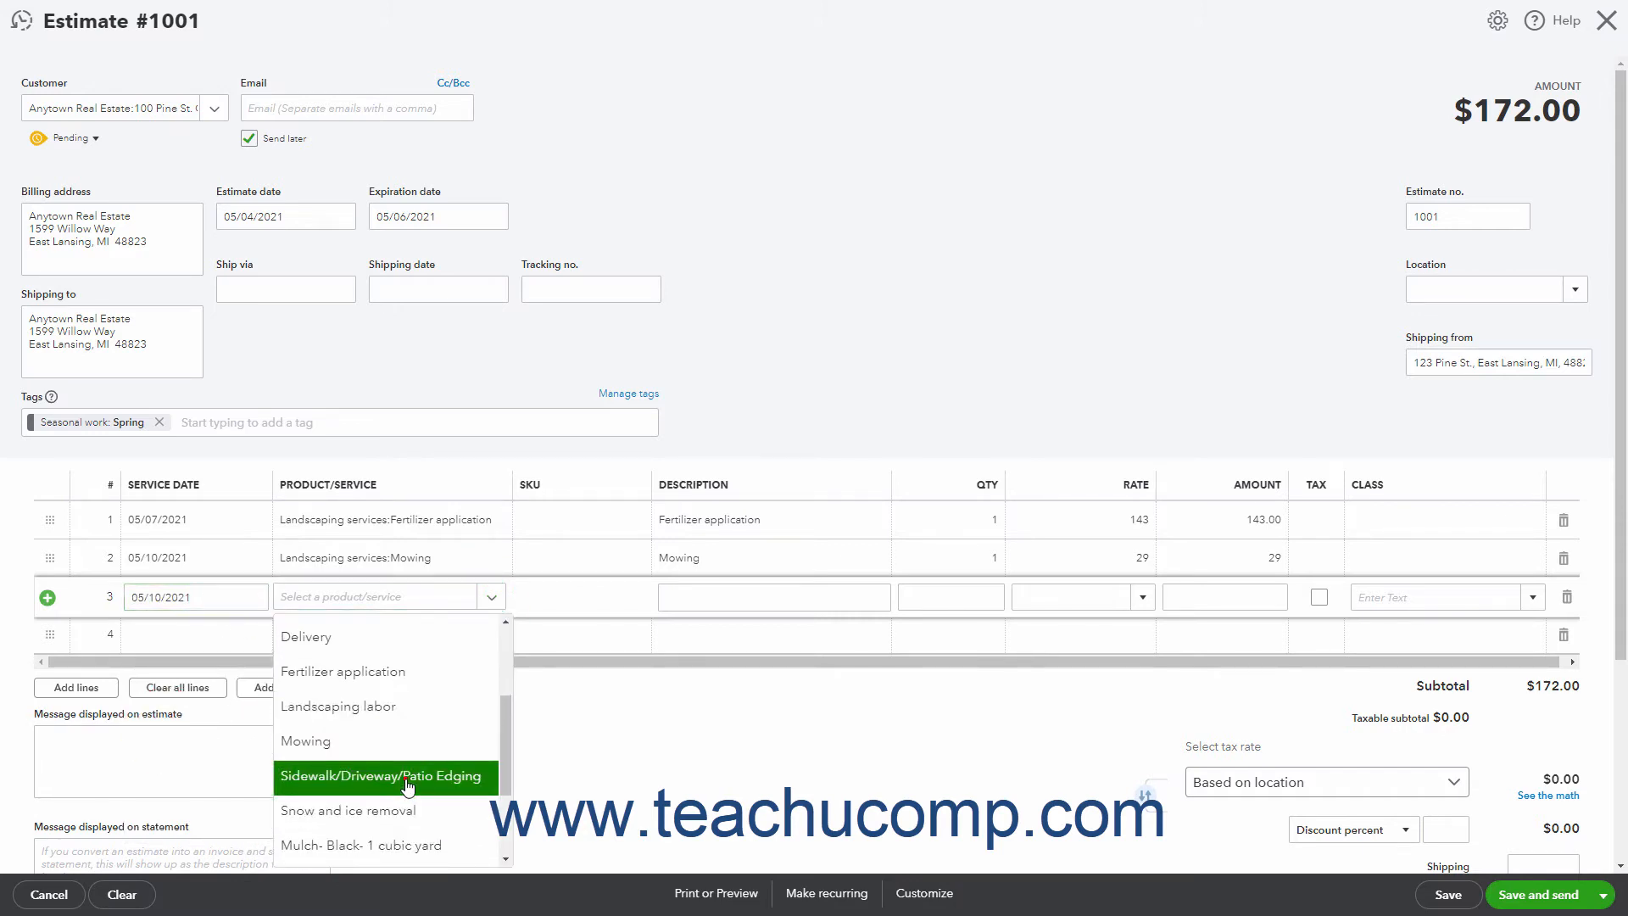
{"action": "left_click", "coordinate": [384, 776]}
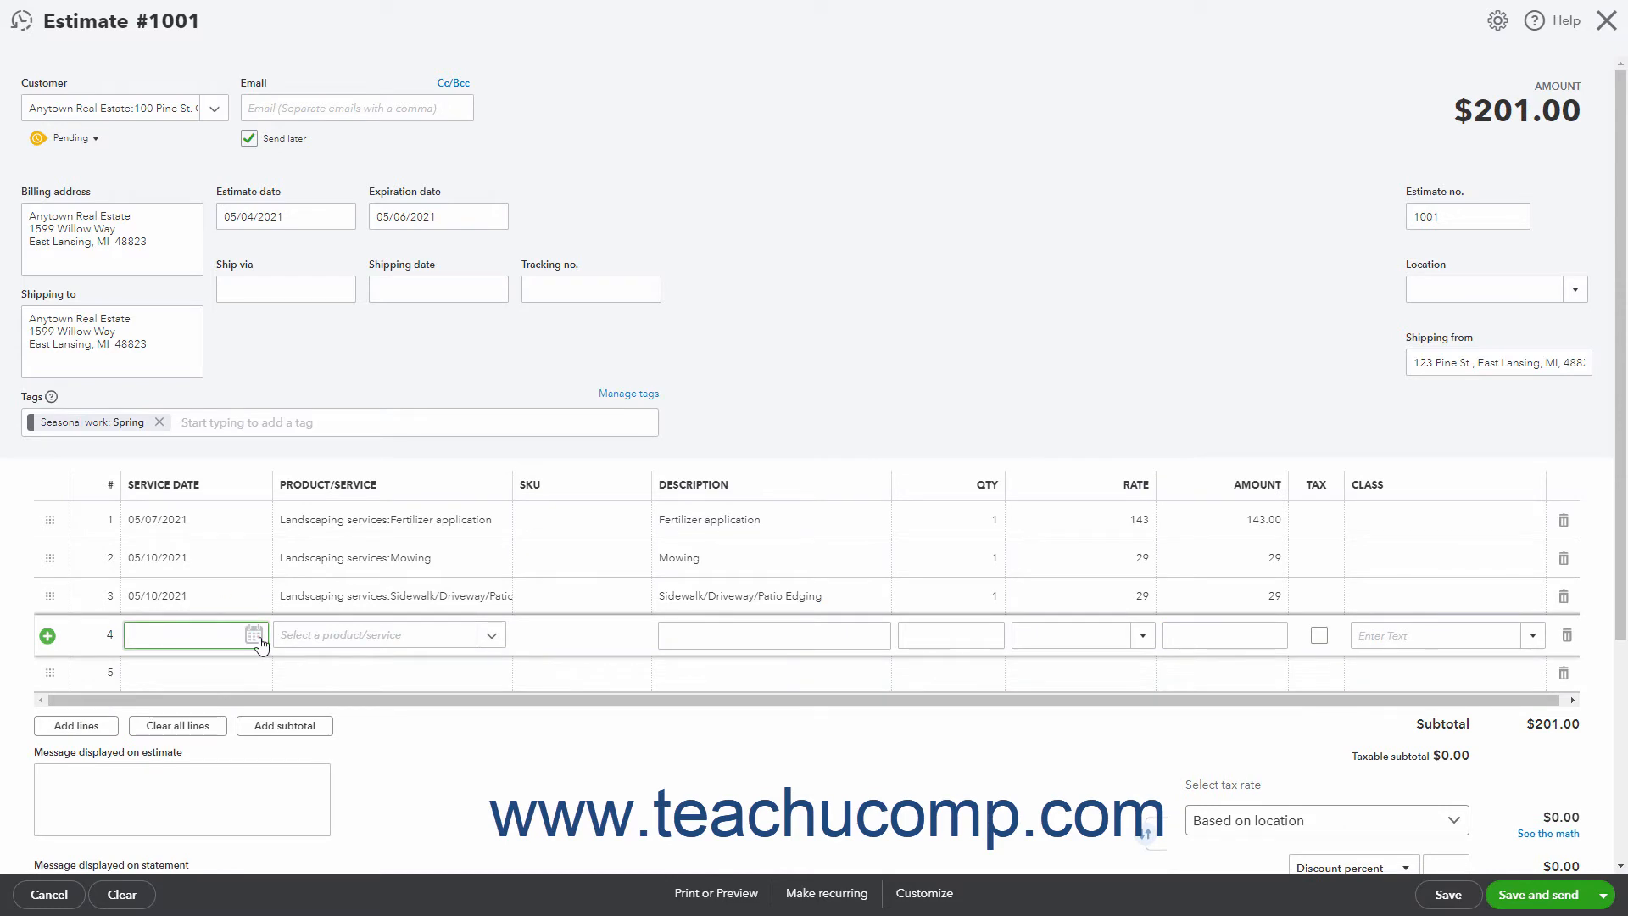
Add line 4: 05/07/2021, Landscaping labor, 'Landscaping clean-up and weeding', quantity 3
{"action": "type", "text": "05/07/2021"}
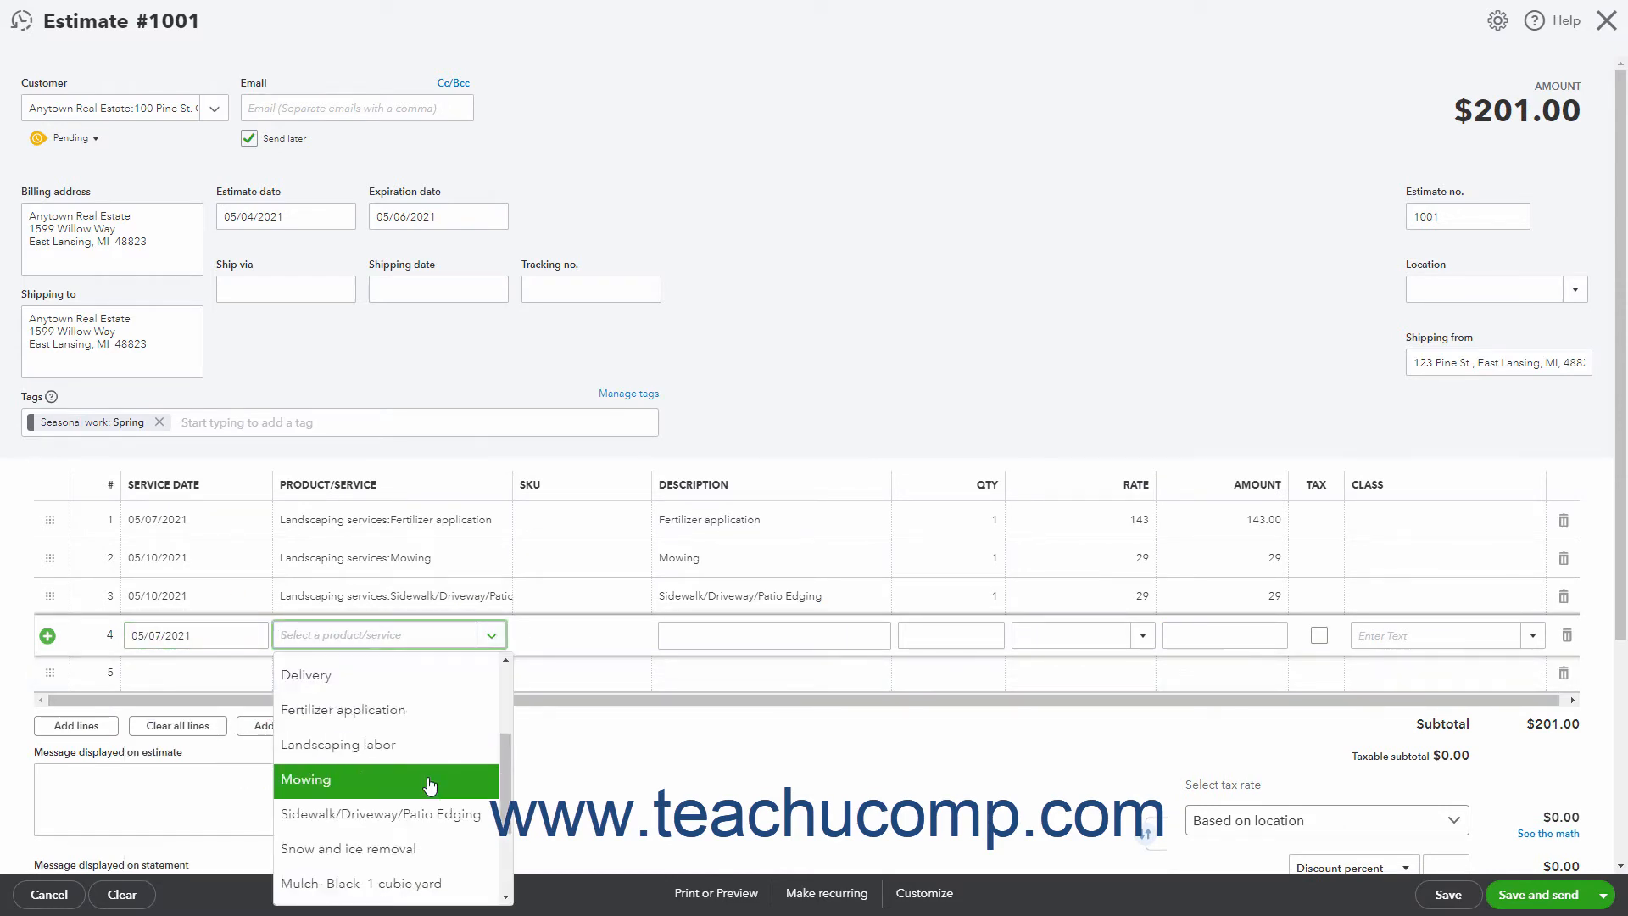
{"action": "left_click", "coordinate": [338, 744]}
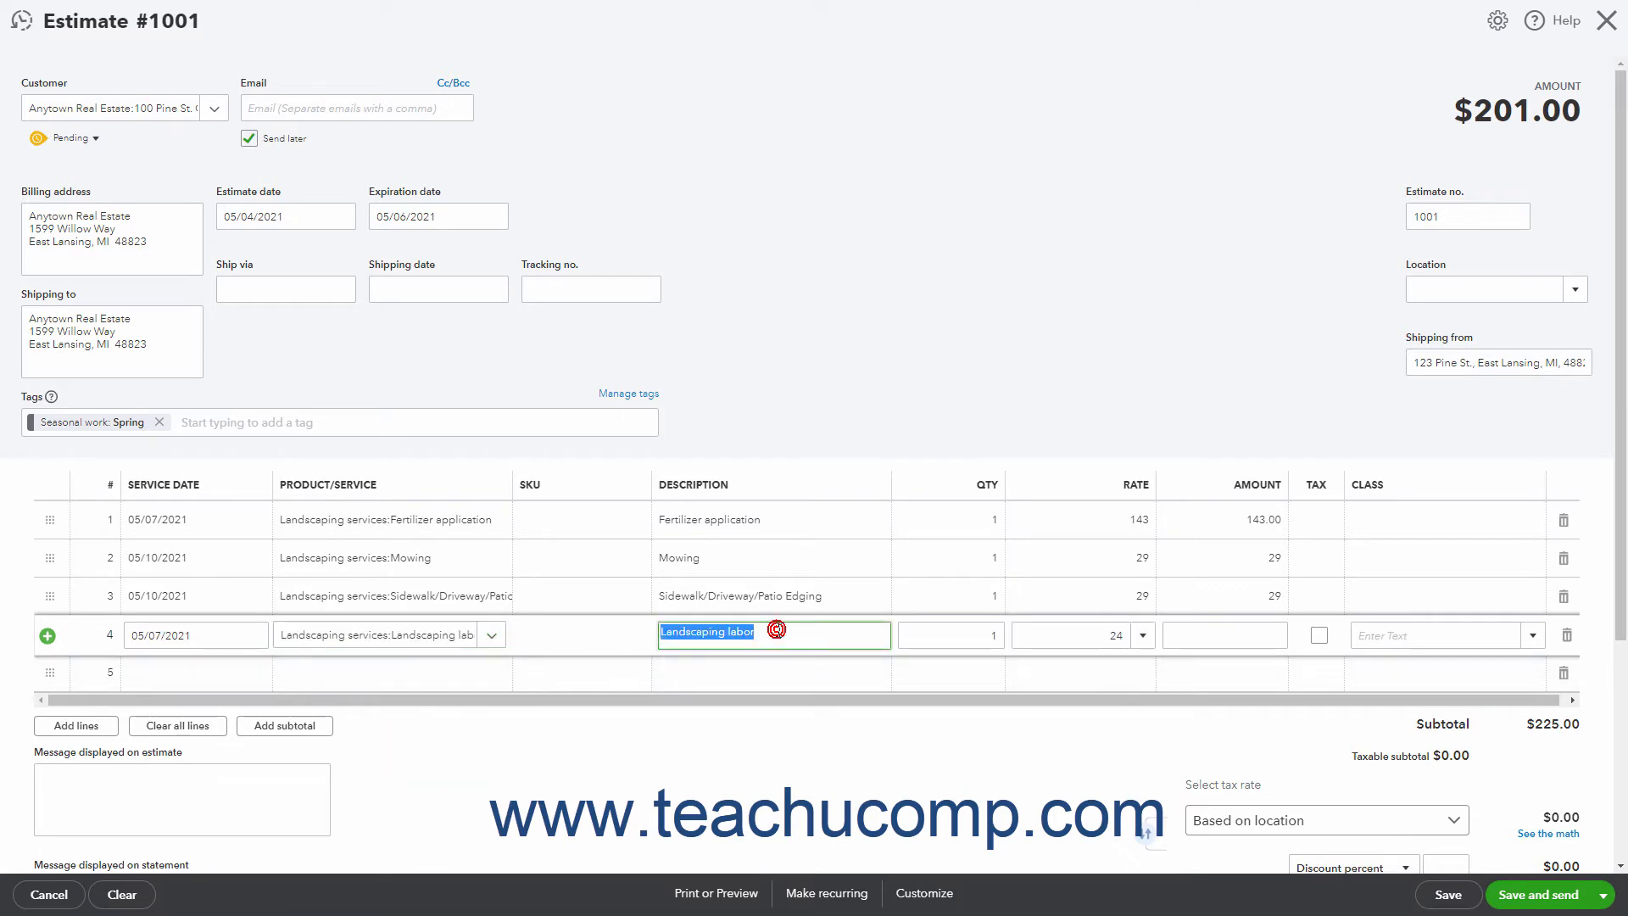
{"action": "type", "text": "Landscaping clean-up and weeding"}
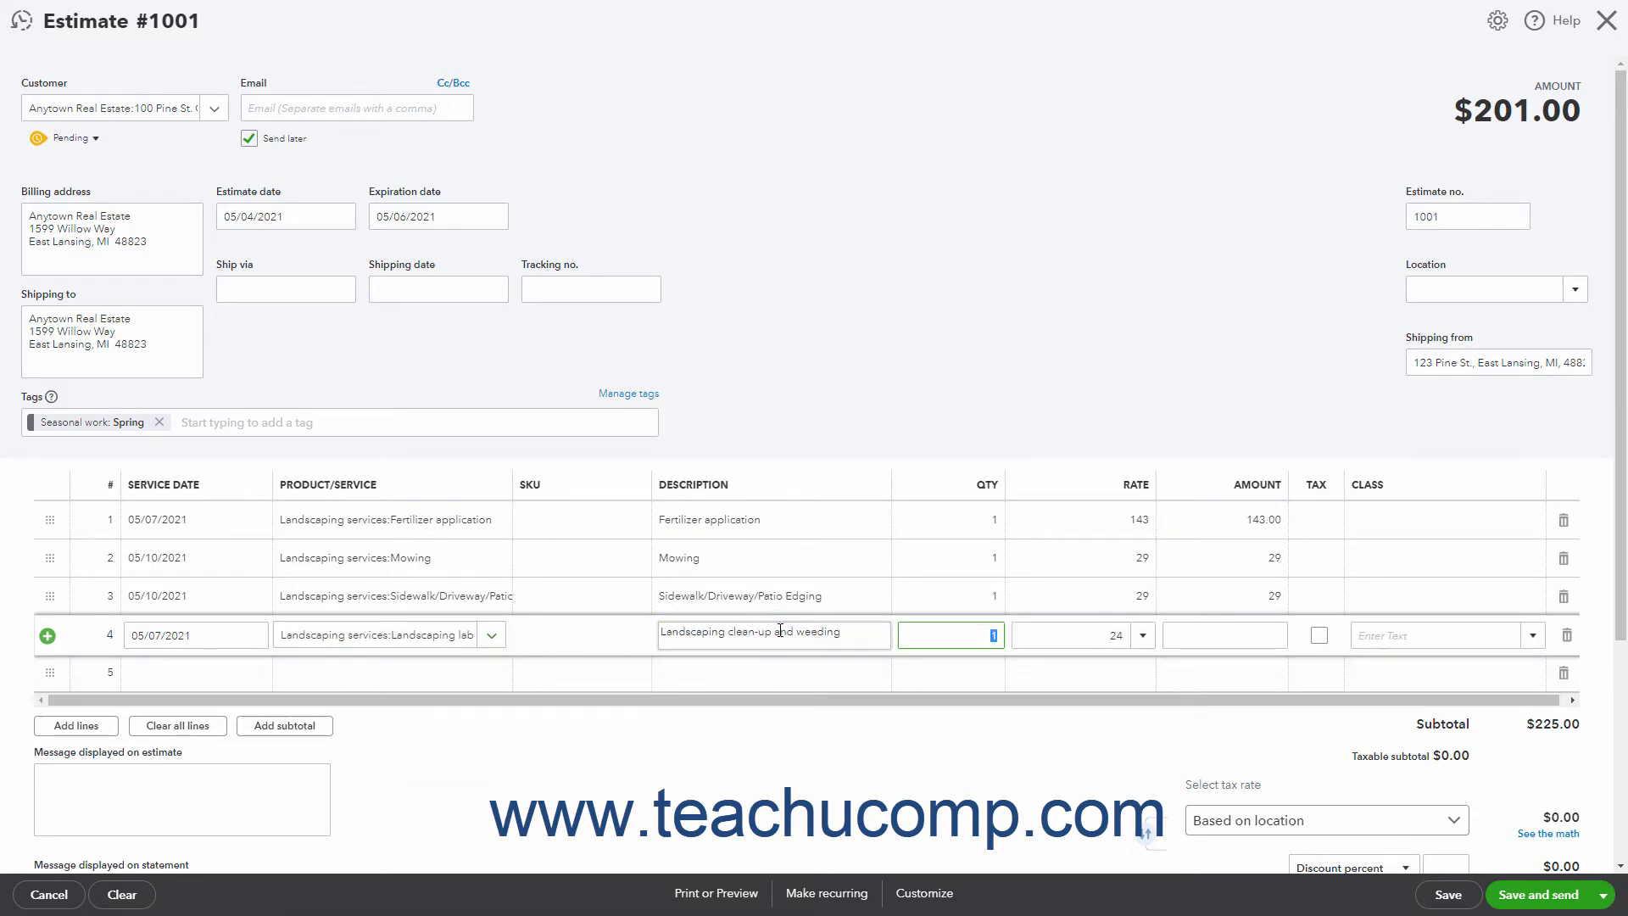
{"action": "type", "text": "3"}
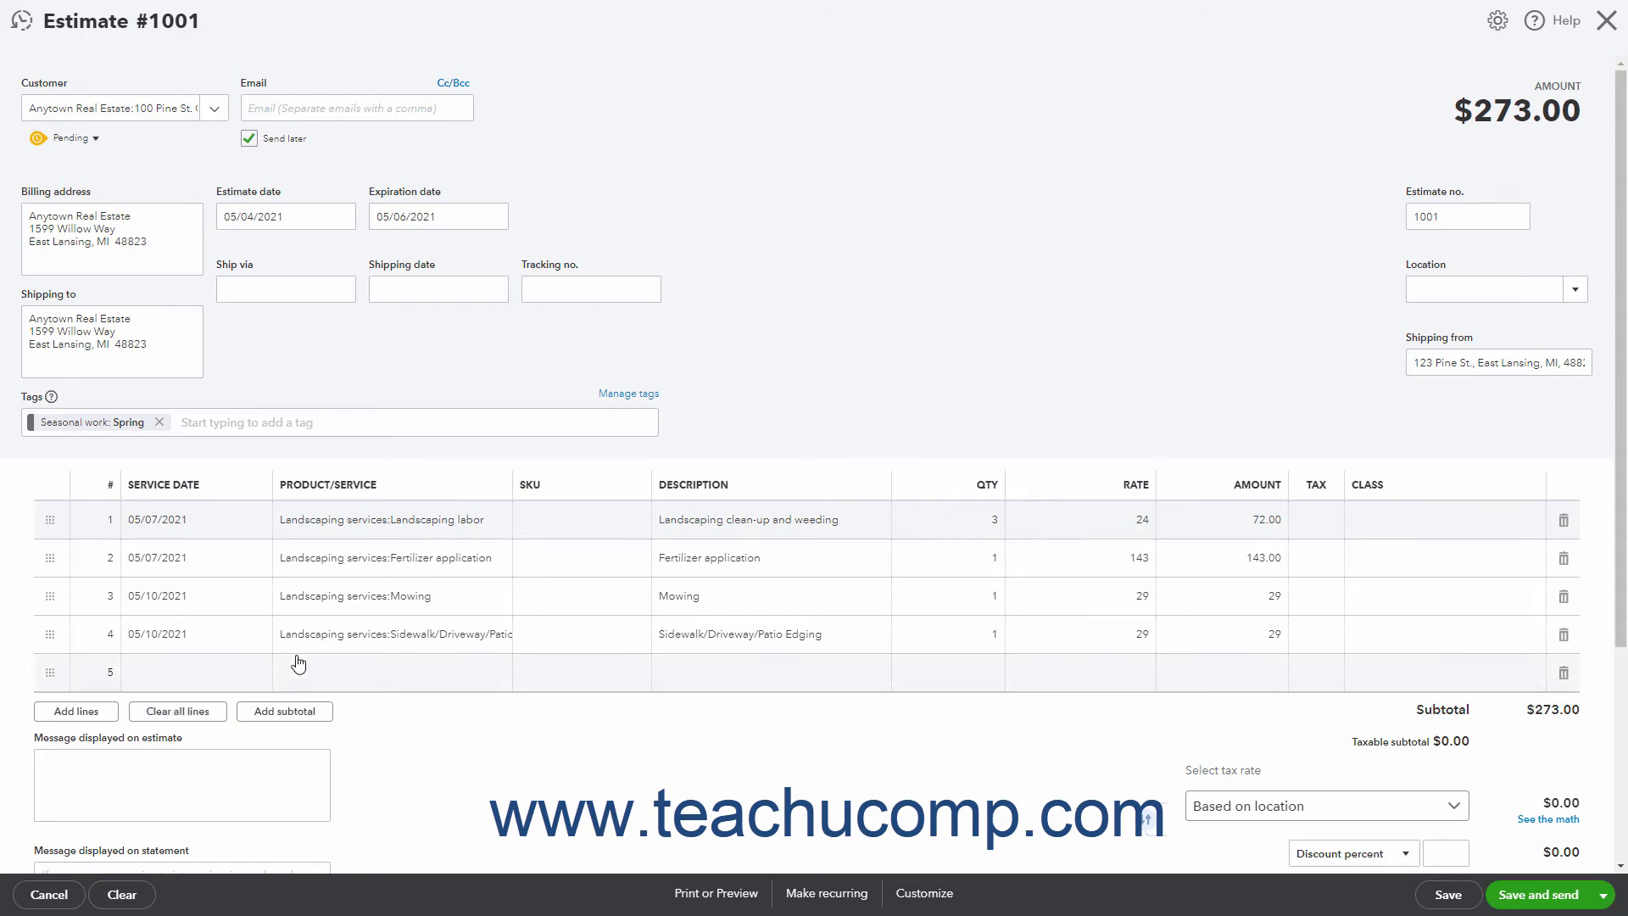
Move the Landscaping labor row to the top of the line items
{"action": "left_click", "coordinate": [374, 633]}
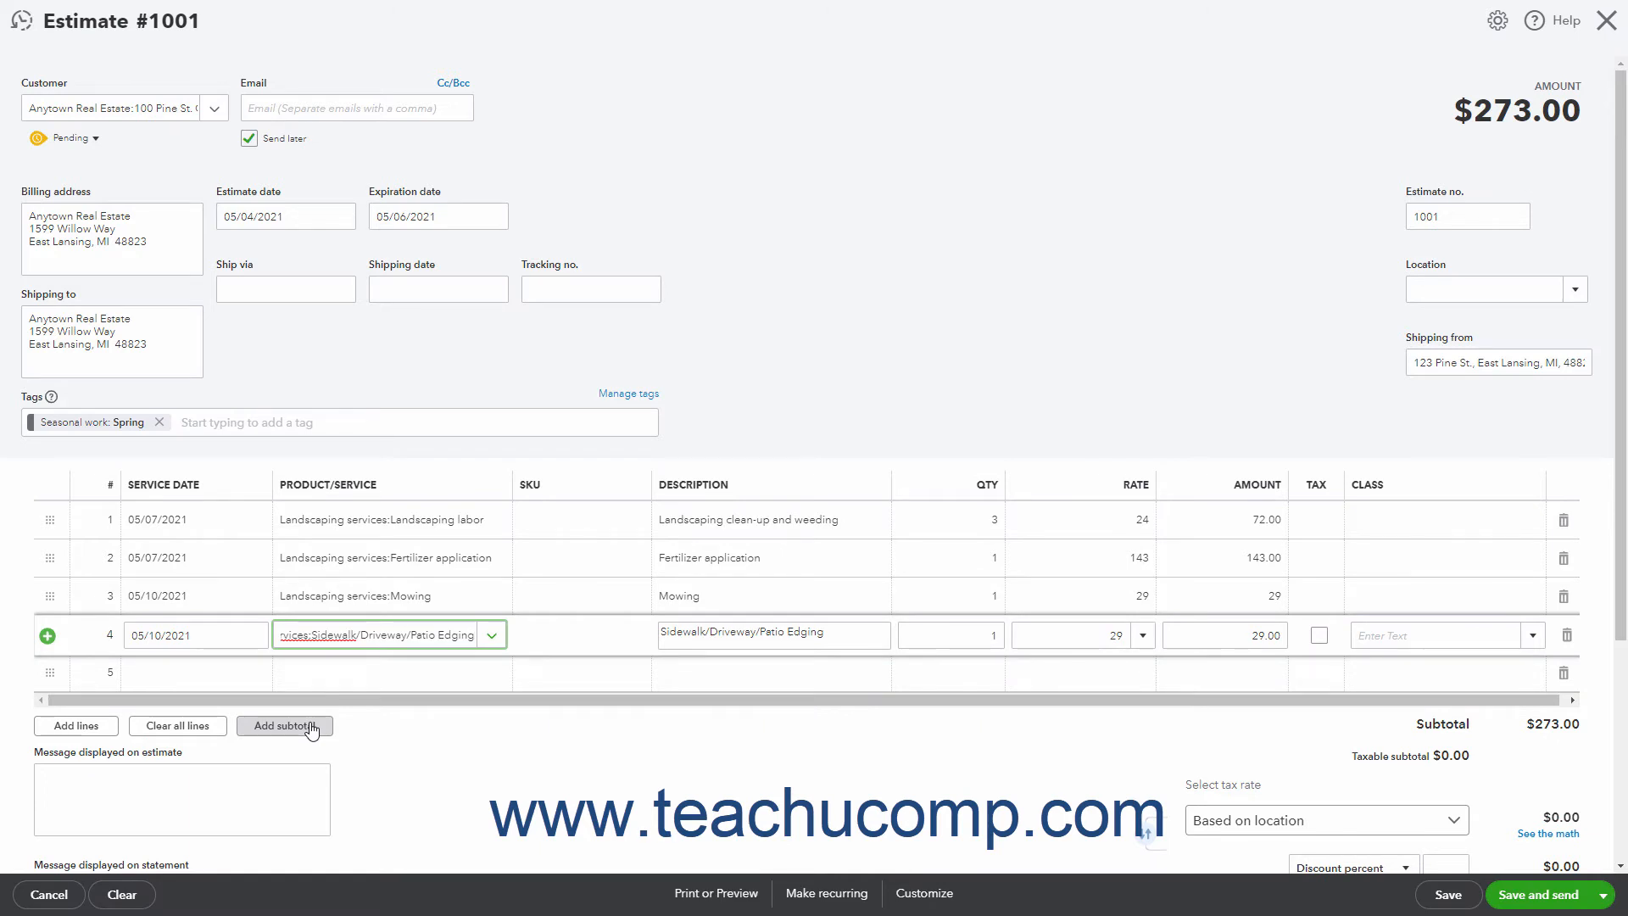
{"action": "left_click", "coordinate": [284, 725]}
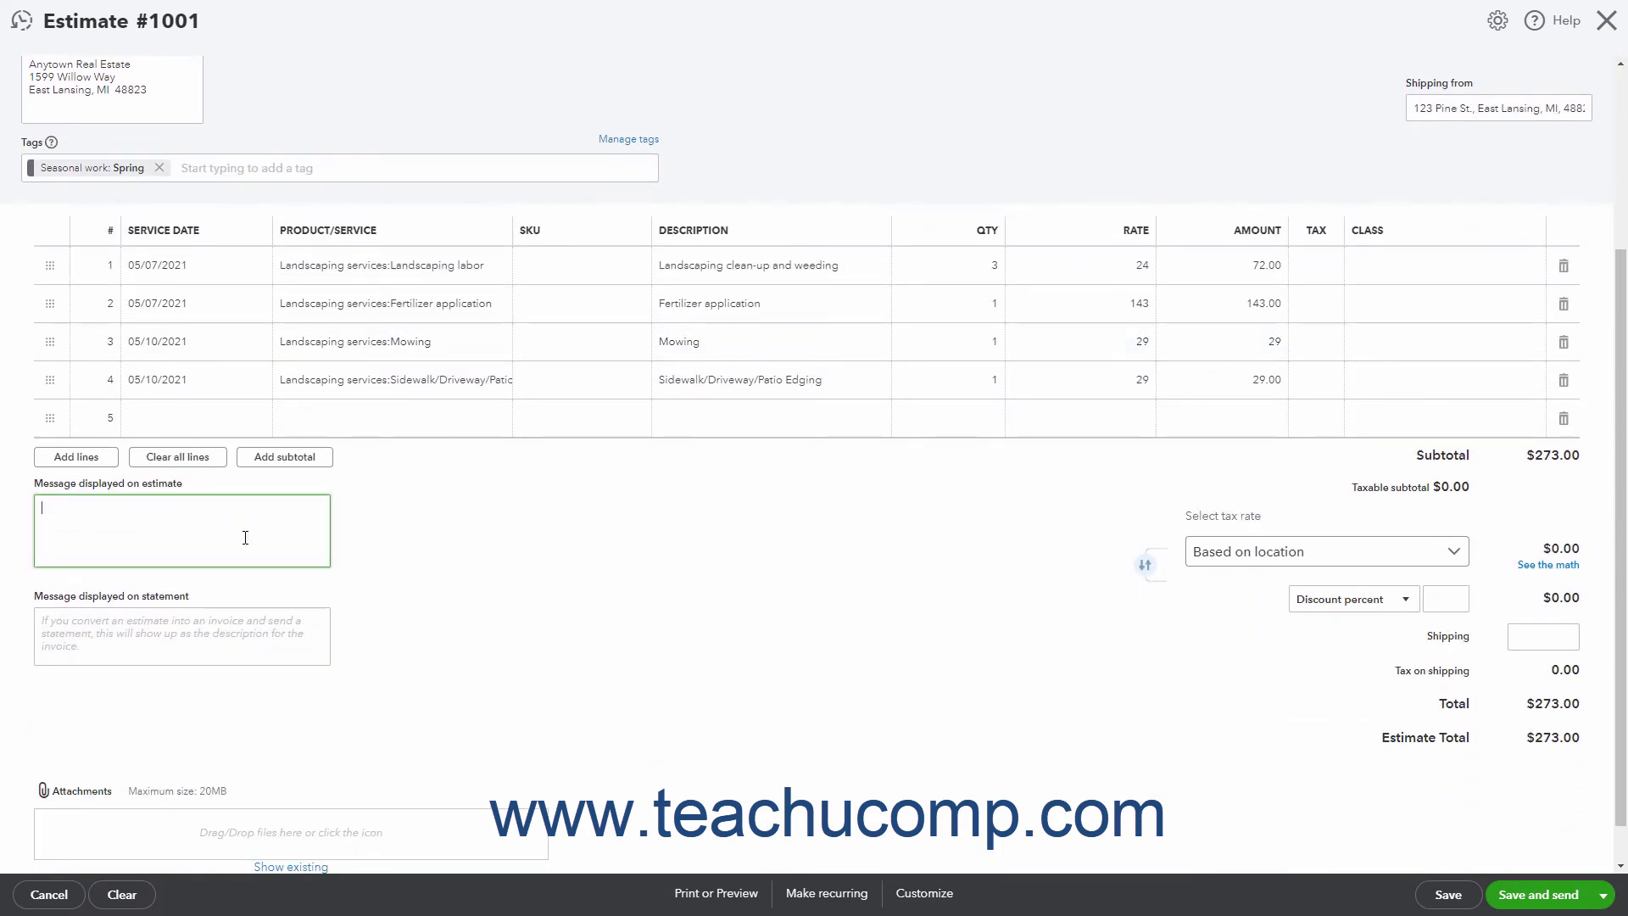
Enter the message 'Please respond by 5/6/2021 by 9:00 PM EST'
{"action": "type", "text": "Please respond by 5/6/2021 by 9:00 PM EST."}
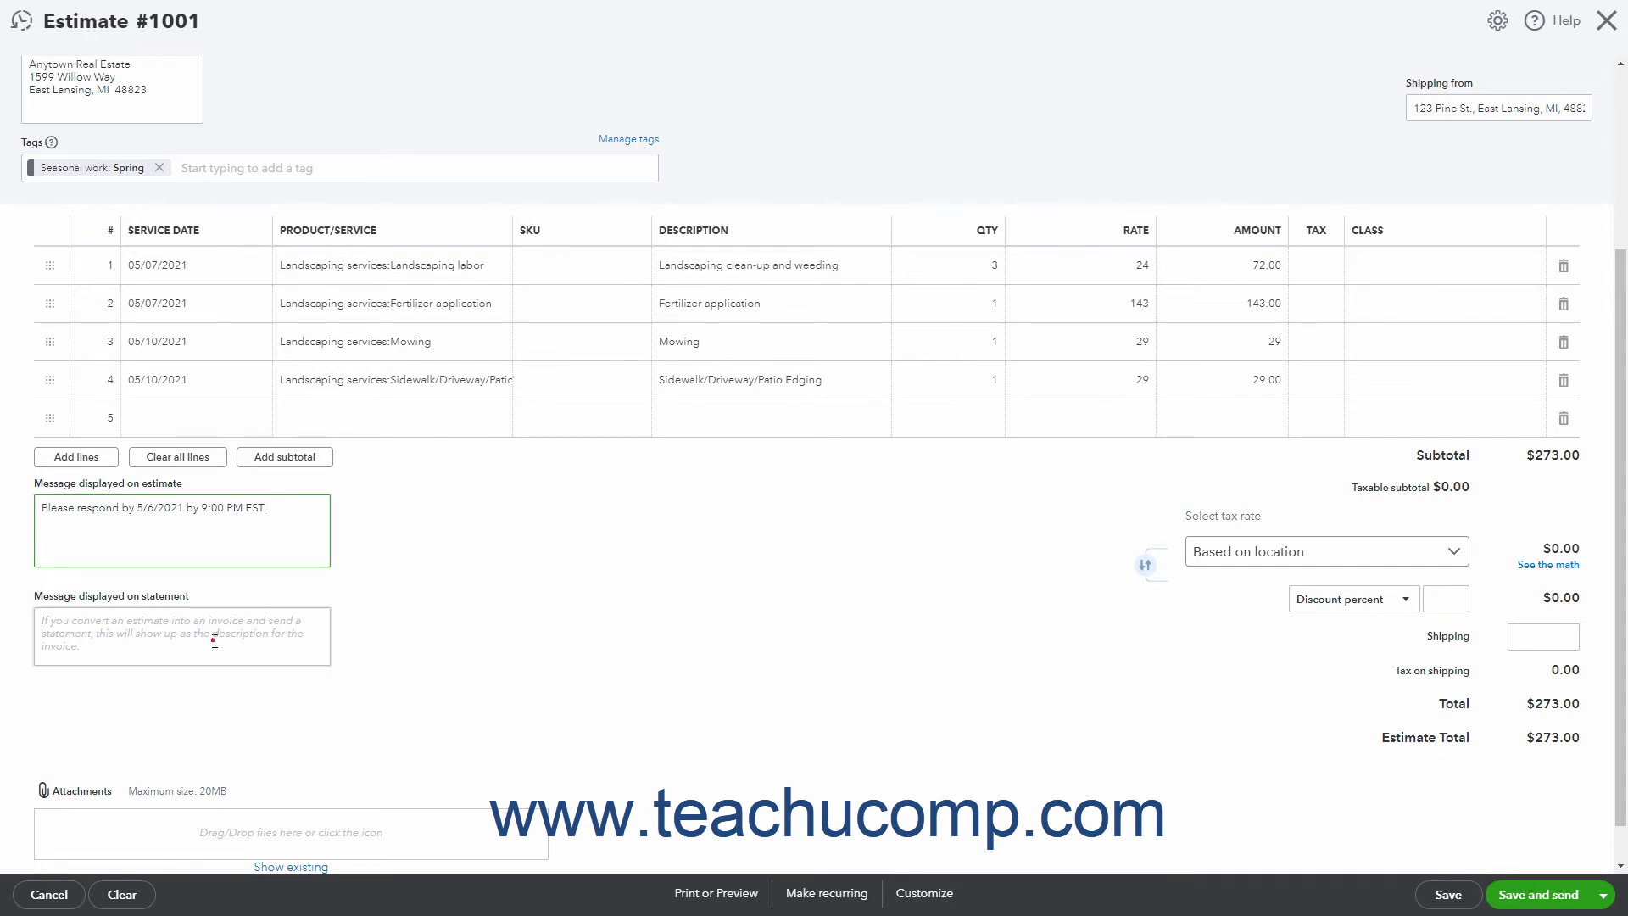
{"action": "left_click", "coordinate": [181, 635]}
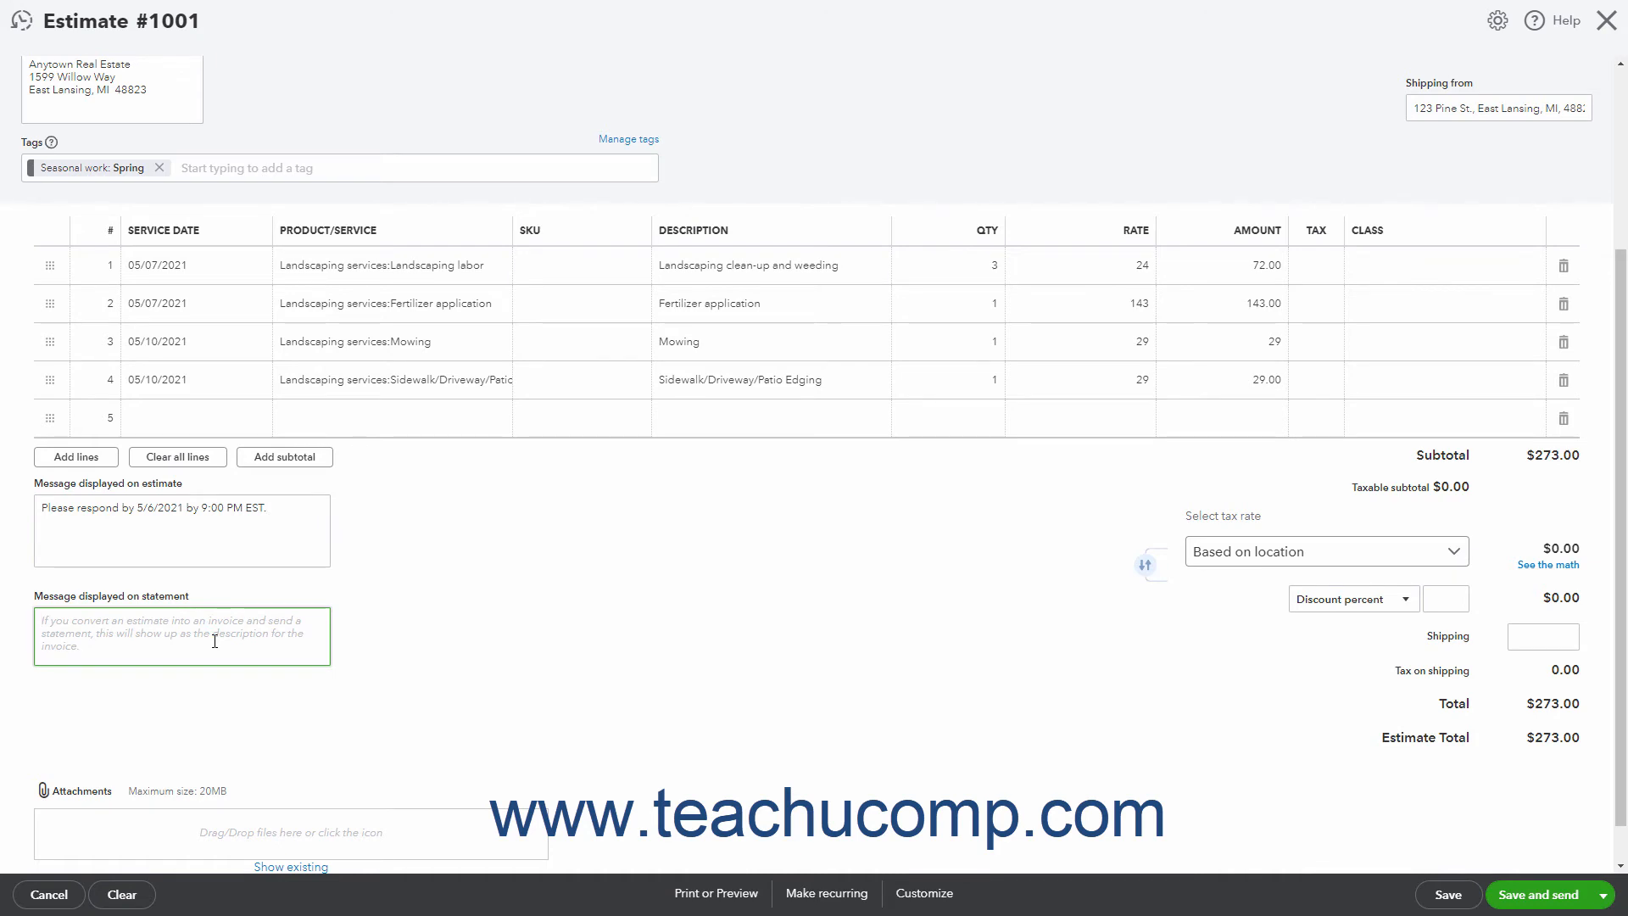
{"action": "scroll", "scroll_direction": "down", "scroll_amount": 3}
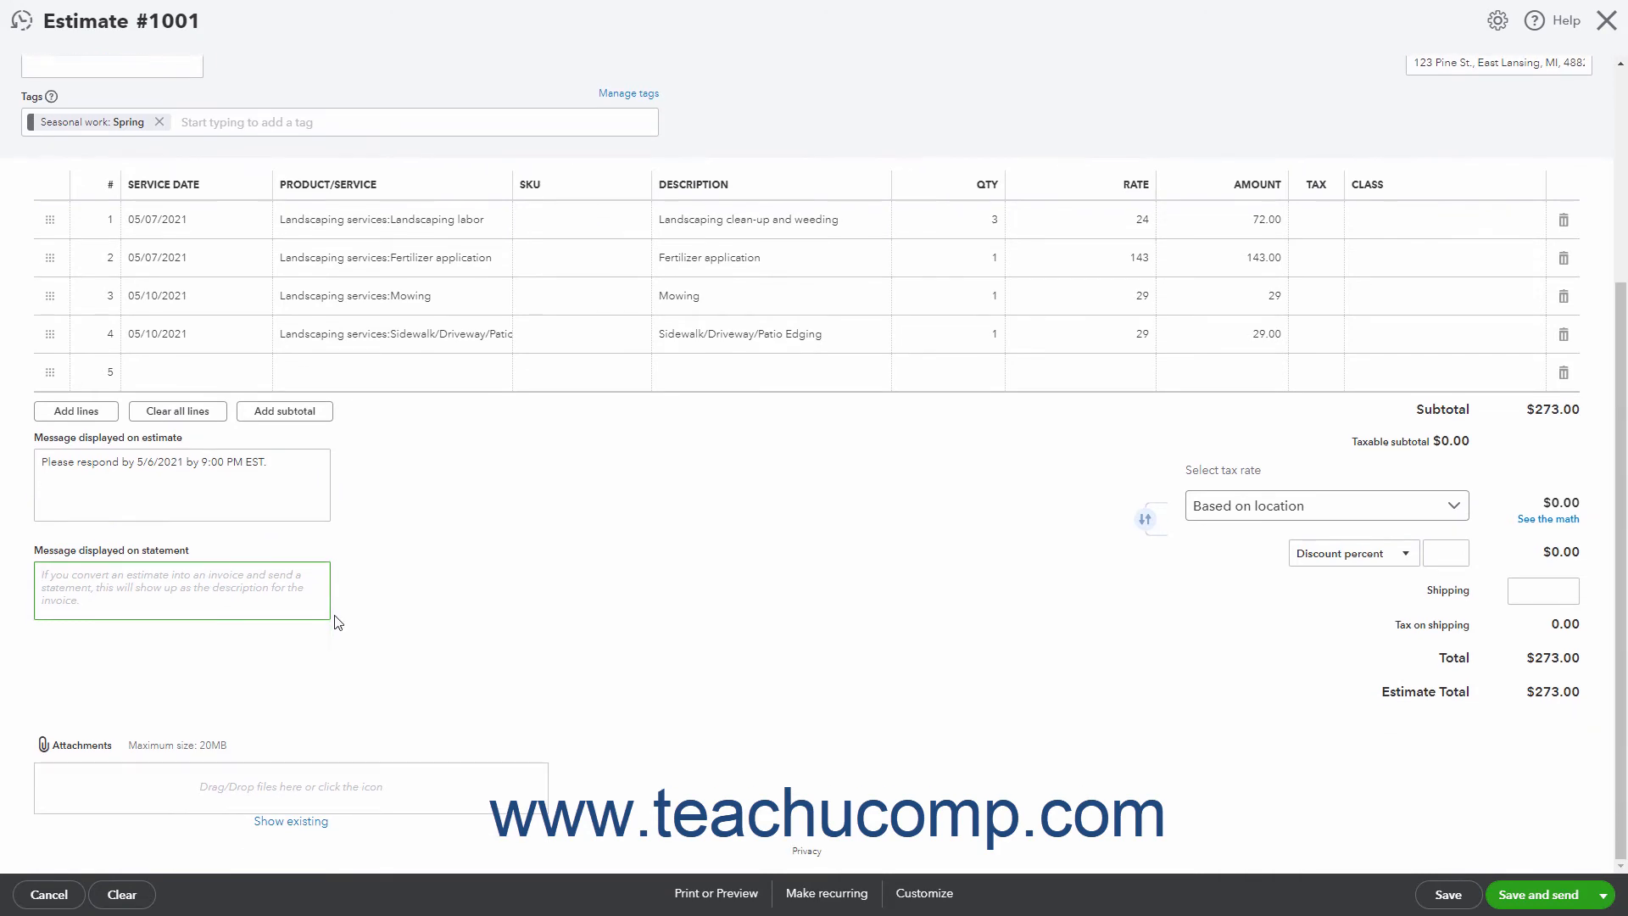
{"action": "mouse_move", "coordinate": [278, 716]}
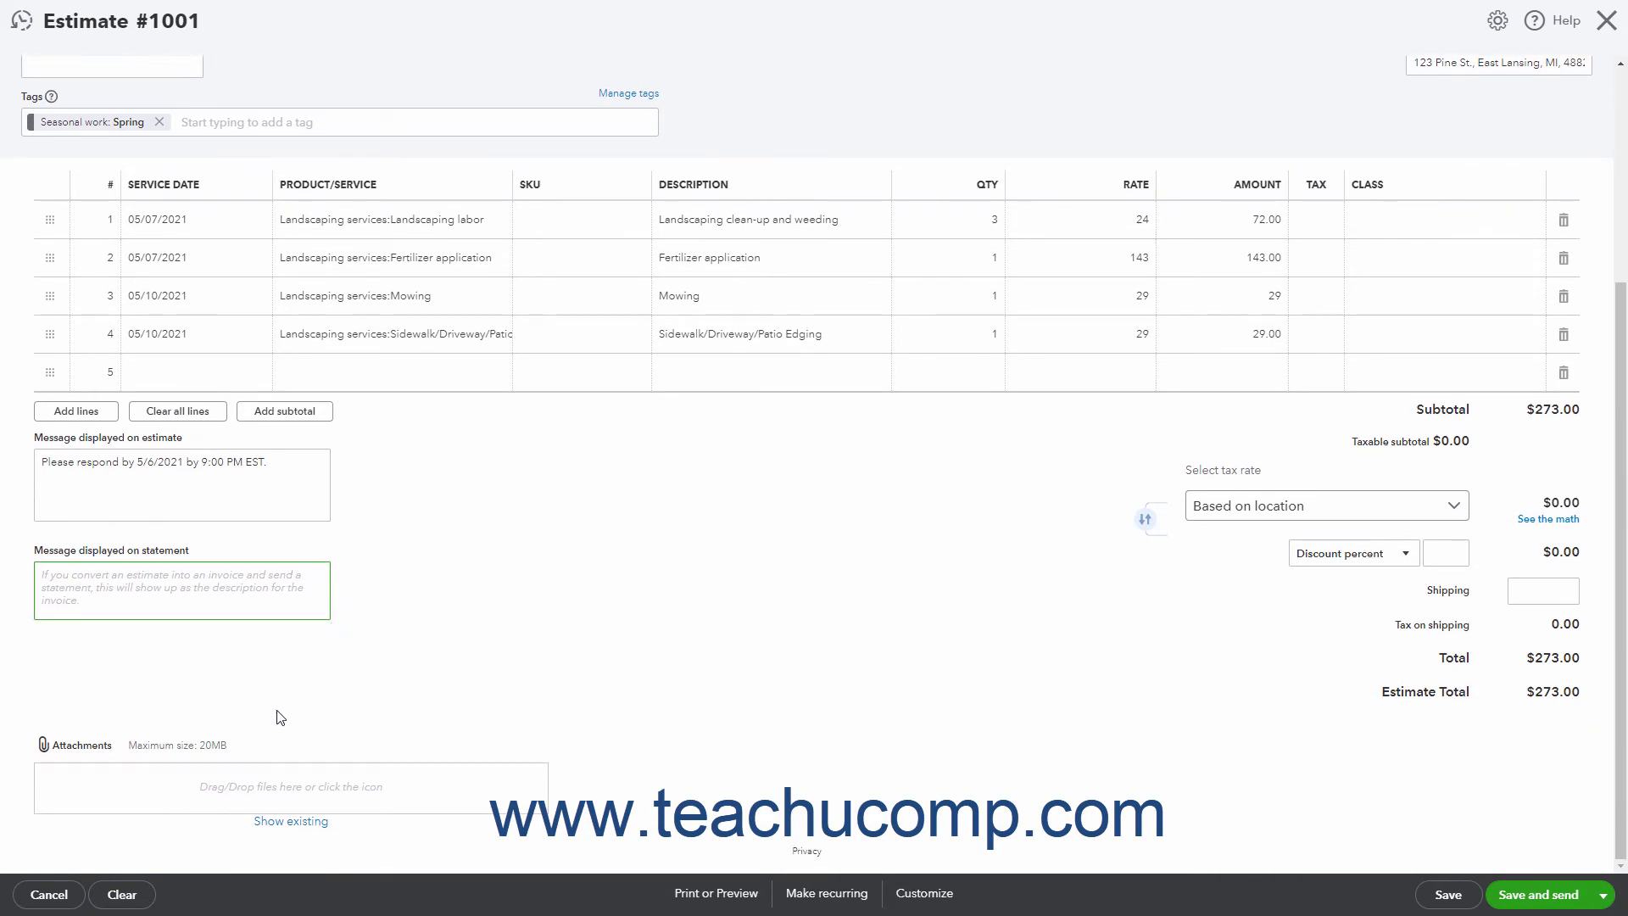
{"action": "mouse_move", "coordinate": [244, 809]}
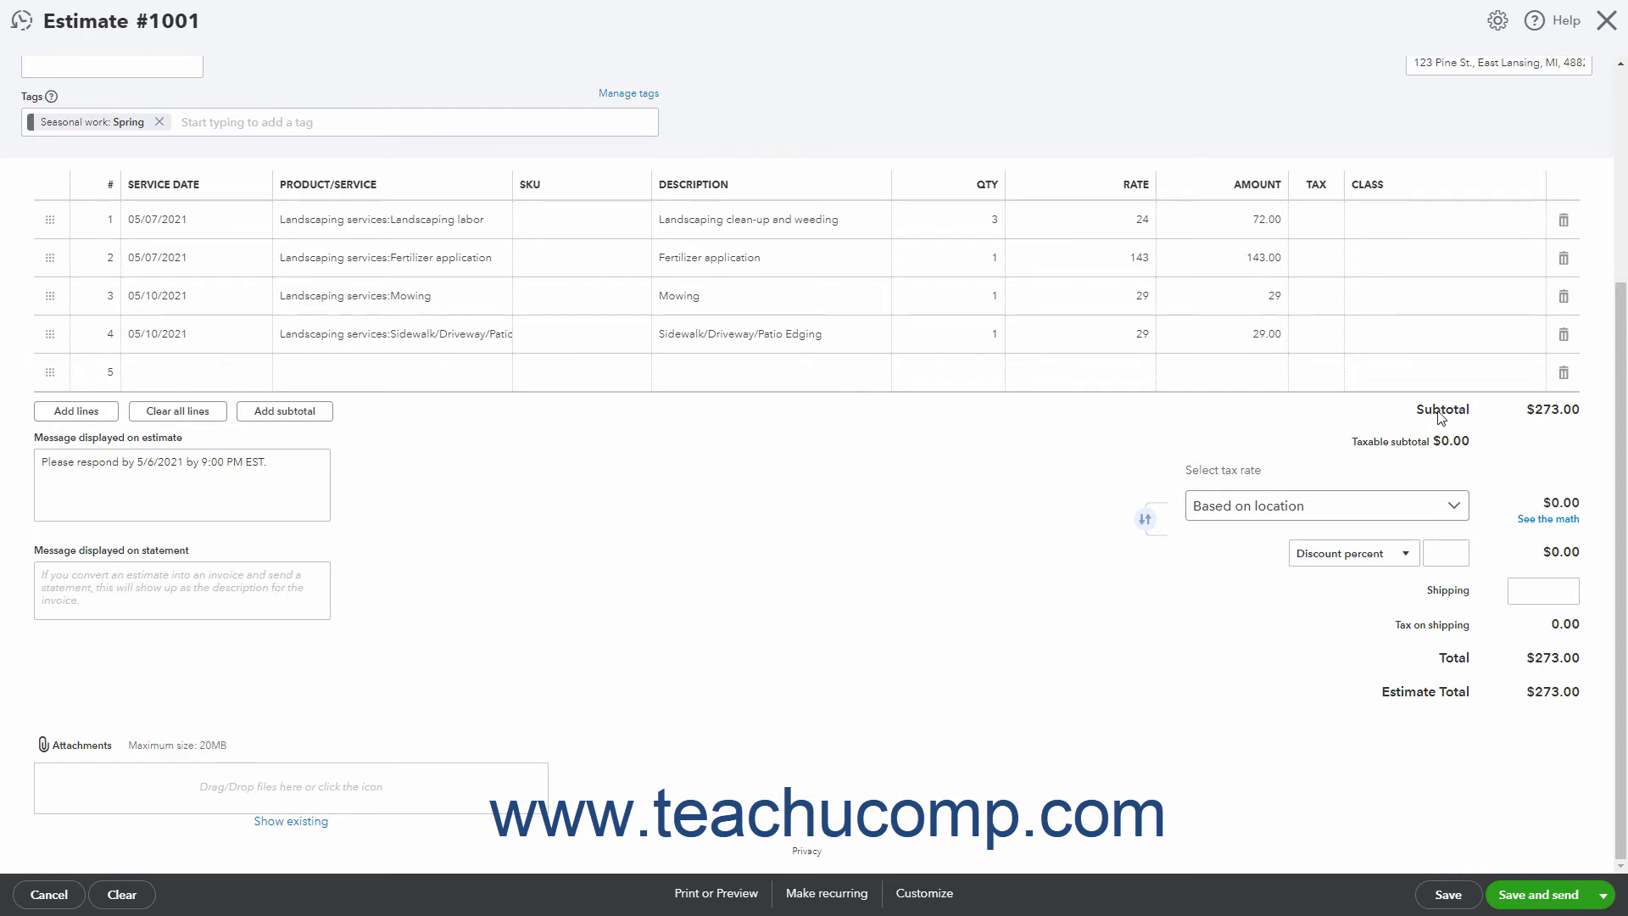
{"action": "mouse_move", "coordinate": [1415, 459]}
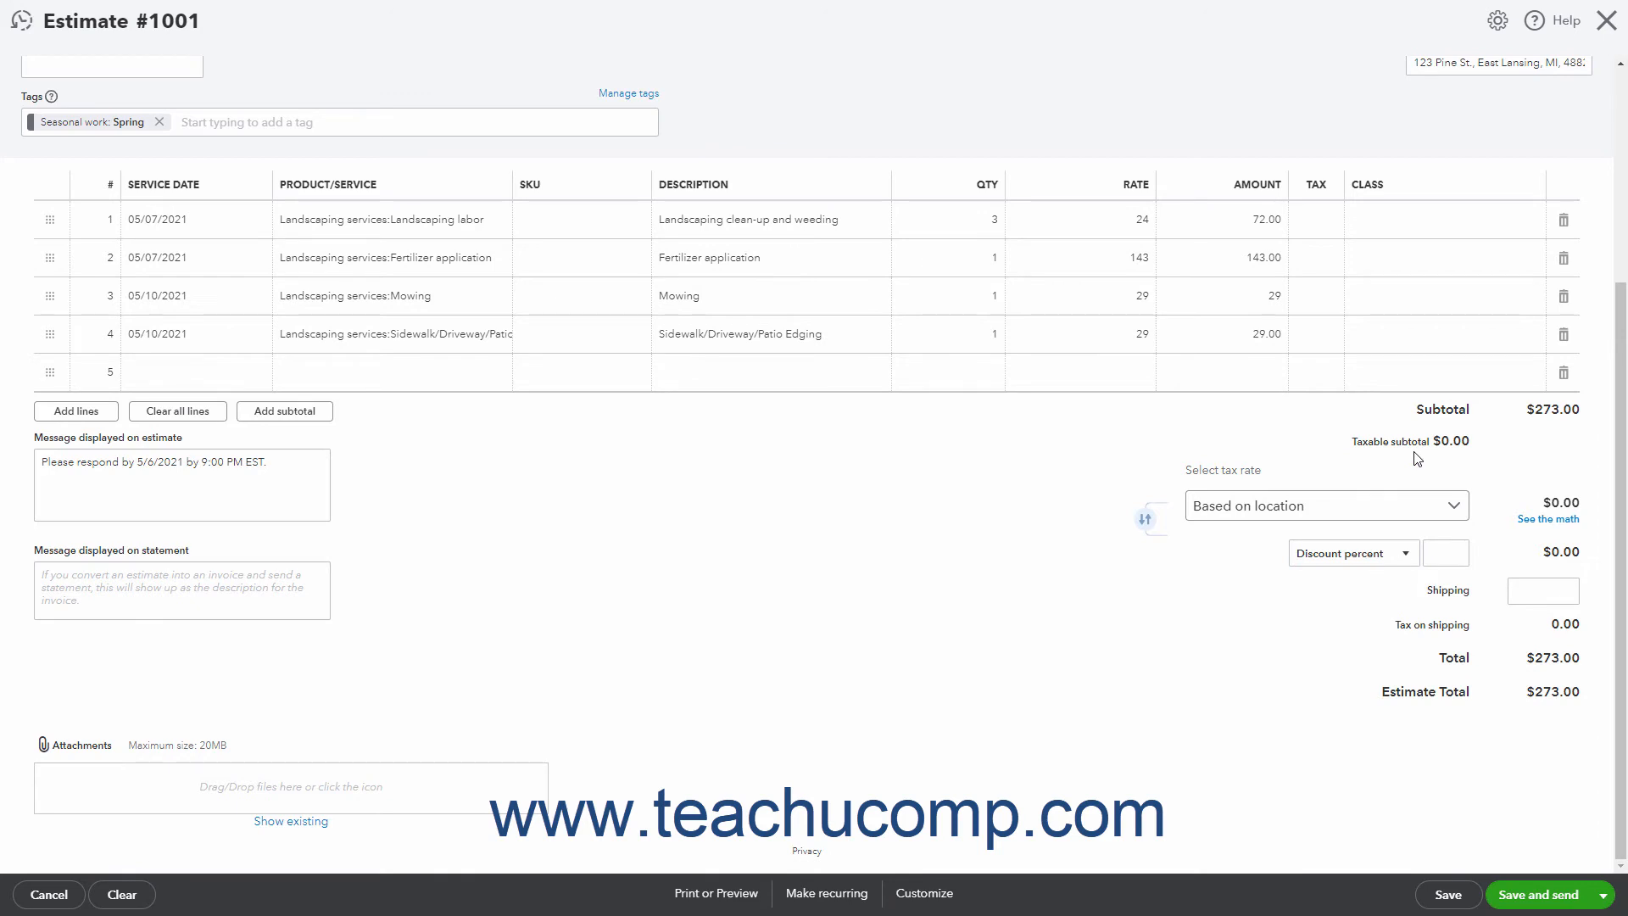
{"action": "mouse_move", "coordinate": [1496, 510]}
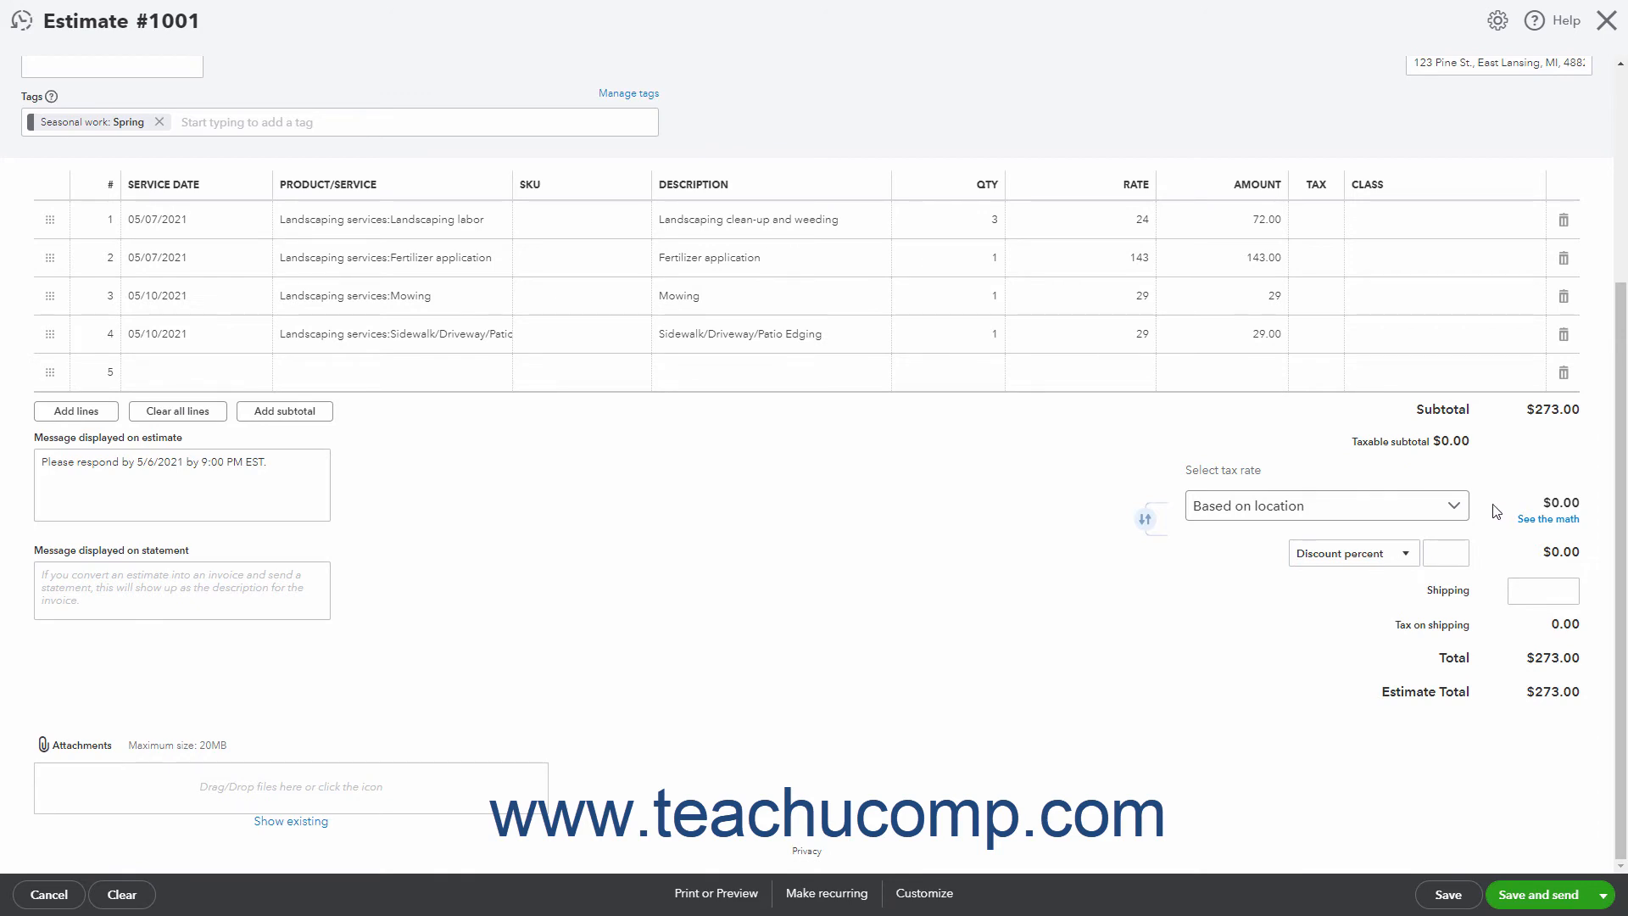
{"action": "mouse_move", "coordinate": [1478, 601]}
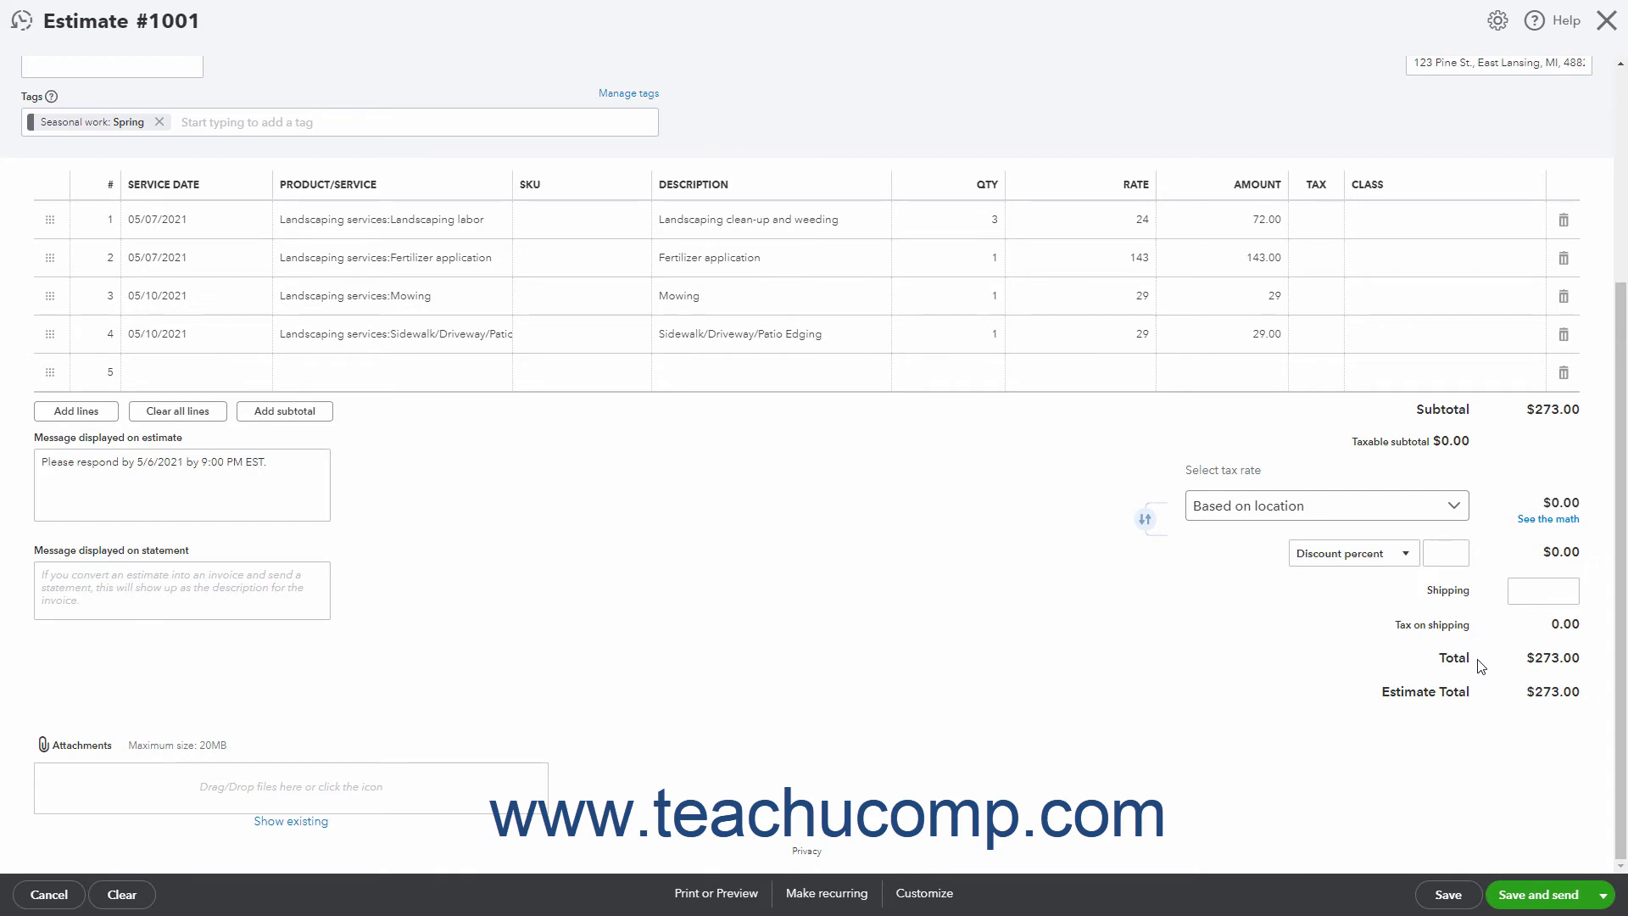
{"action": "mouse_move", "coordinate": [1466, 709]}
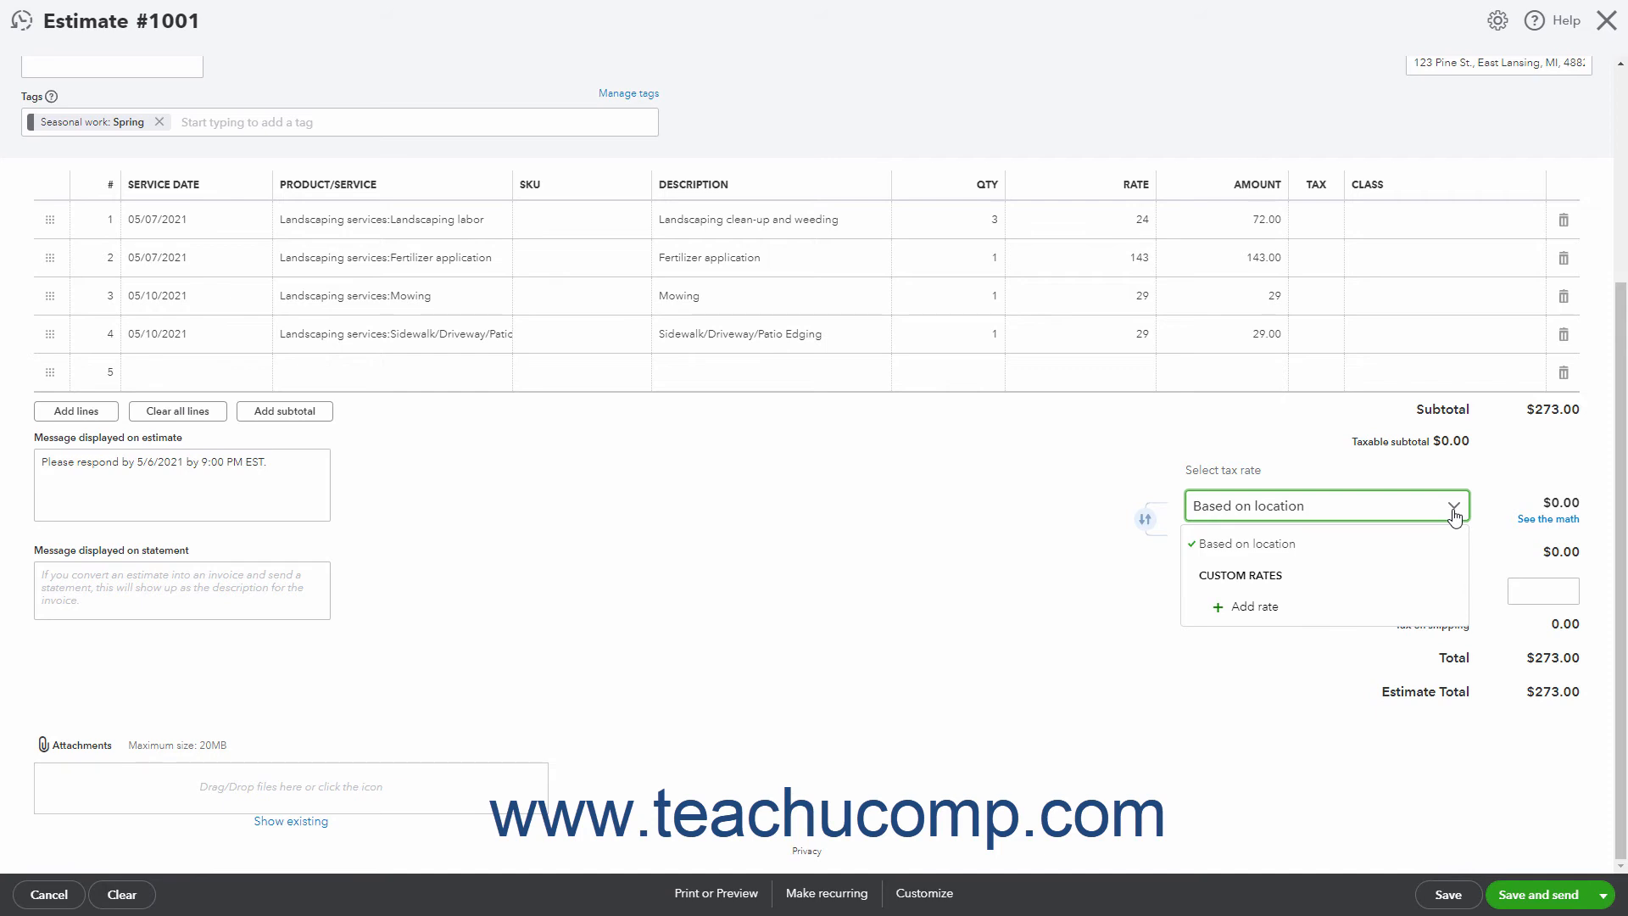
Close the tax rate drop-down, leaving Based on location selected
{"action": "left_click", "coordinate": [1453, 505]}
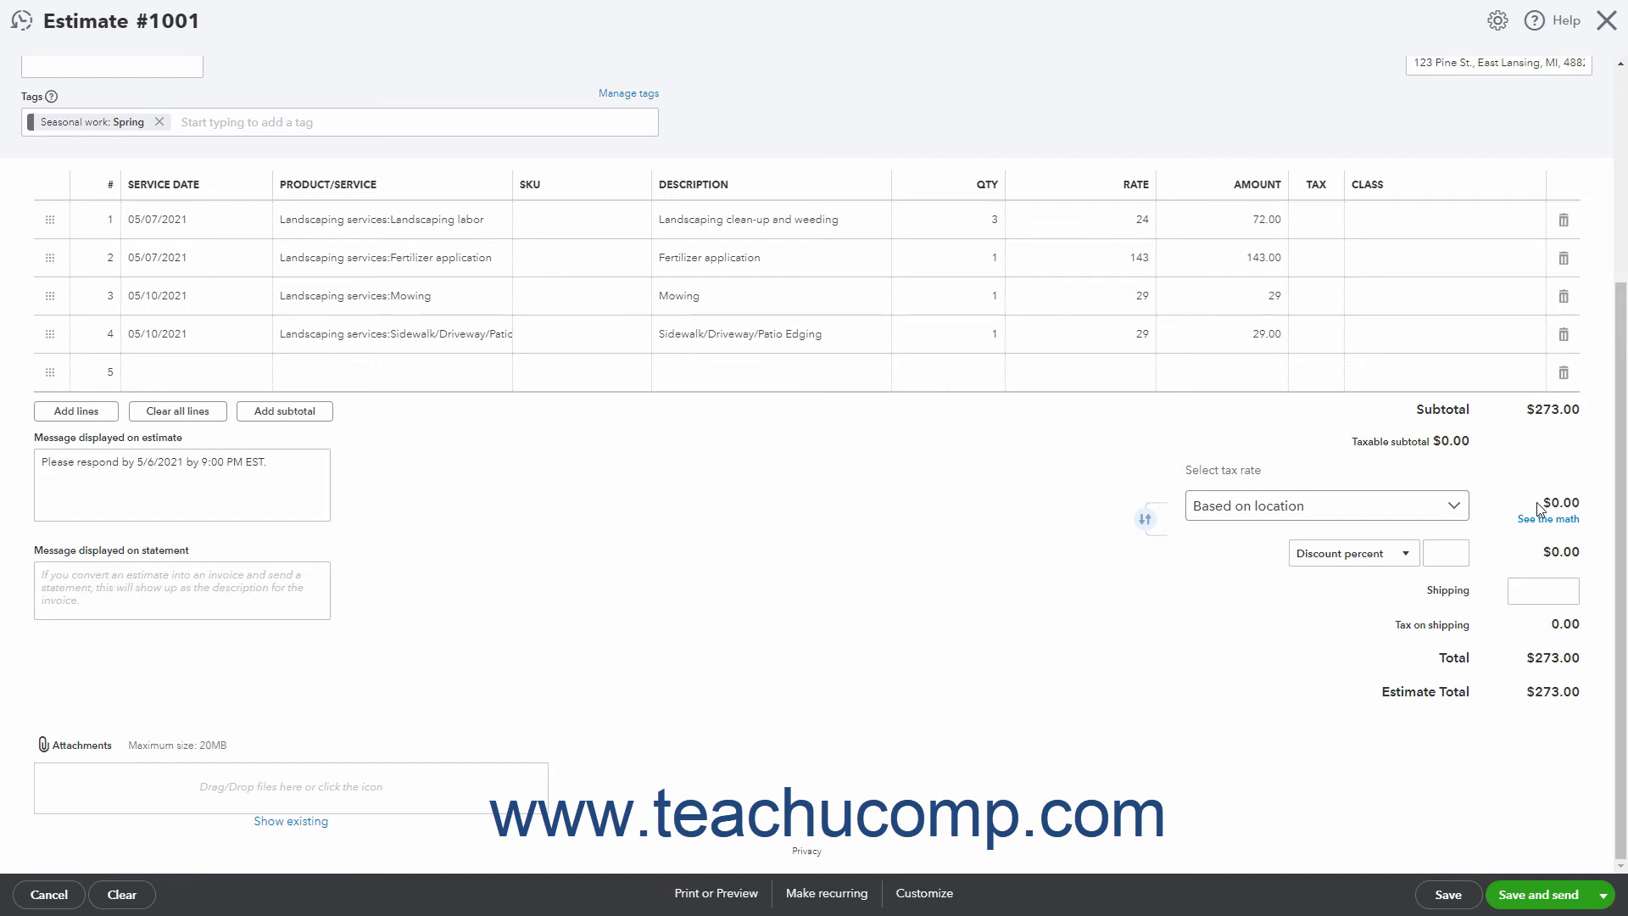
{"action": "mouse_move", "coordinate": [1546, 519]}
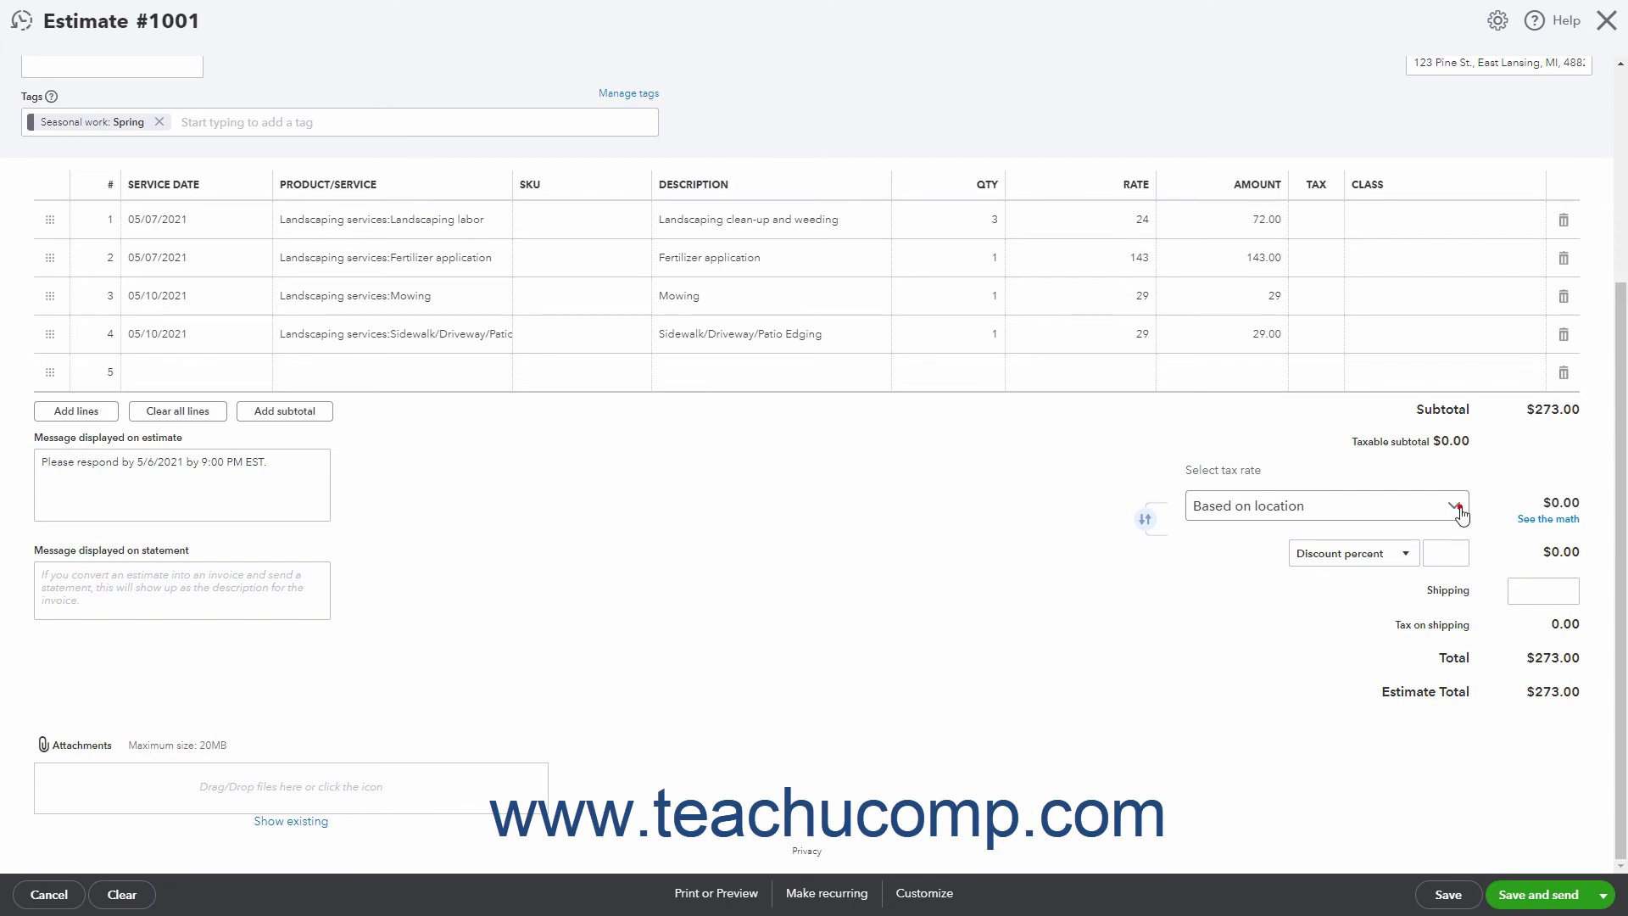
{"action": "left_click", "coordinate": [1326, 505]}
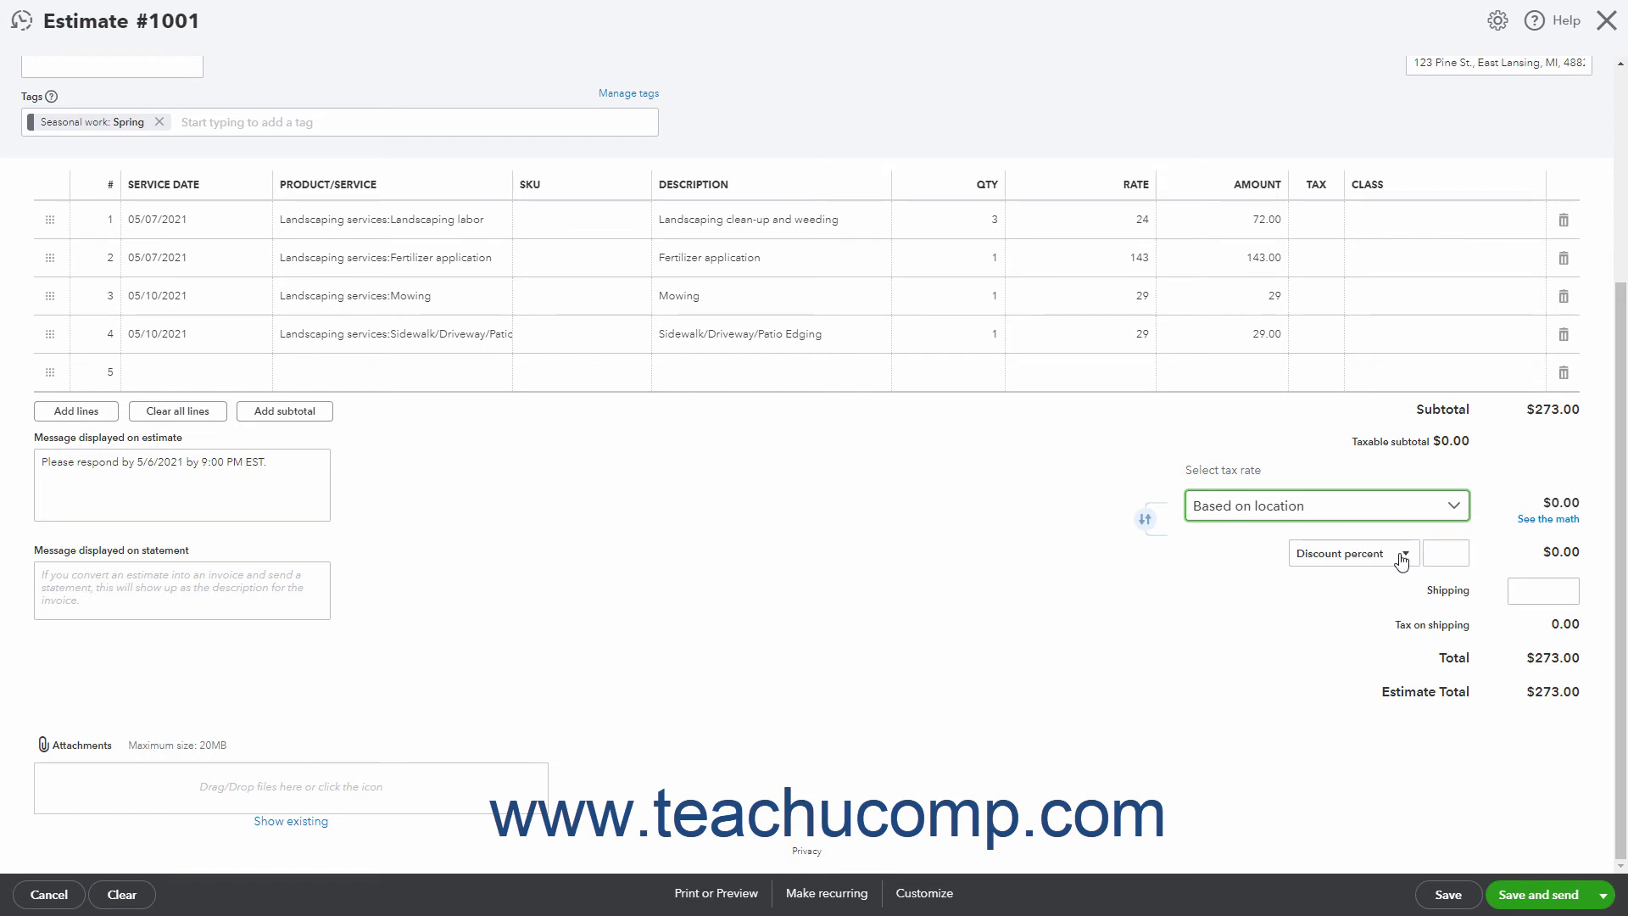
{"action": "left_click", "coordinate": [1351, 552]}
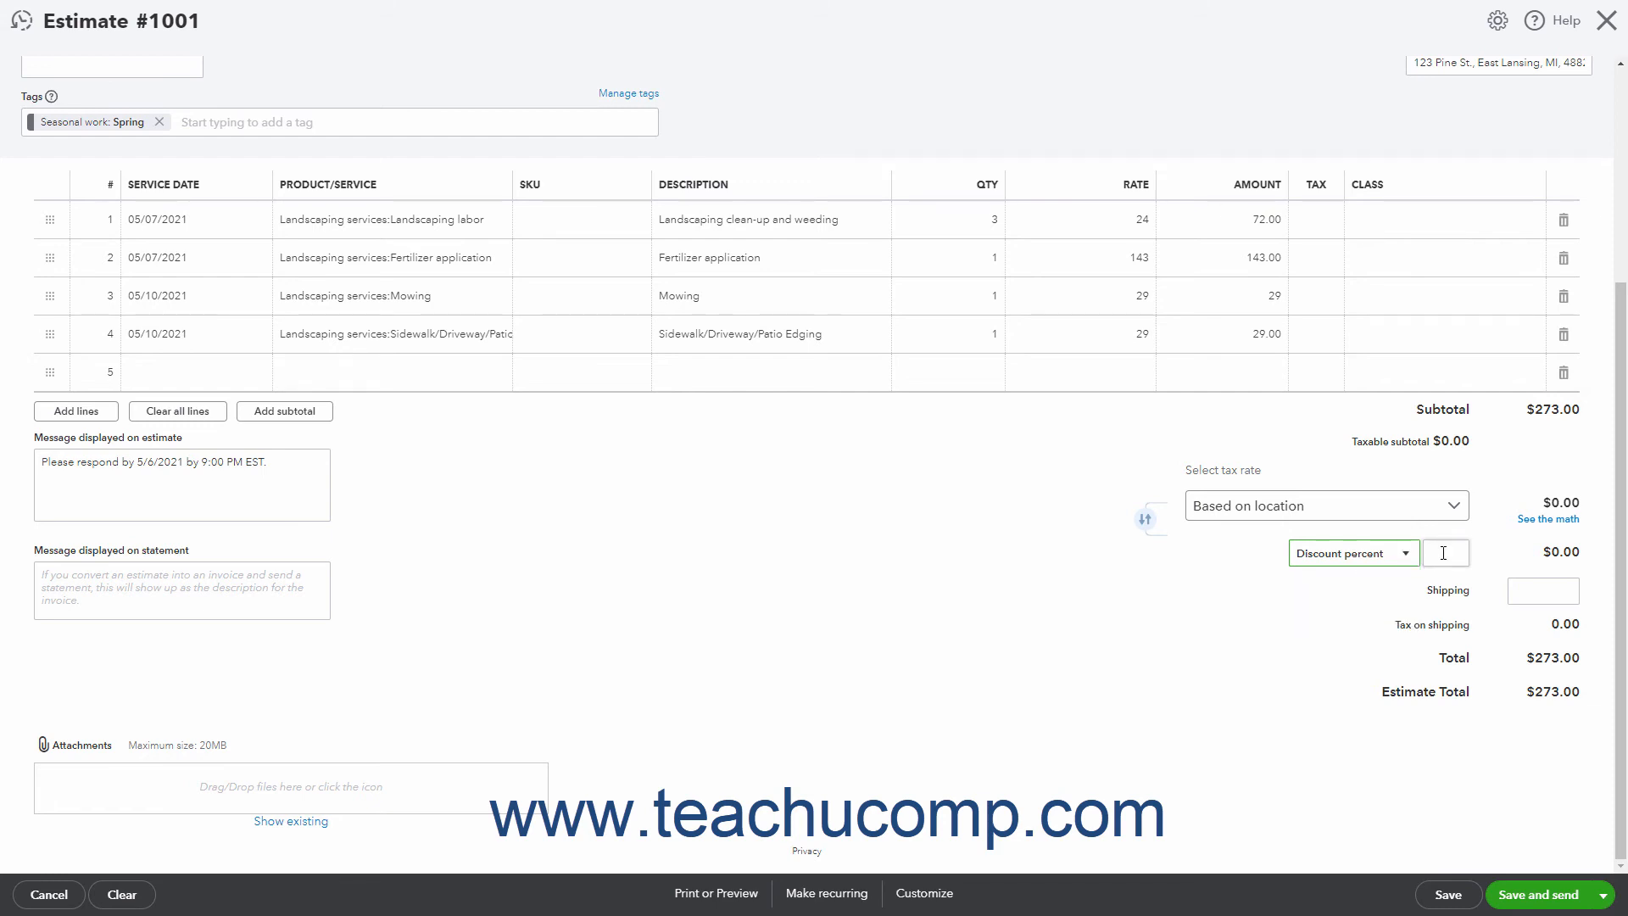
{"action": "left_click", "coordinate": [1444, 552]}
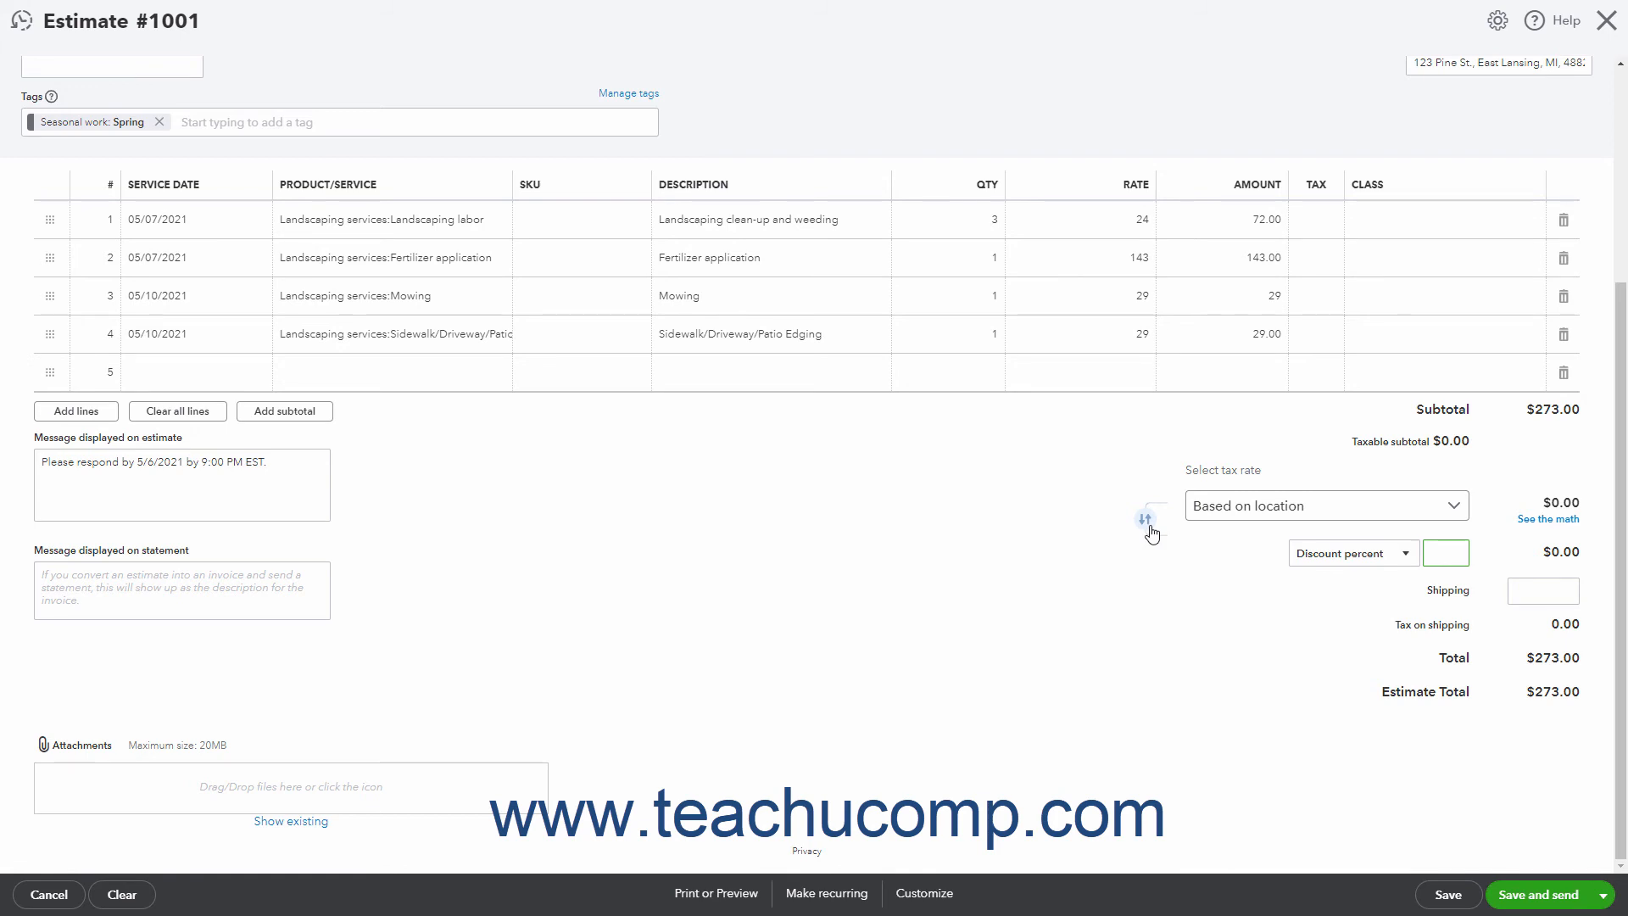
{"action": "left_click", "coordinate": [1150, 498]}
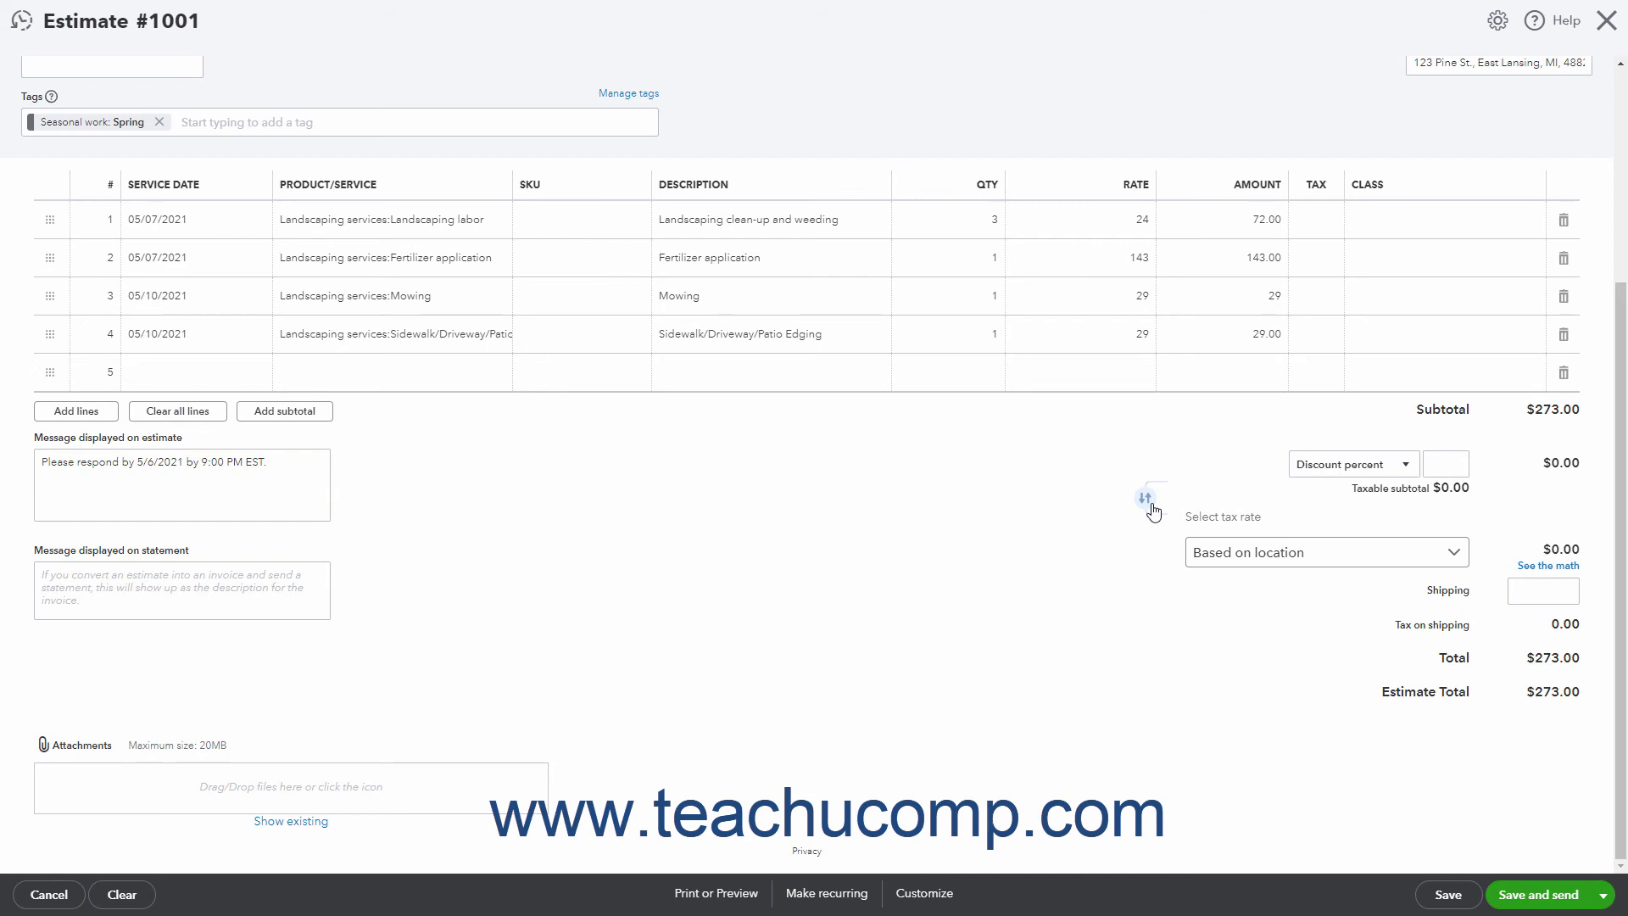
{"action": "left_click", "coordinate": [1143, 503]}
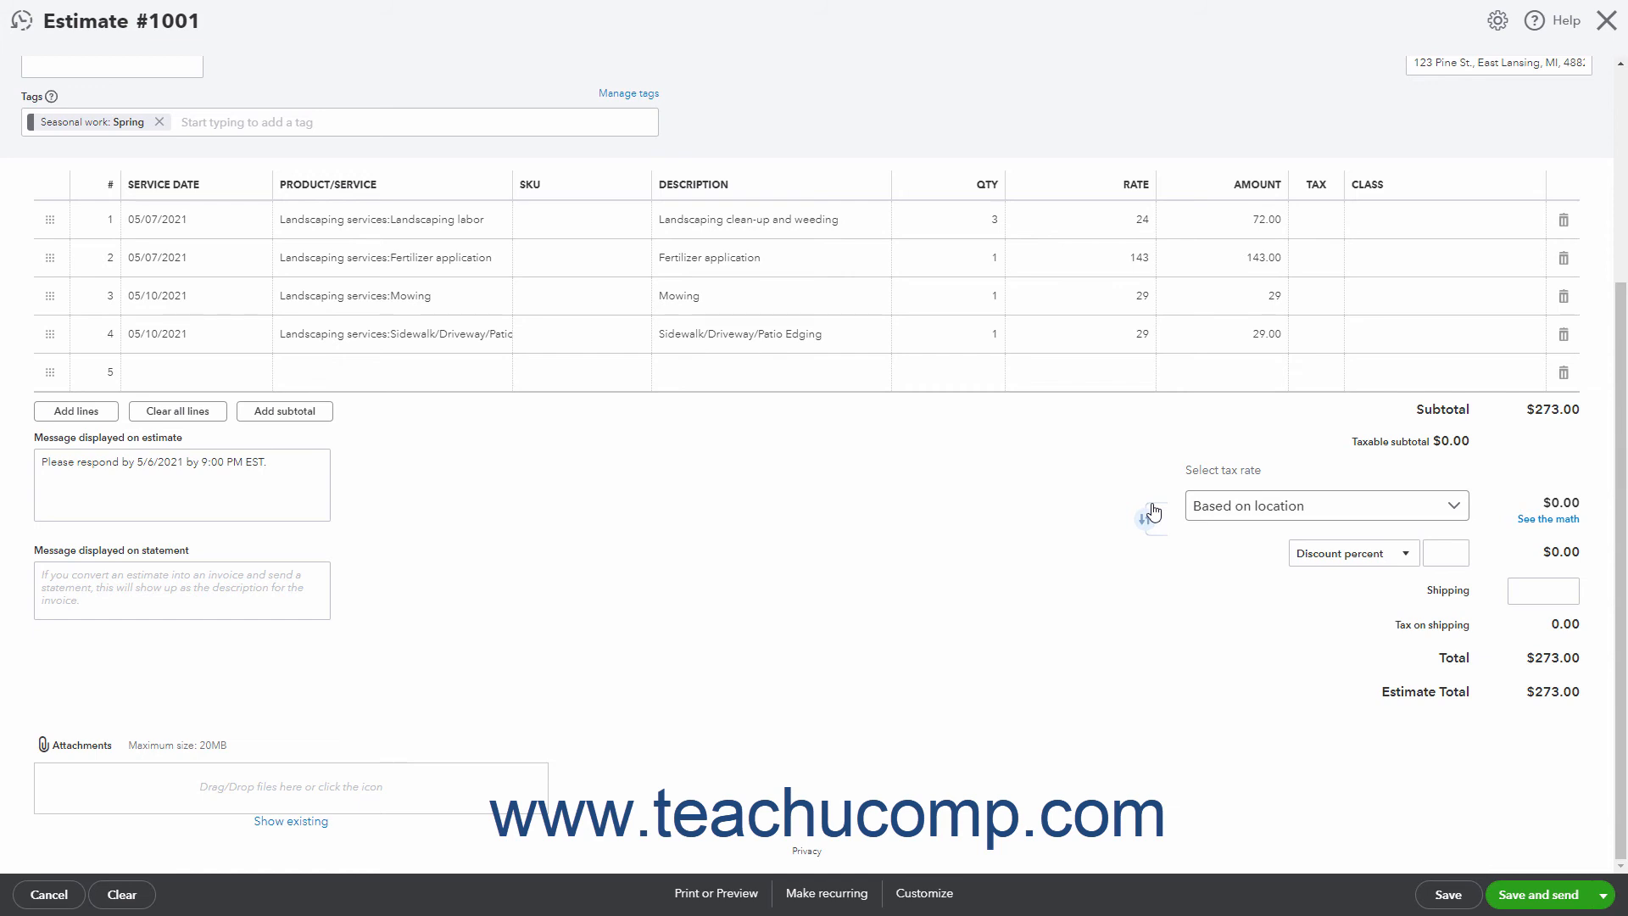
{"action": "left_click", "coordinate": [1543, 591]}
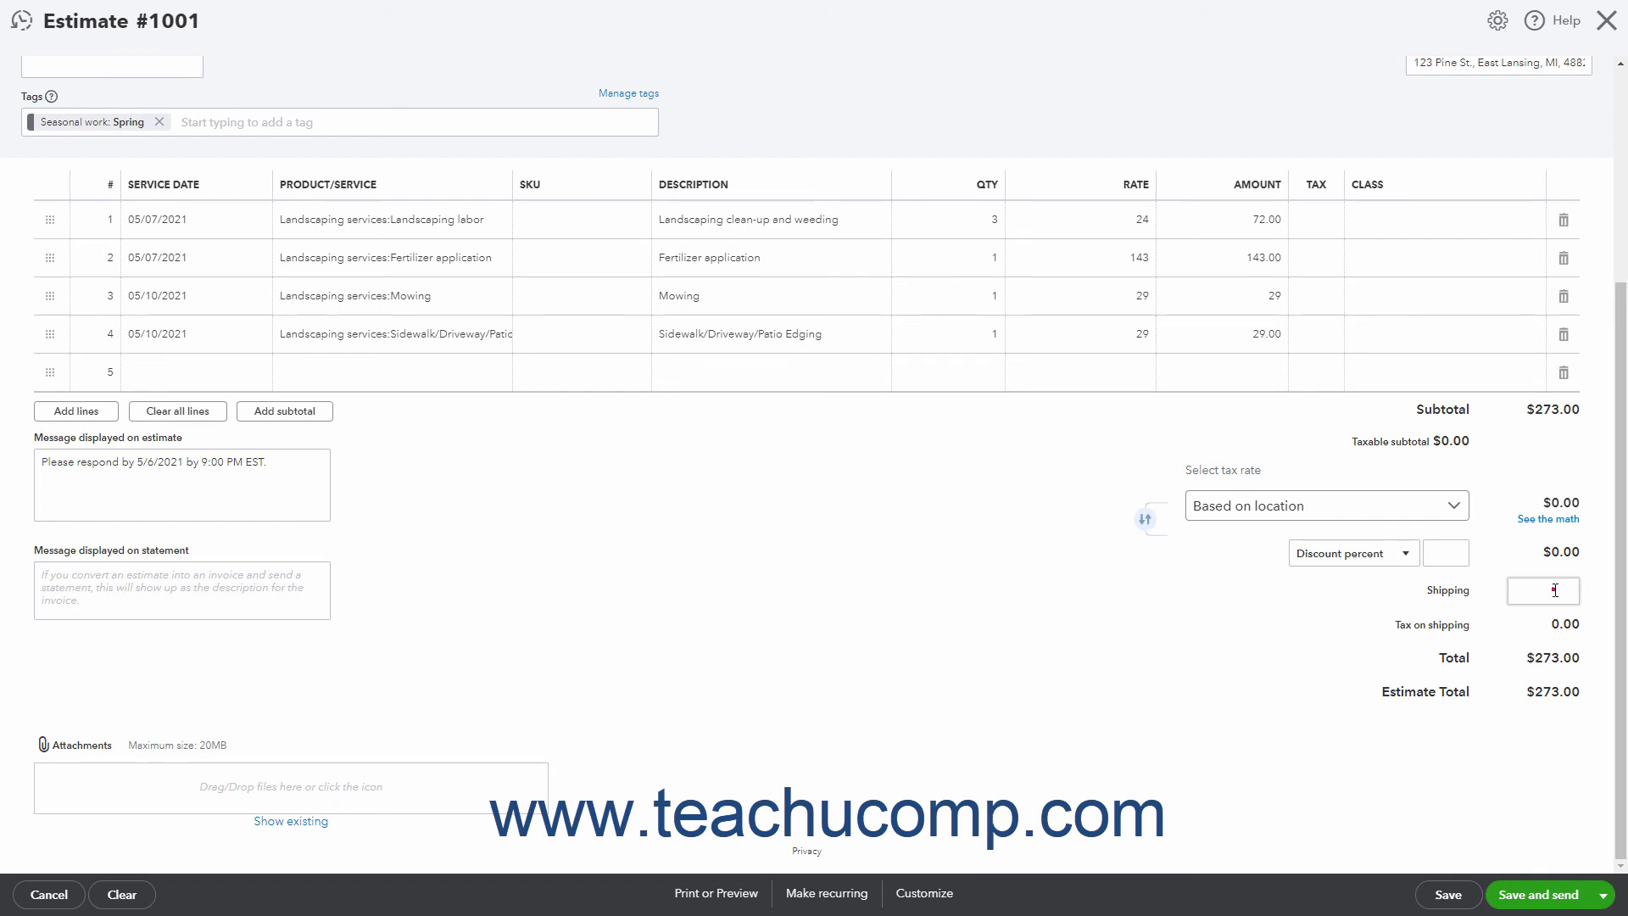
{"action": "left_click", "coordinate": [1542, 591]}
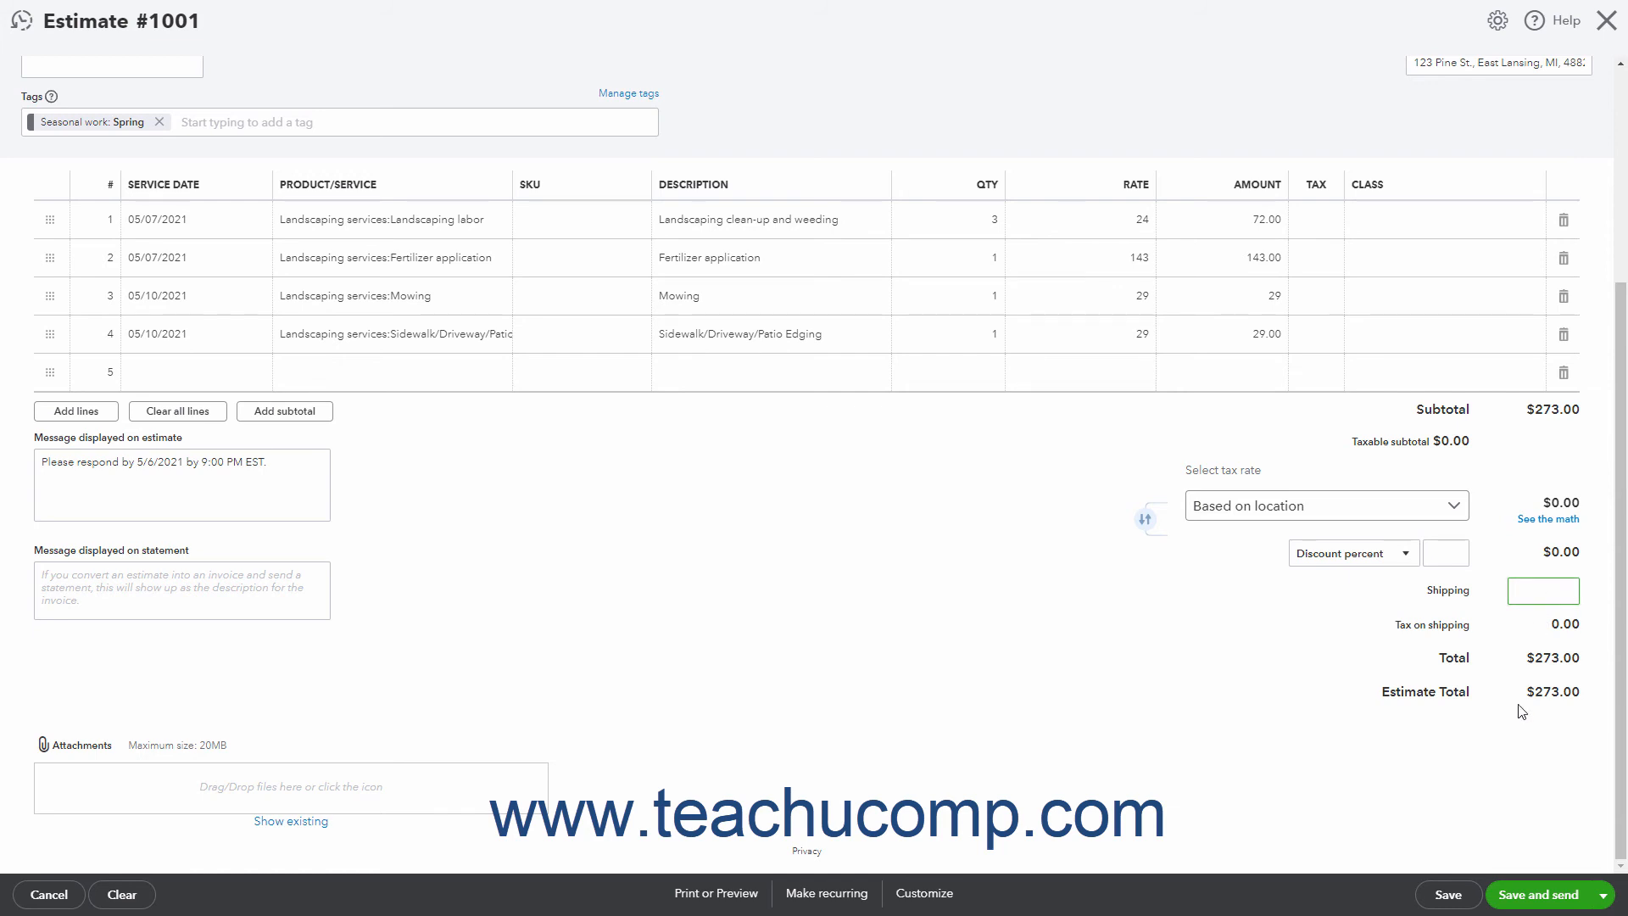
{"action": "left_click", "coordinate": [1541, 590]}
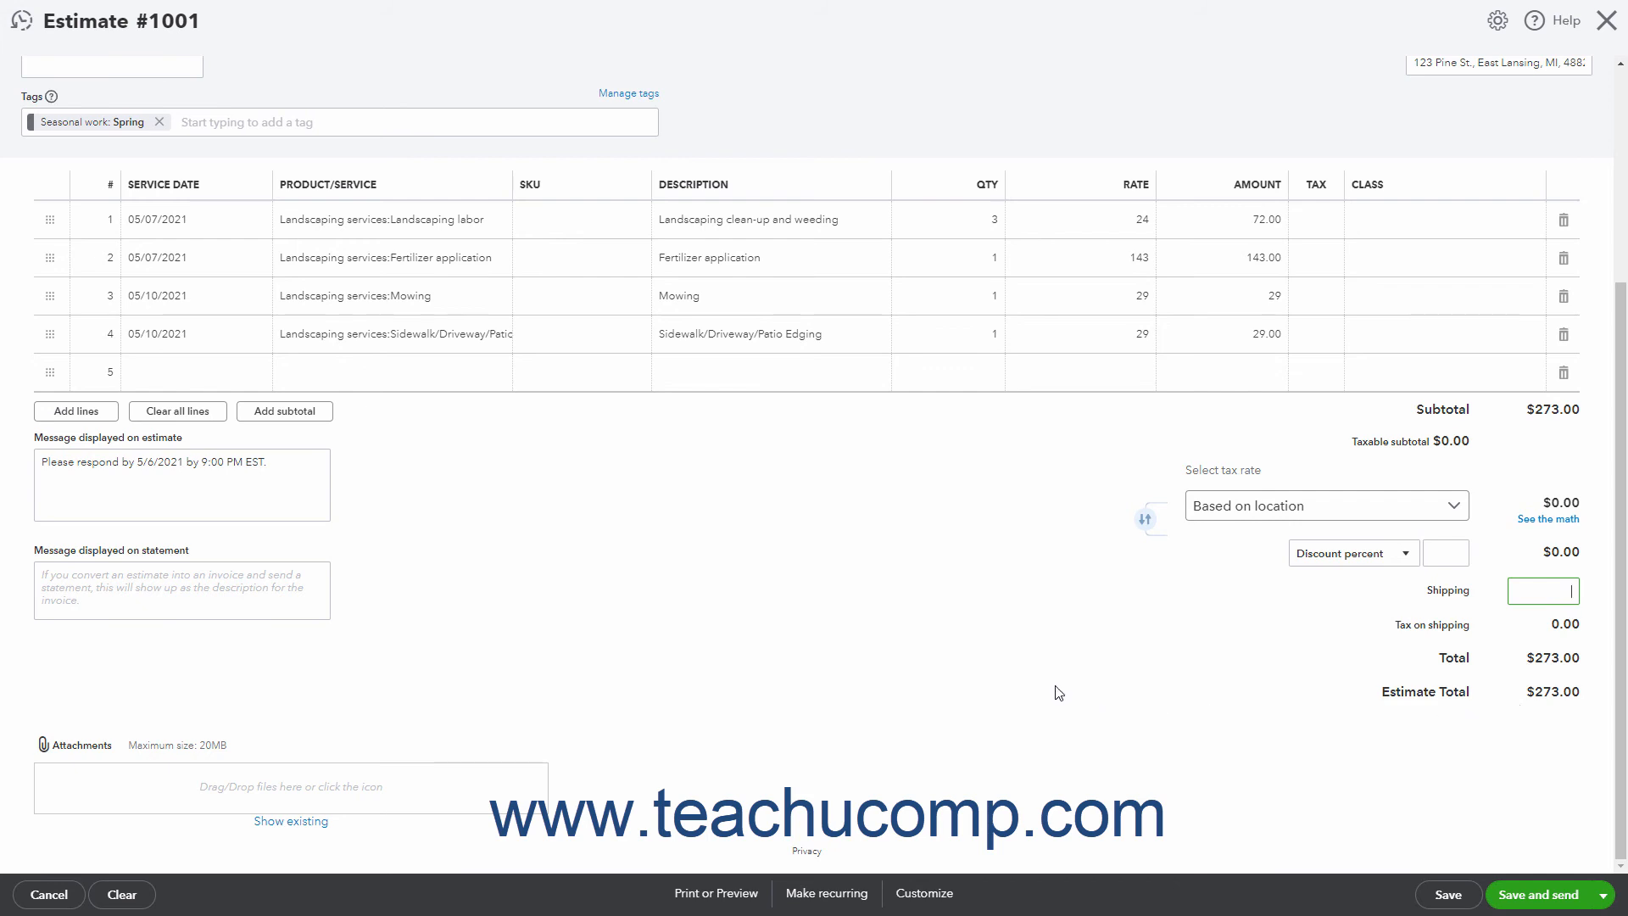
{"action": "mouse_move", "coordinate": [194, 872]}
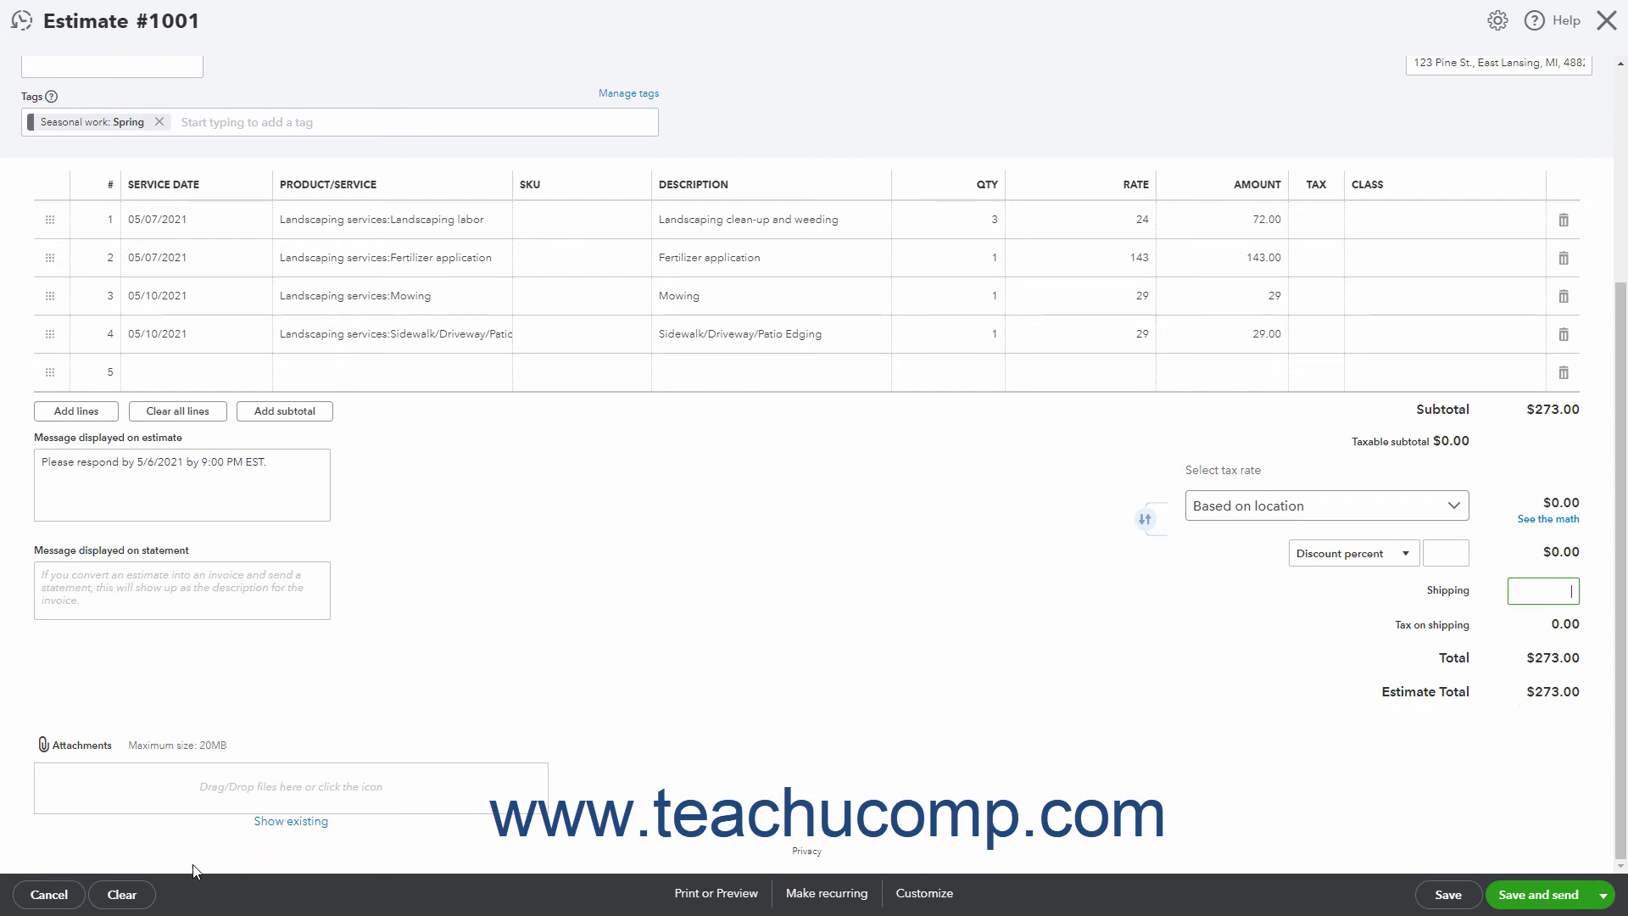
{"action": "mouse_move", "coordinate": [128, 879]}
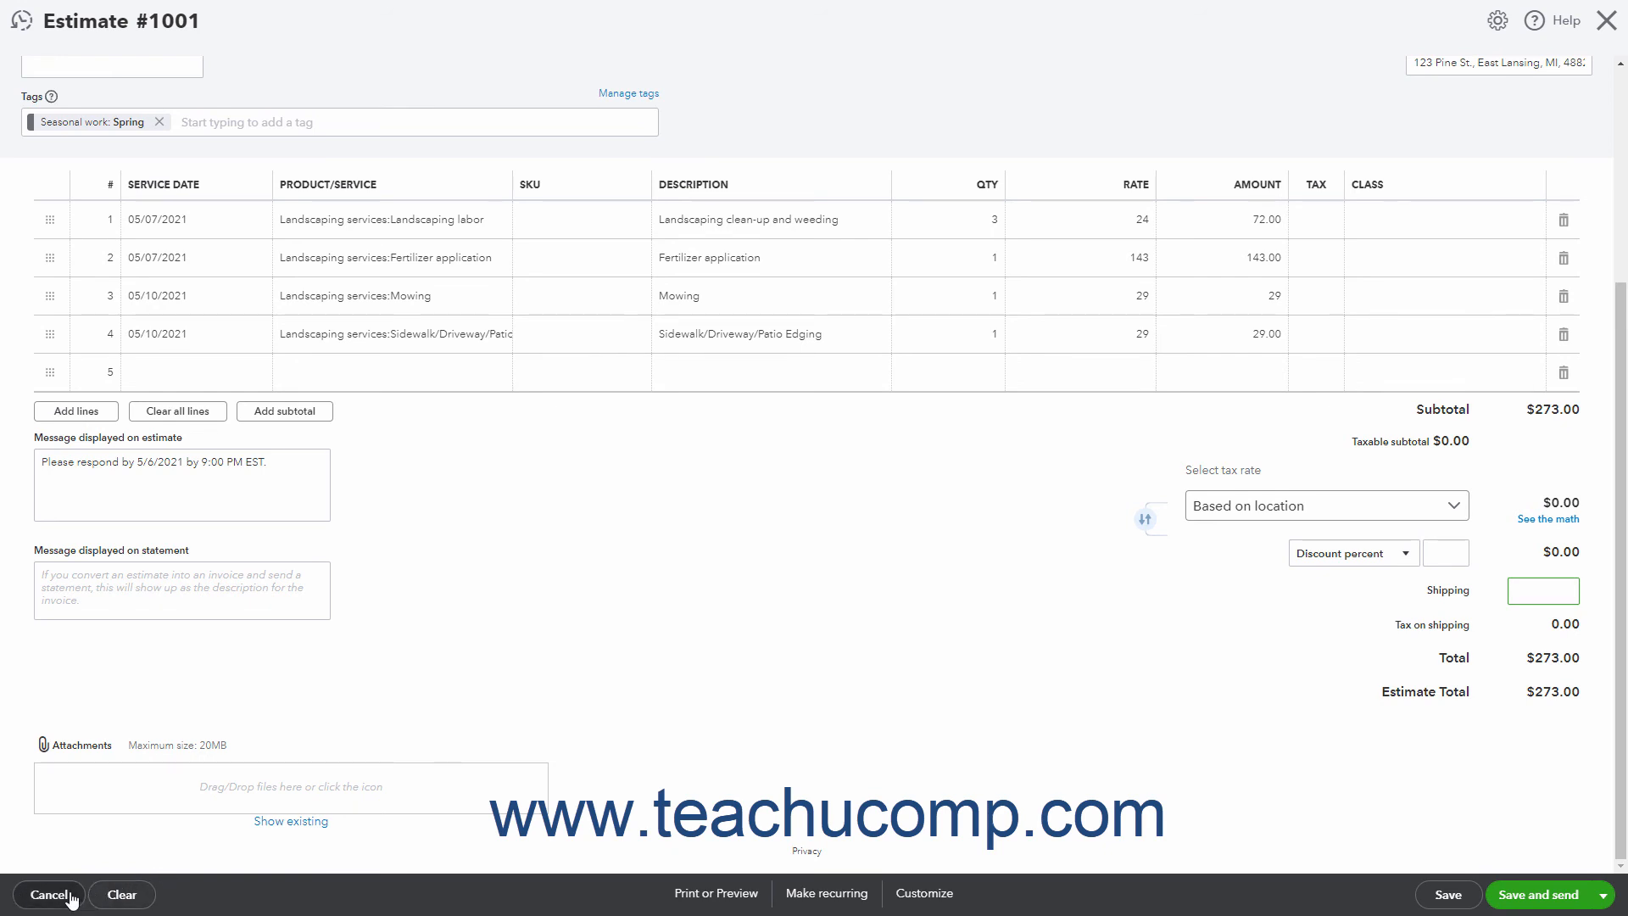
{"action": "mouse_move", "coordinate": [93, 901]}
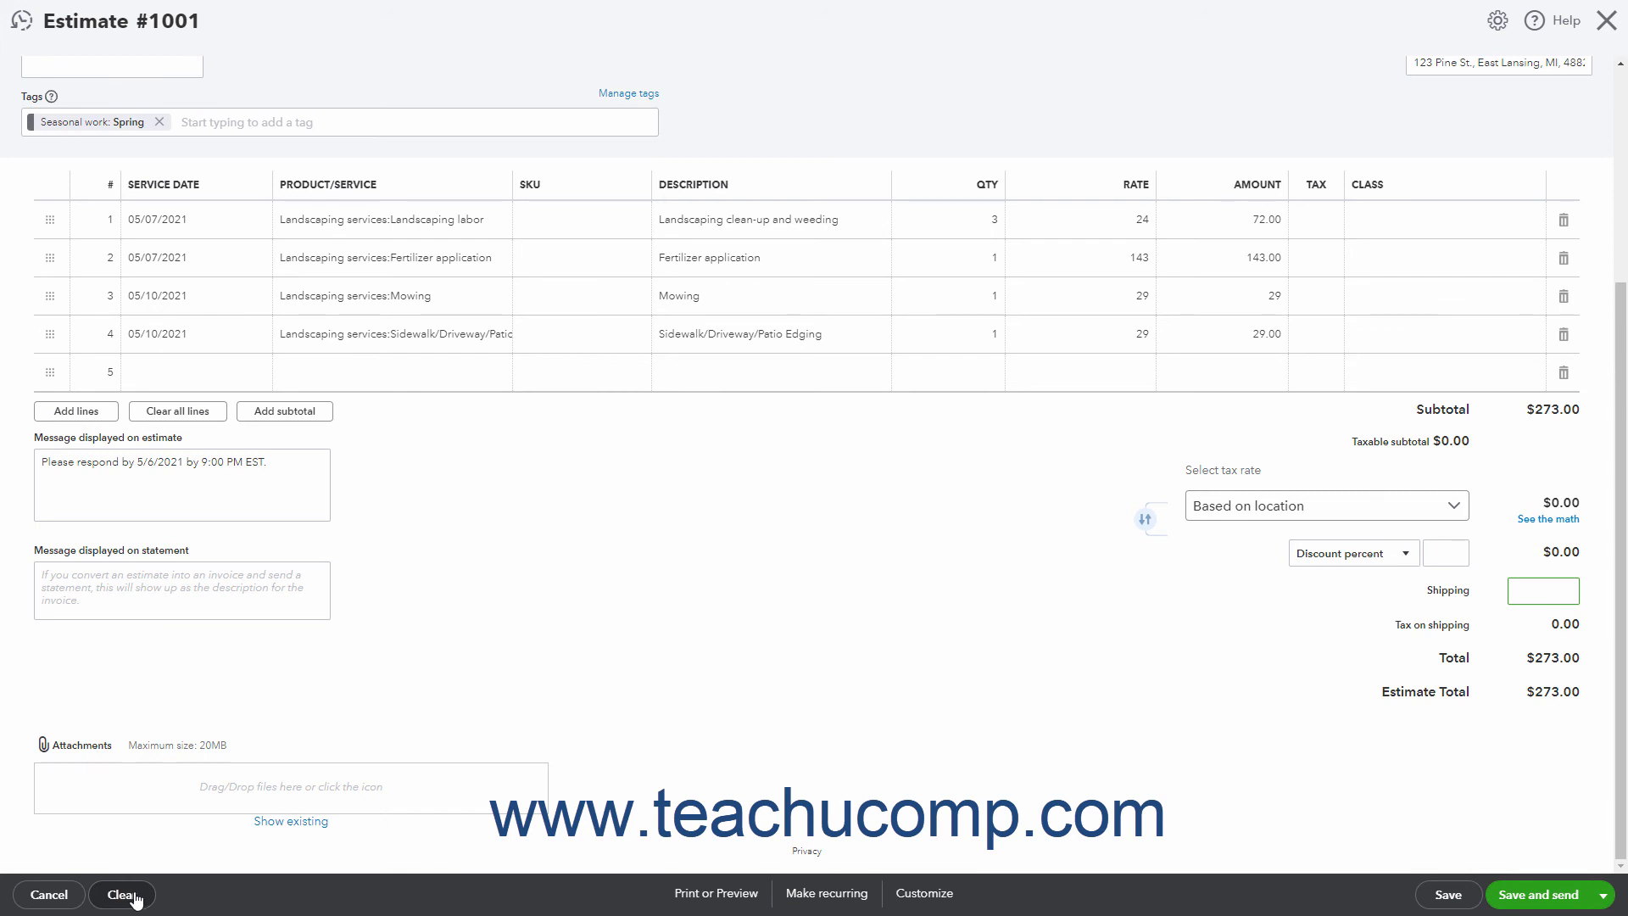
{"action": "mouse_move", "coordinate": [716, 892]}
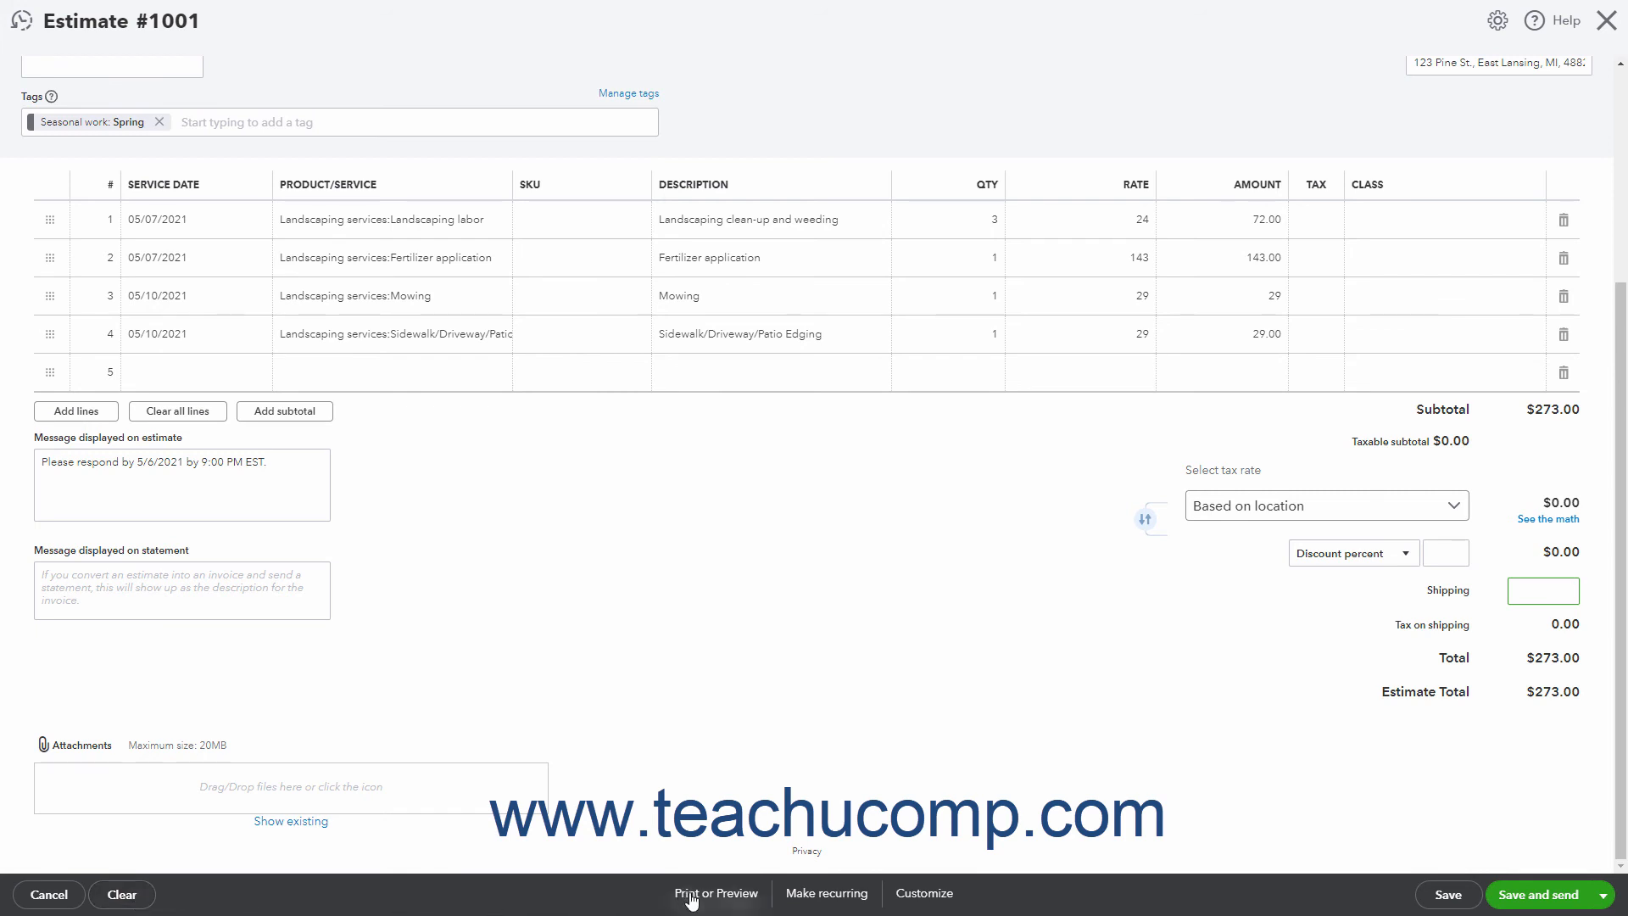
{"action": "mouse_move", "coordinate": [921, 893]}
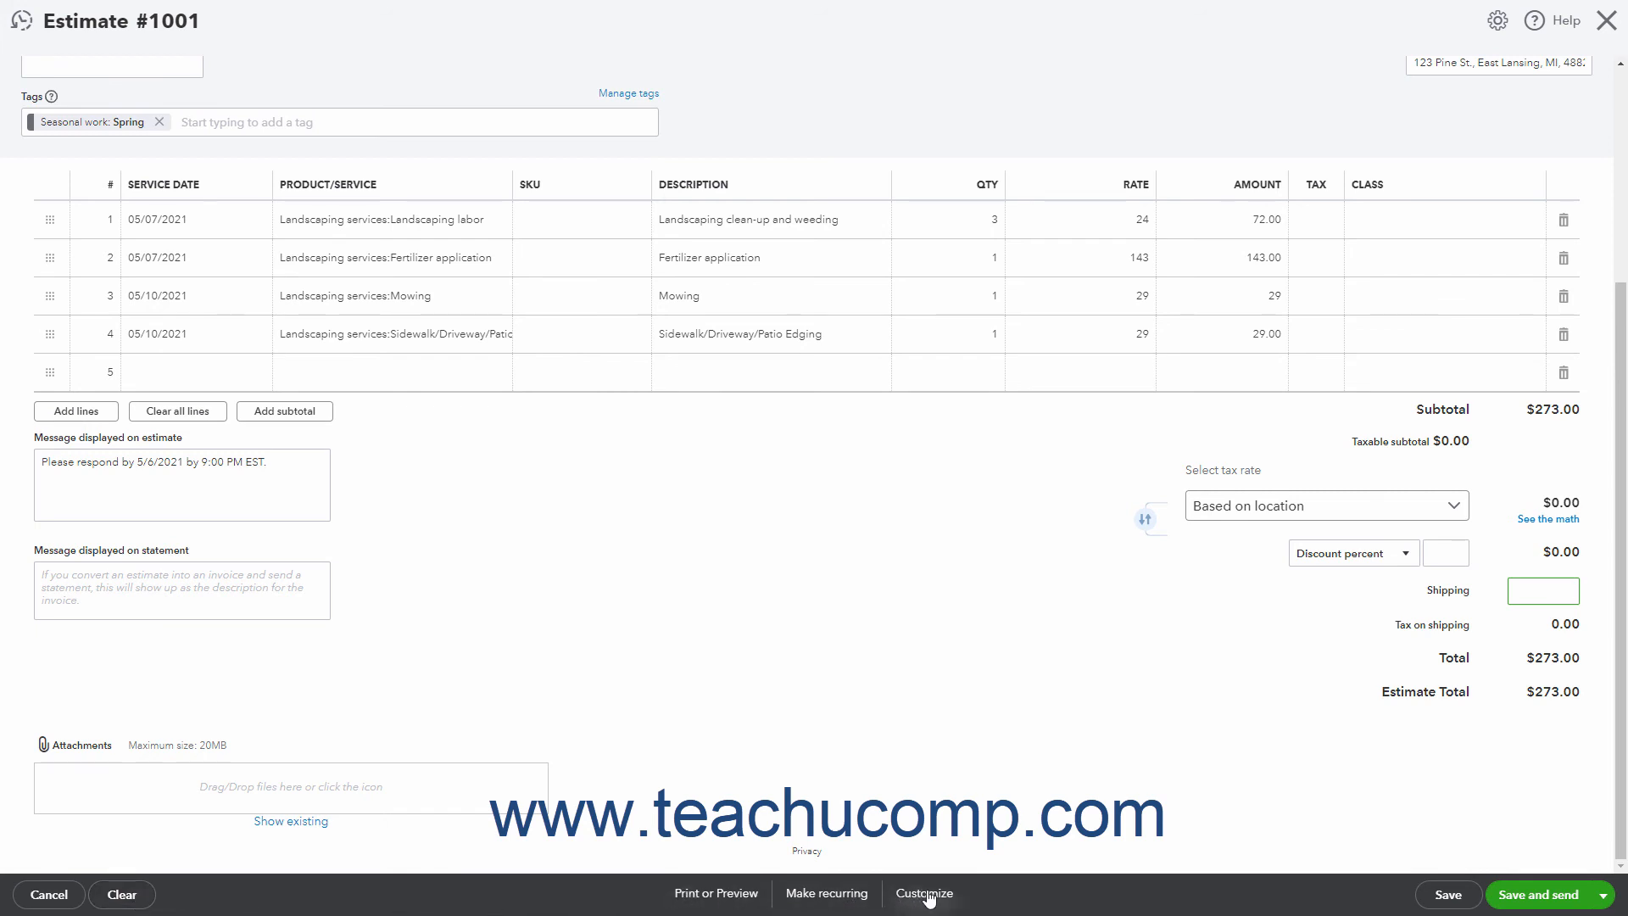
{"action": "mouse_move", "coordinate": [716, 893]}
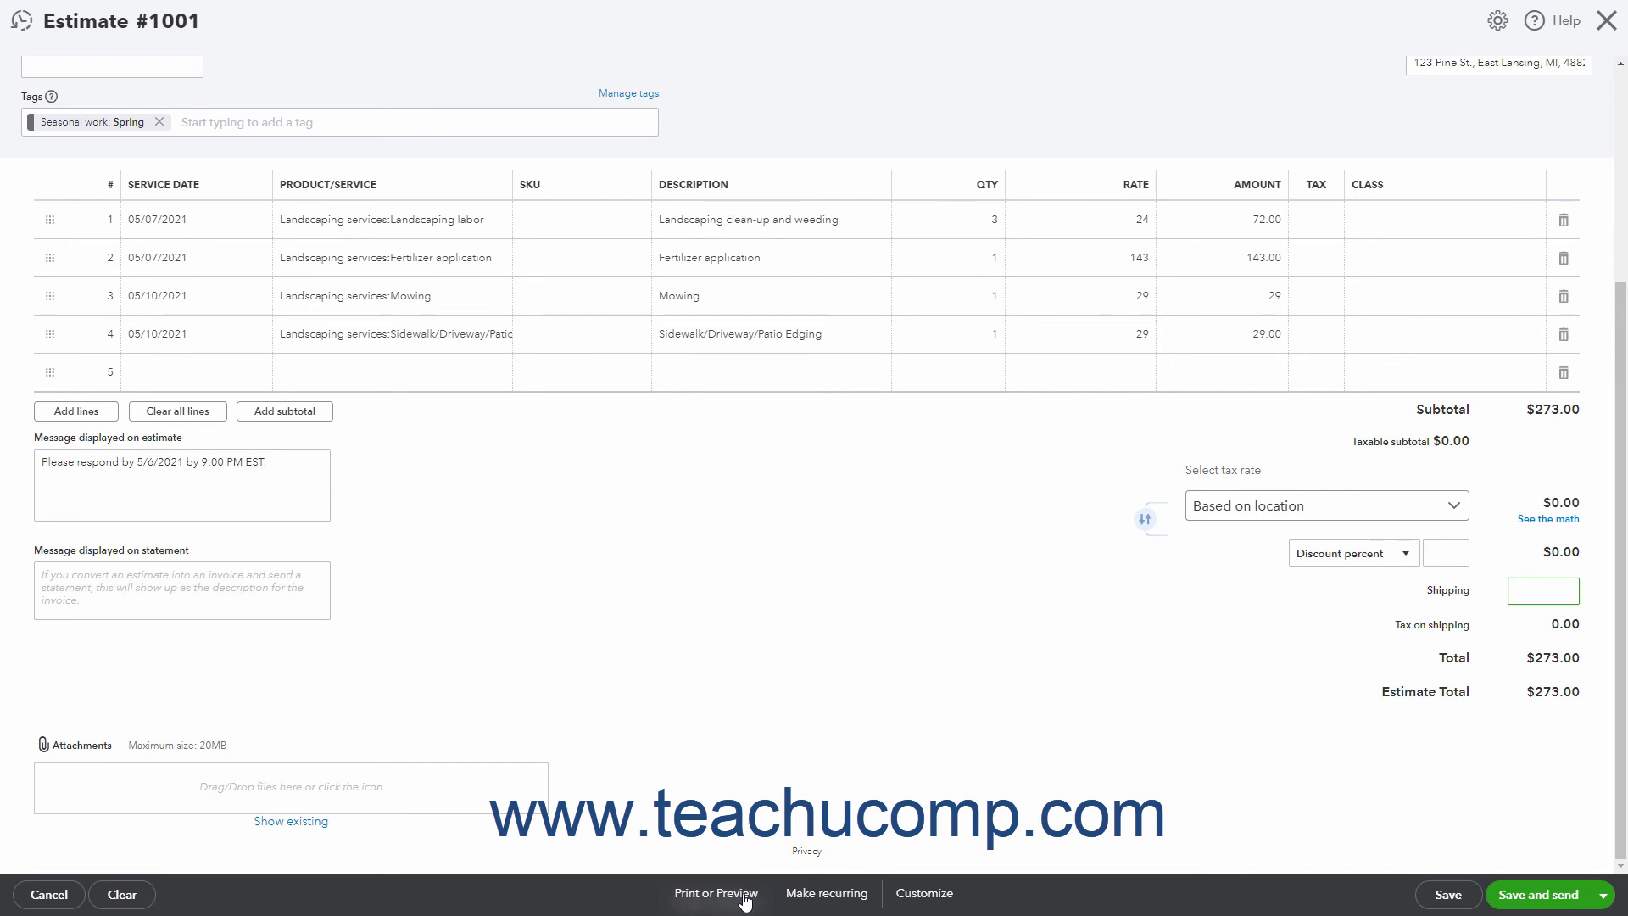
{"action": "left_click", "coordinate": [716, 892]}
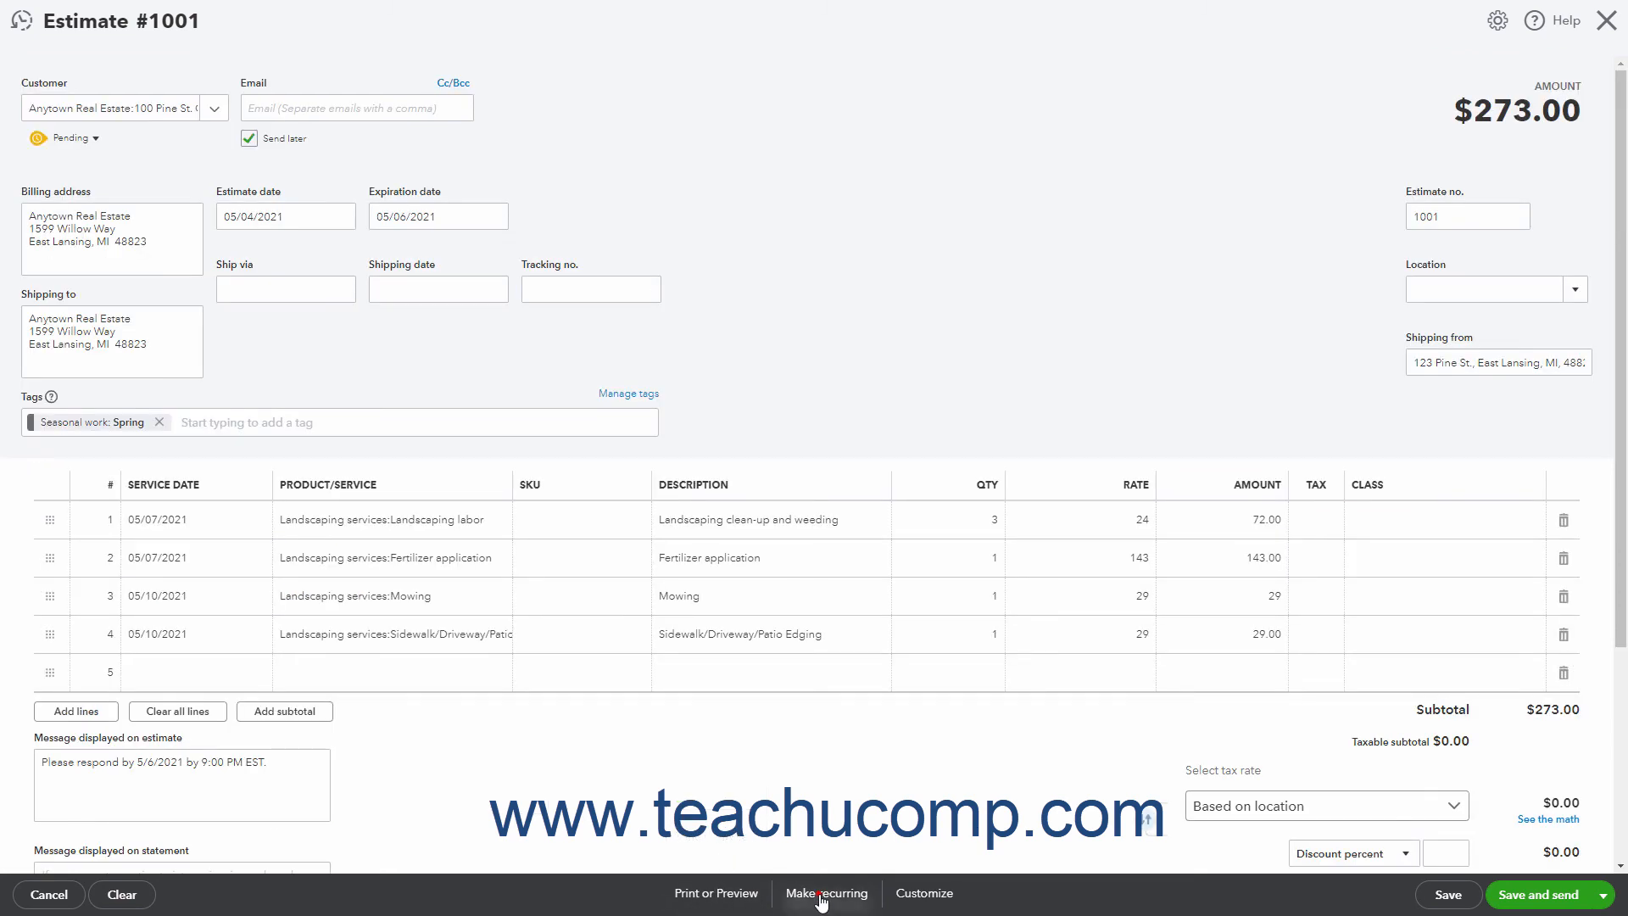
{"action": "left_click", "coordinate": [825, 893]}
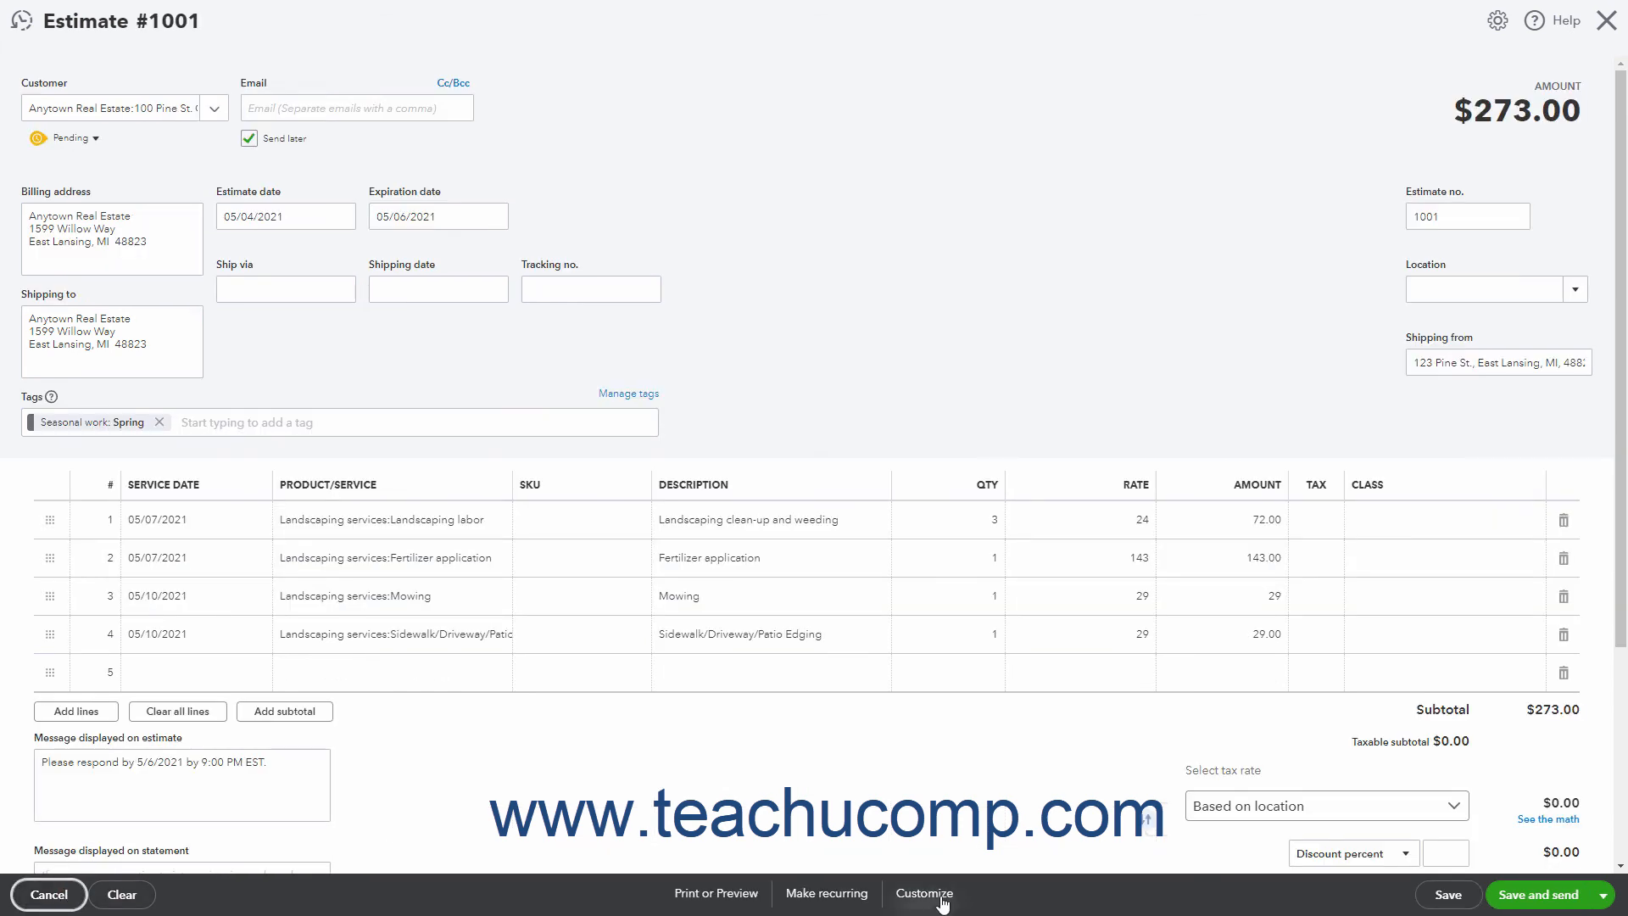
{"action": "left_click", "coordinate": [923, 893]}
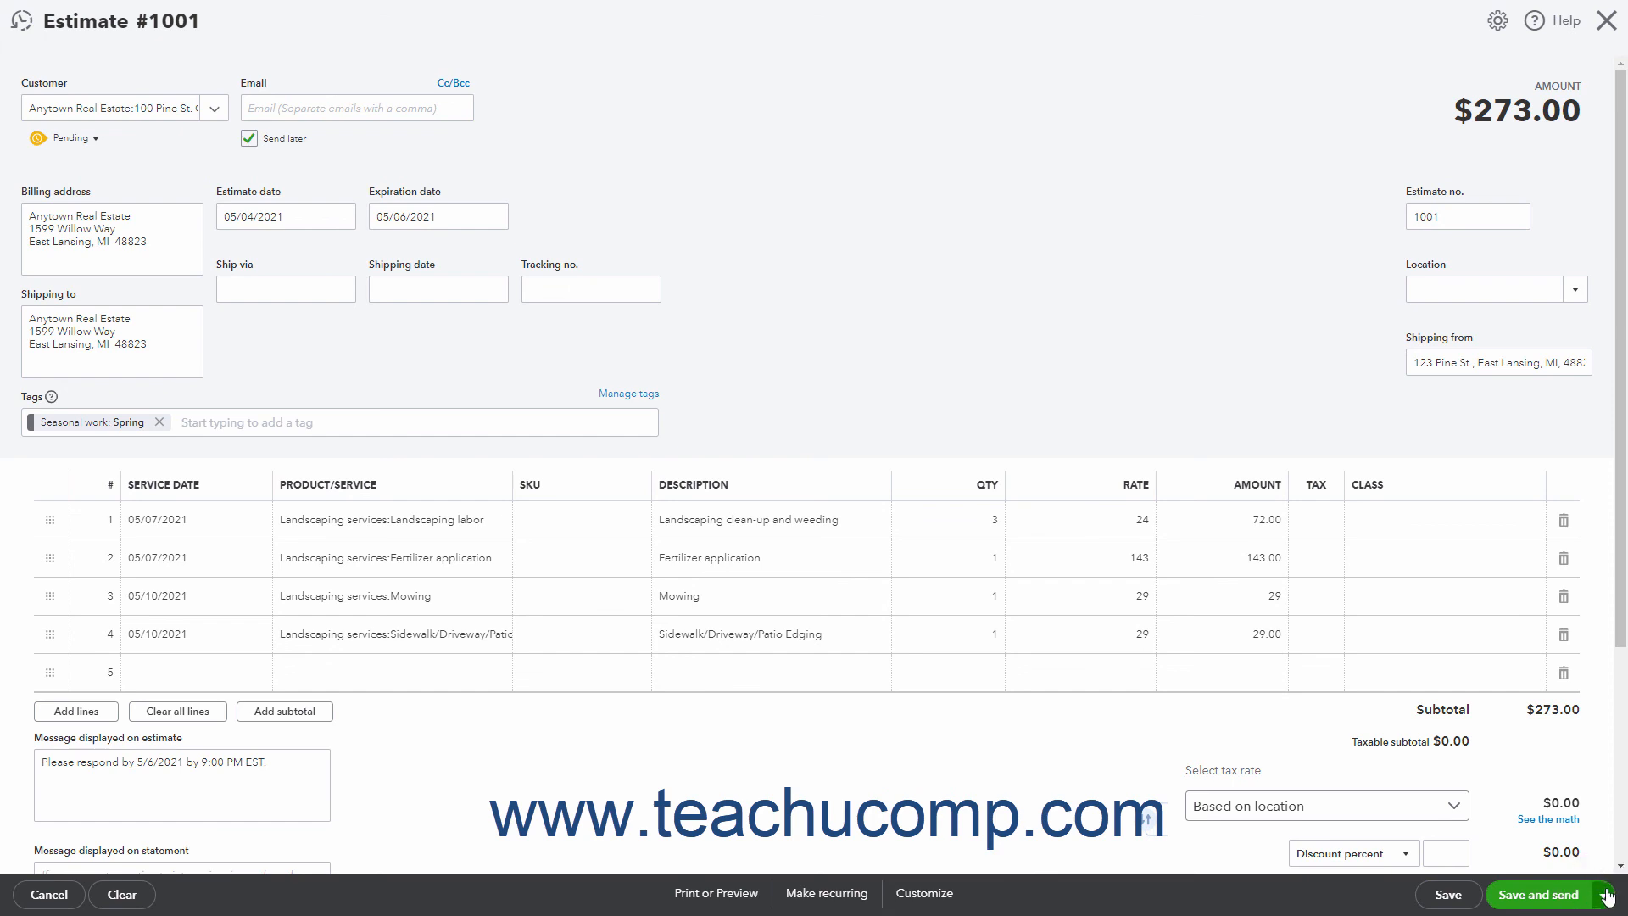
{"action": "left_click", "coordinate": [1613, 896]}
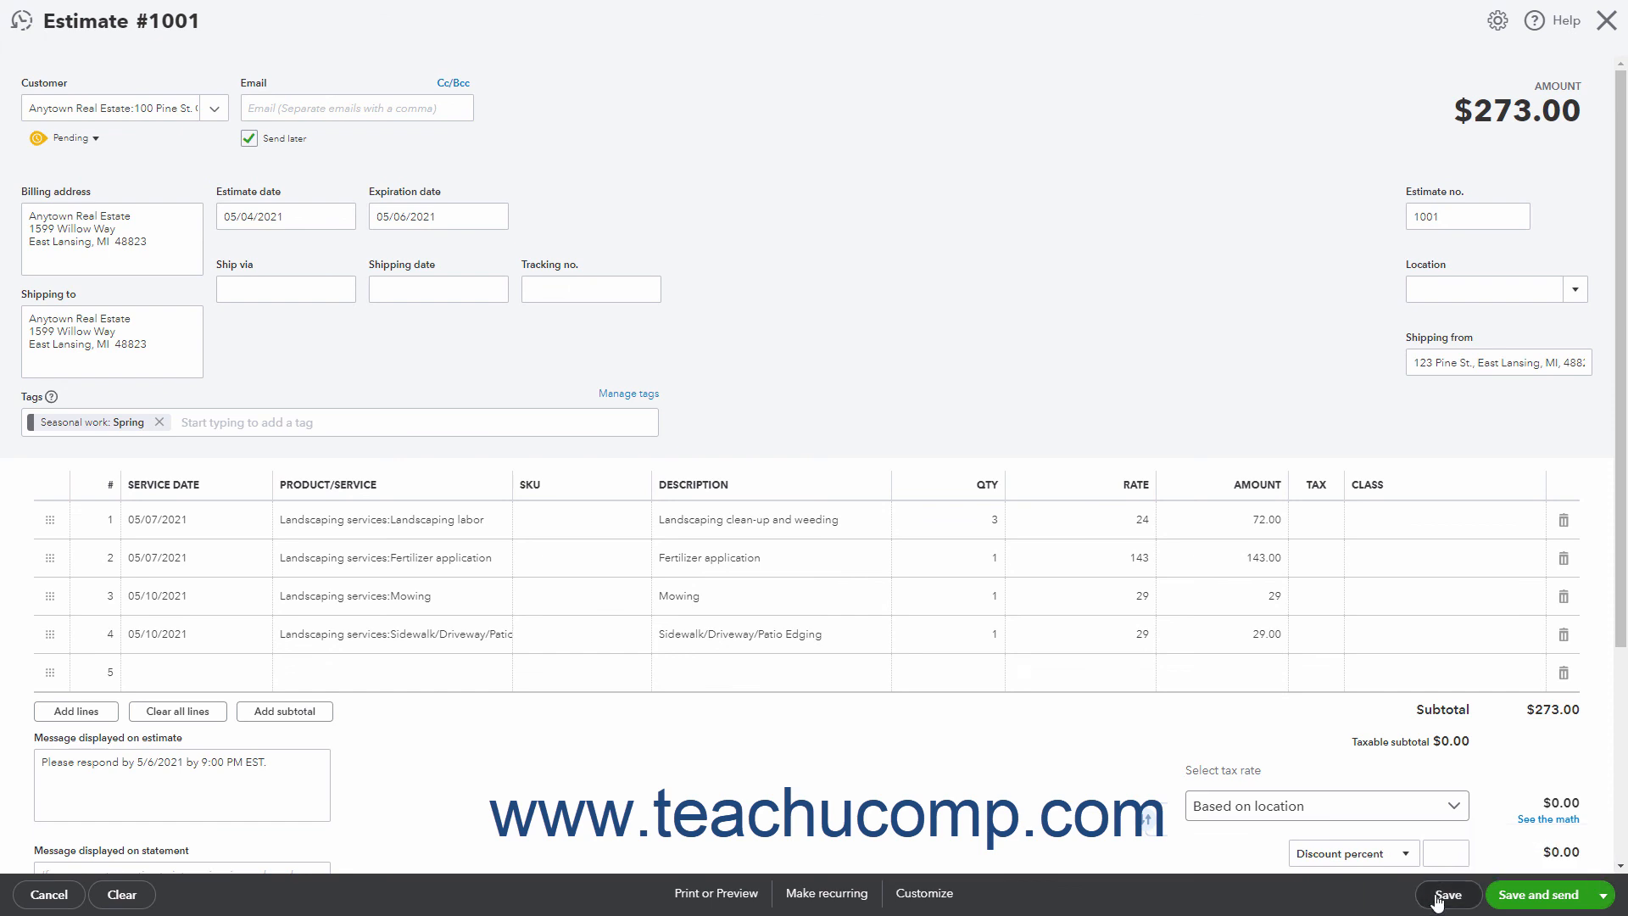
Save estimate #1001 and show its More actions in the footer
{"action": "left_click", "coordinate": [1444, 894]}
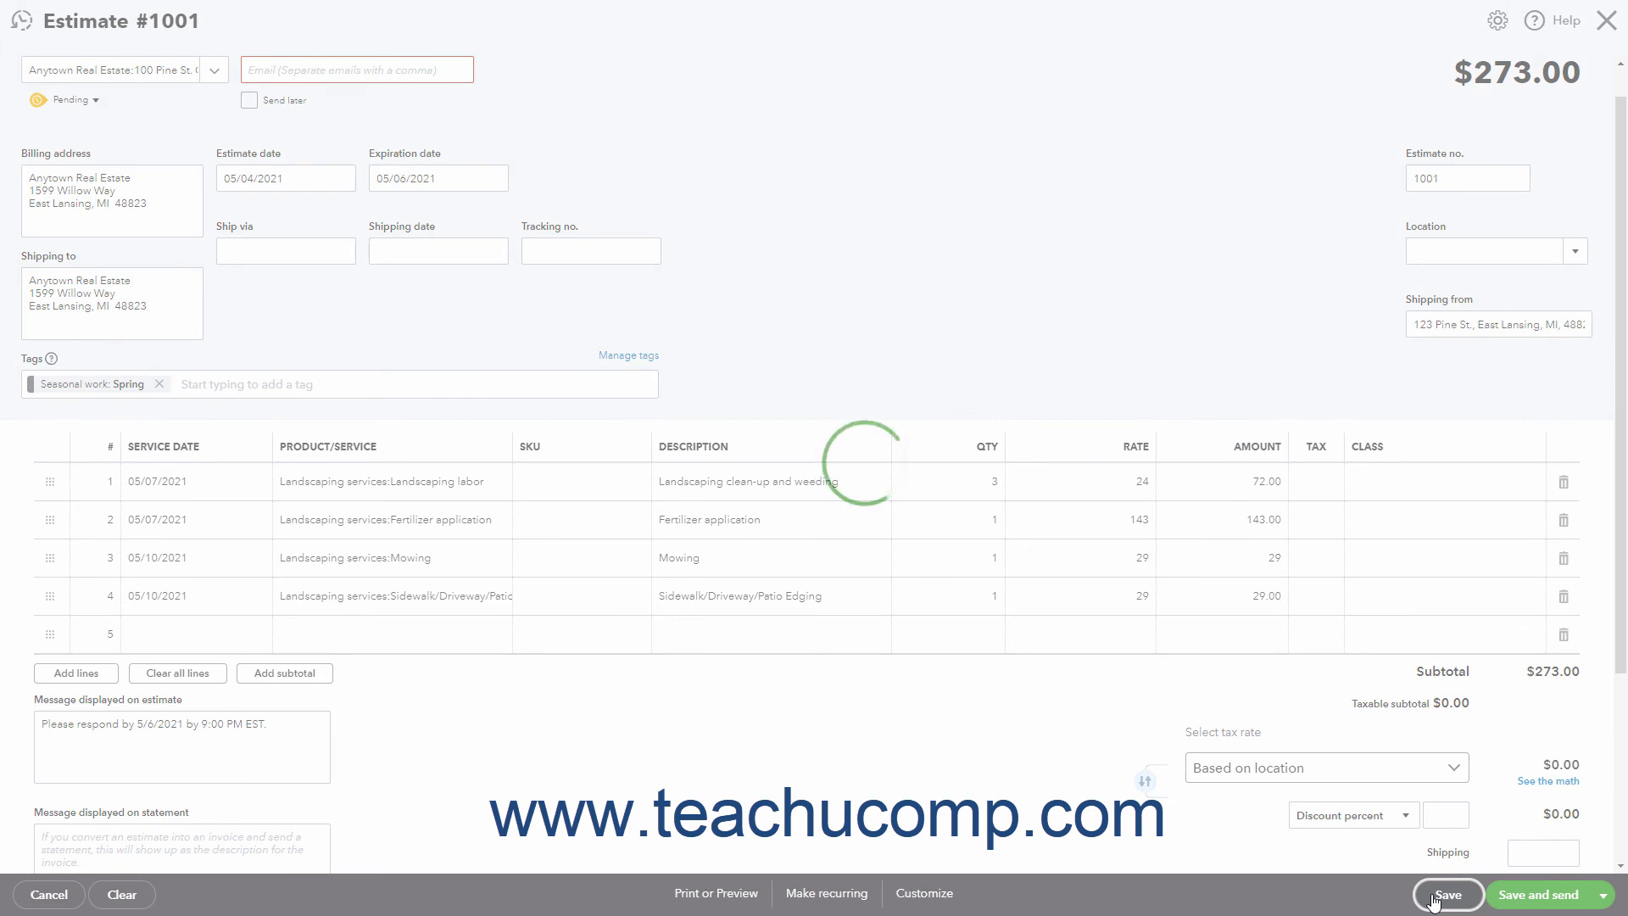
{"action": "left_click", "coordinate": [1447, 894]}
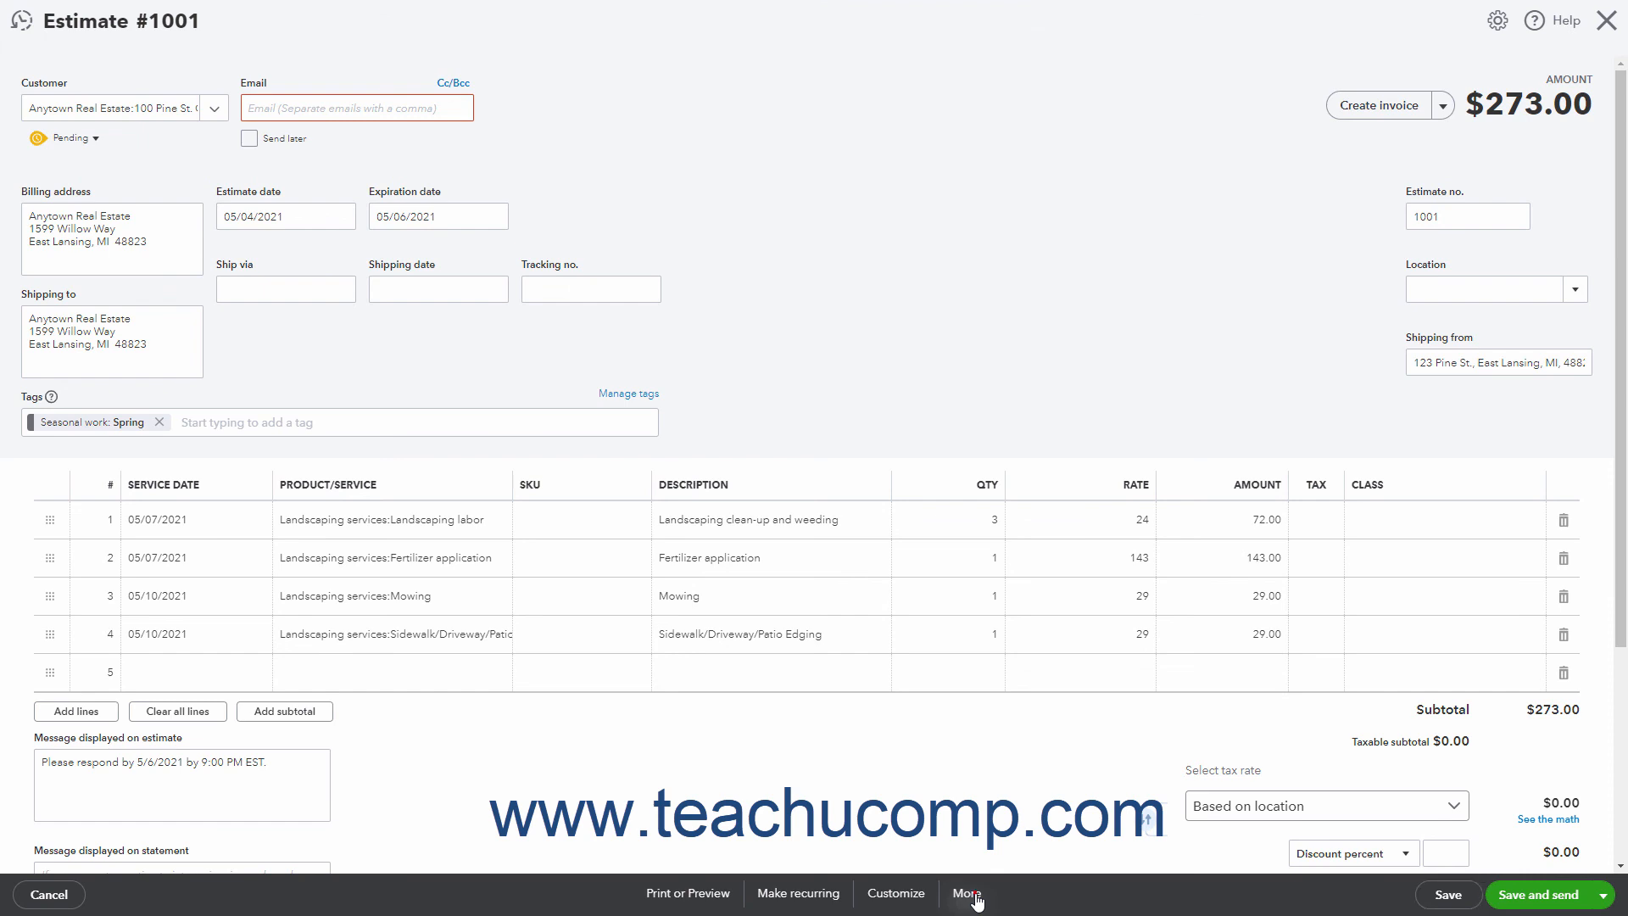
{"action": "left_click", "coordinate": [965, 893]}
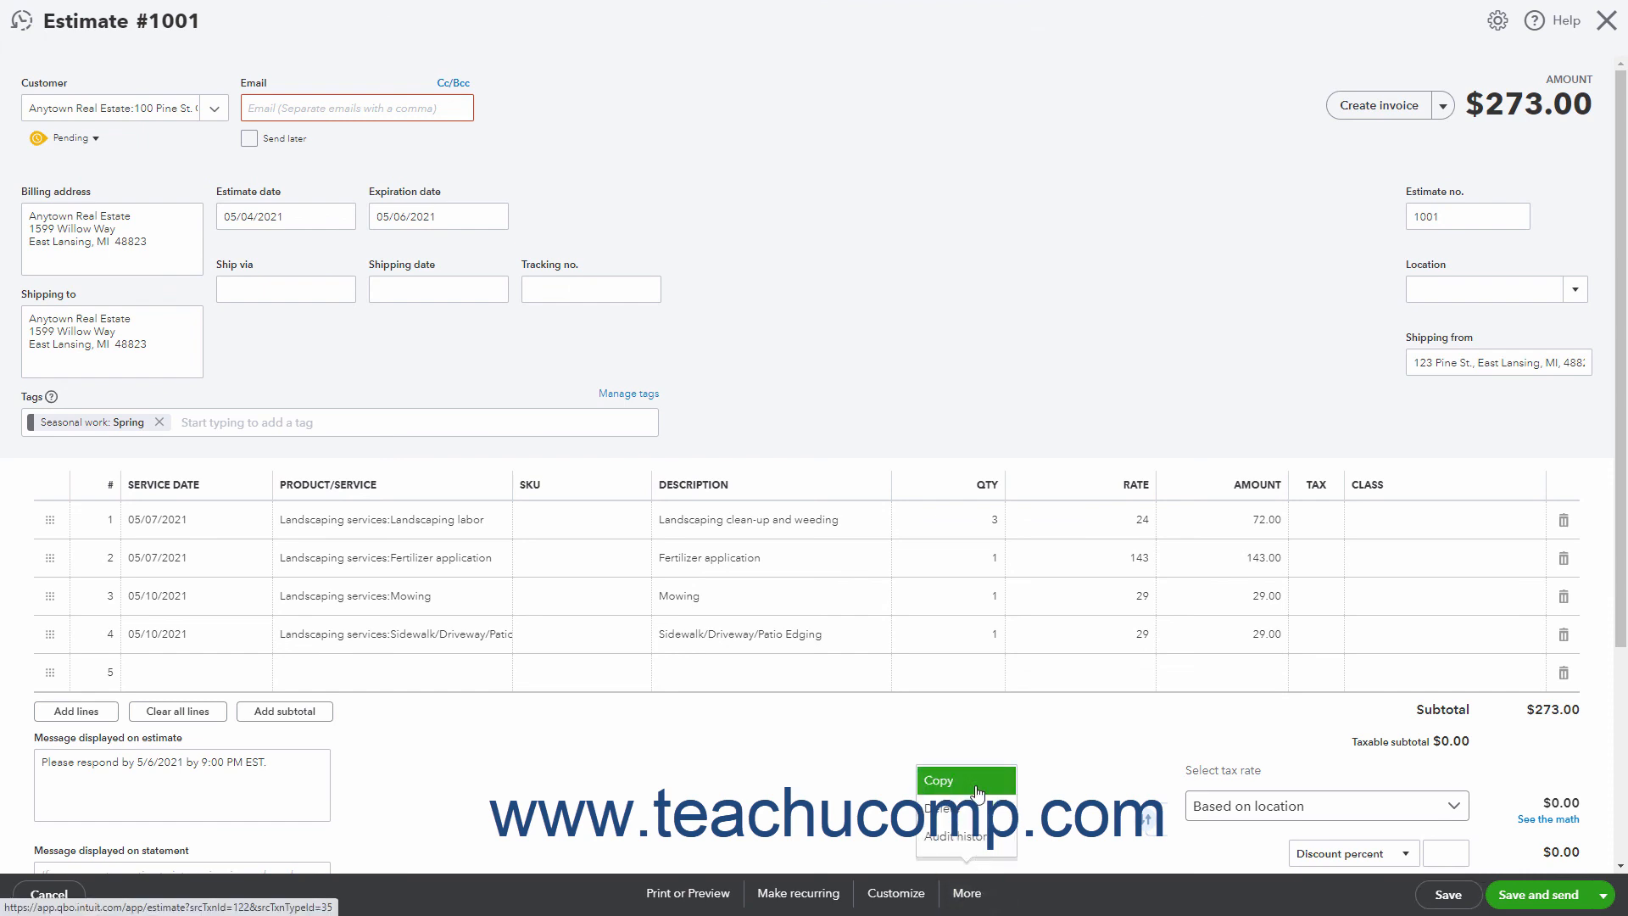